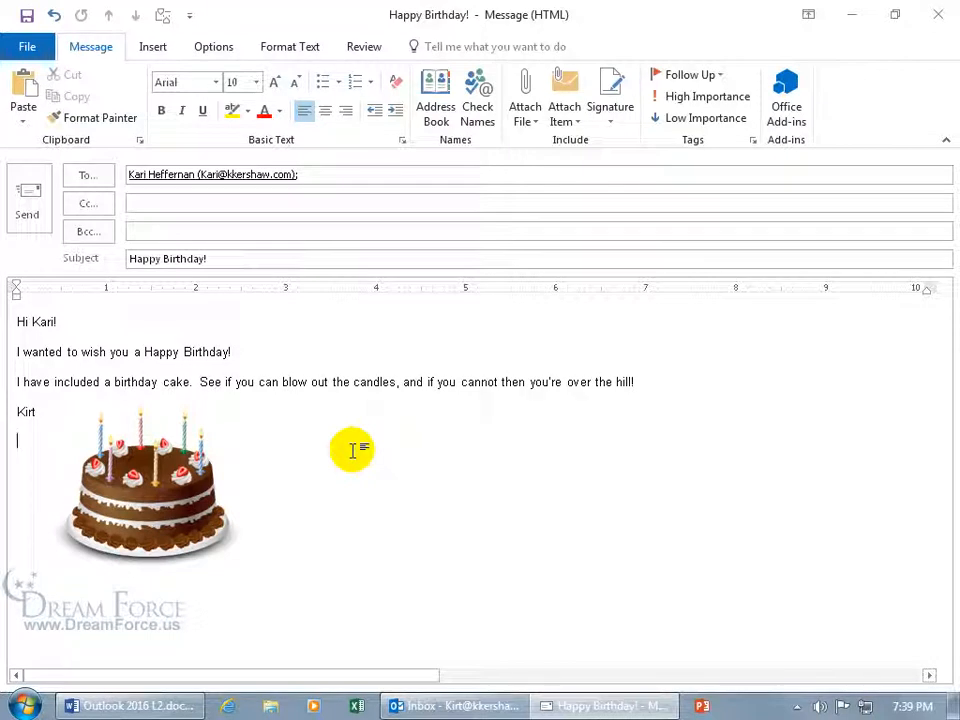
mouse_move(256, 400)
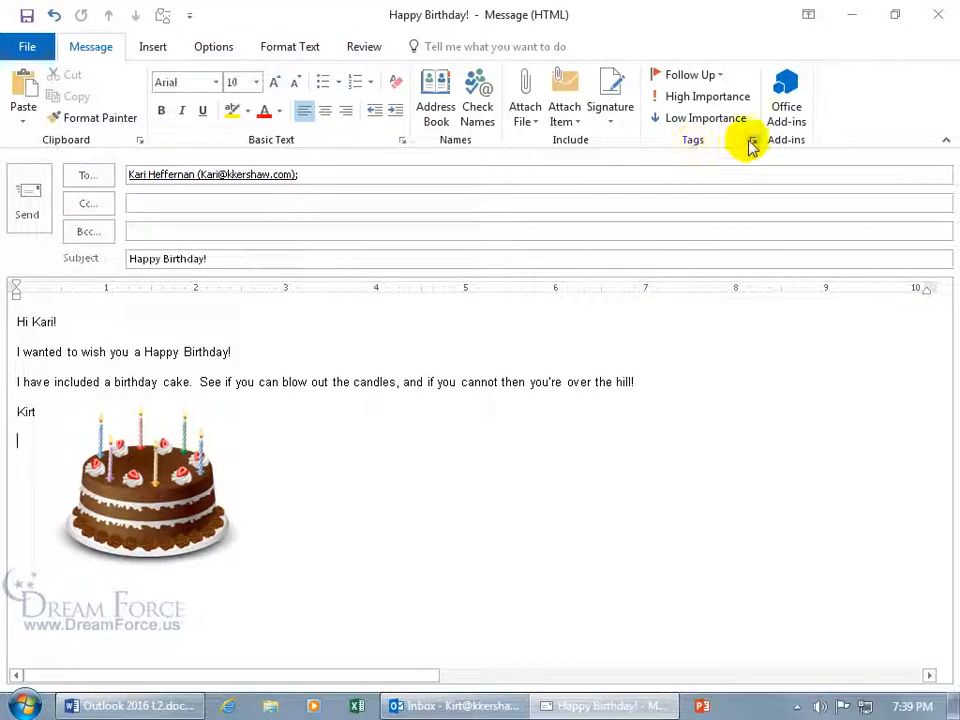
In the message Properties, request both a delivery receipt and a read receipt
left_click(752, 140)
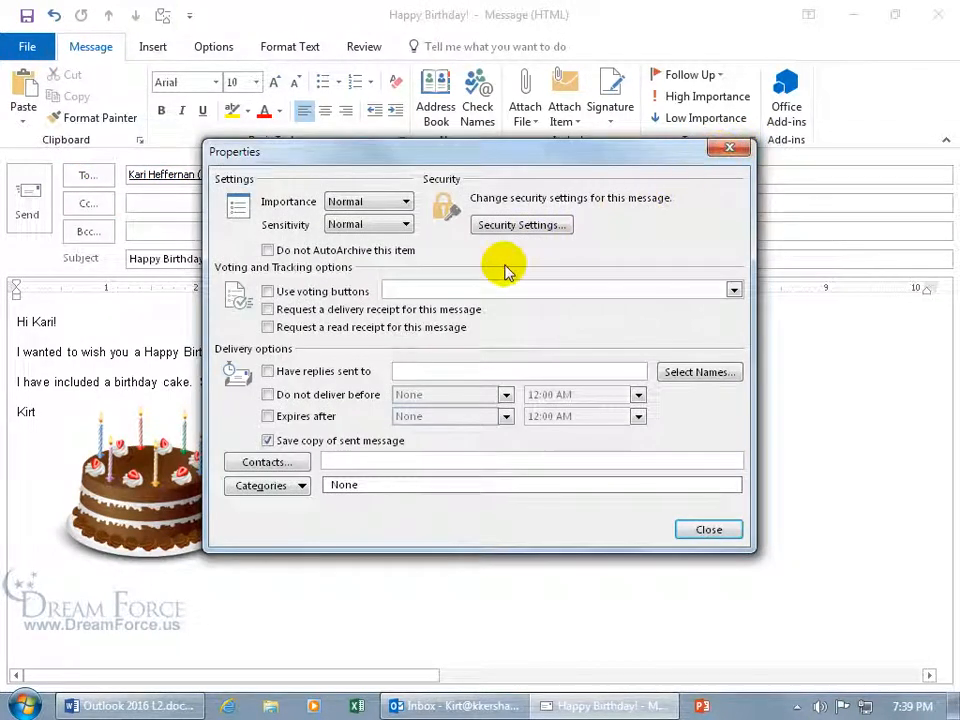
mouse_move(262, 284)
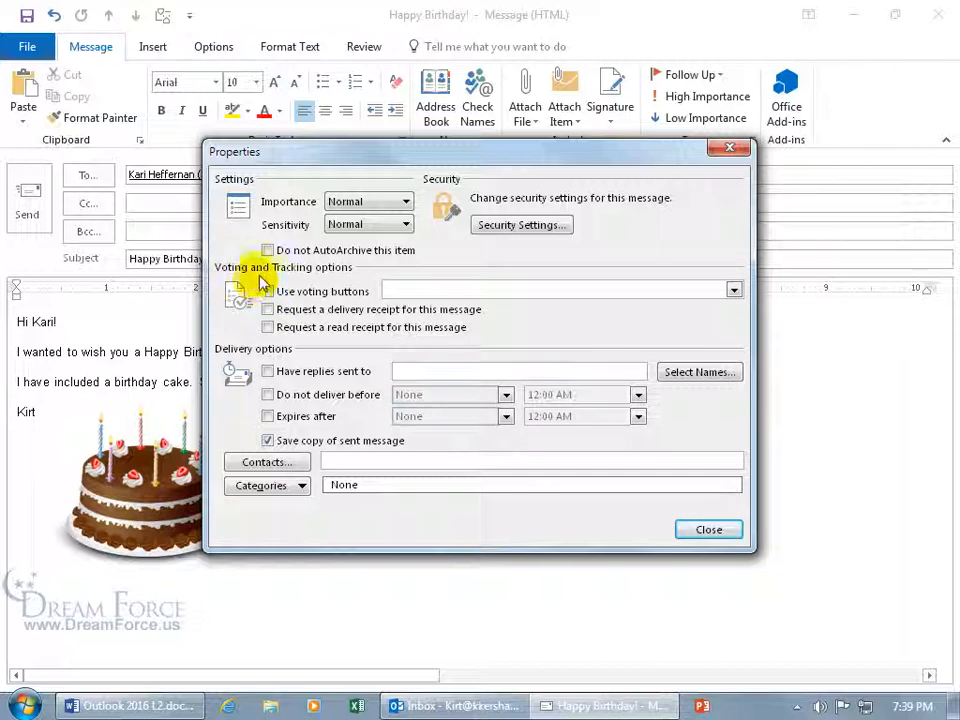
mouse_move(256, 362)
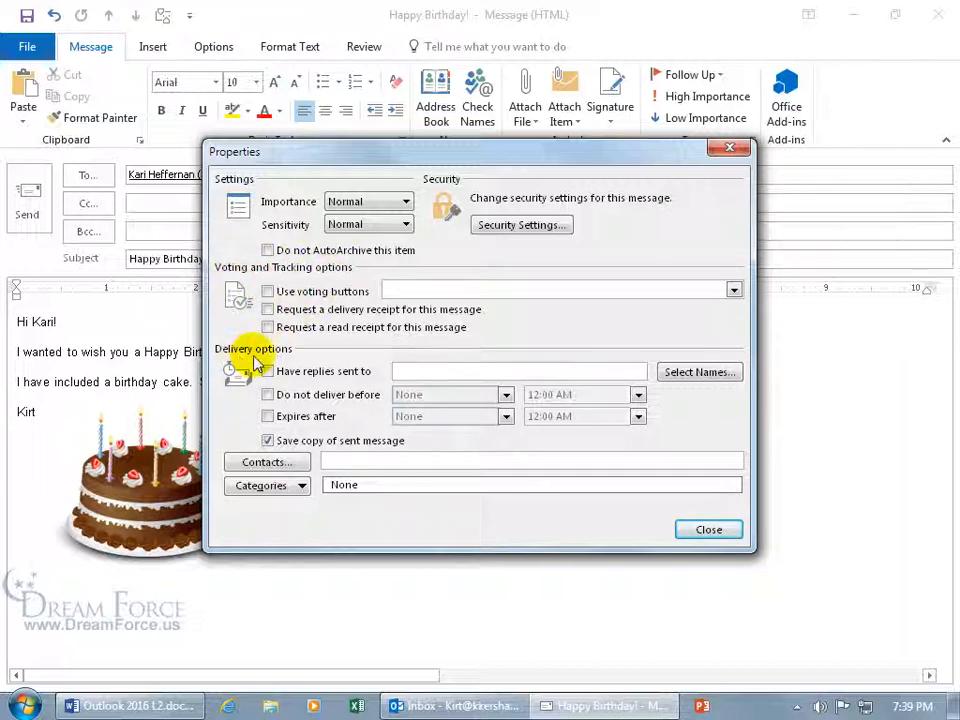
mouse_move(312, 304)
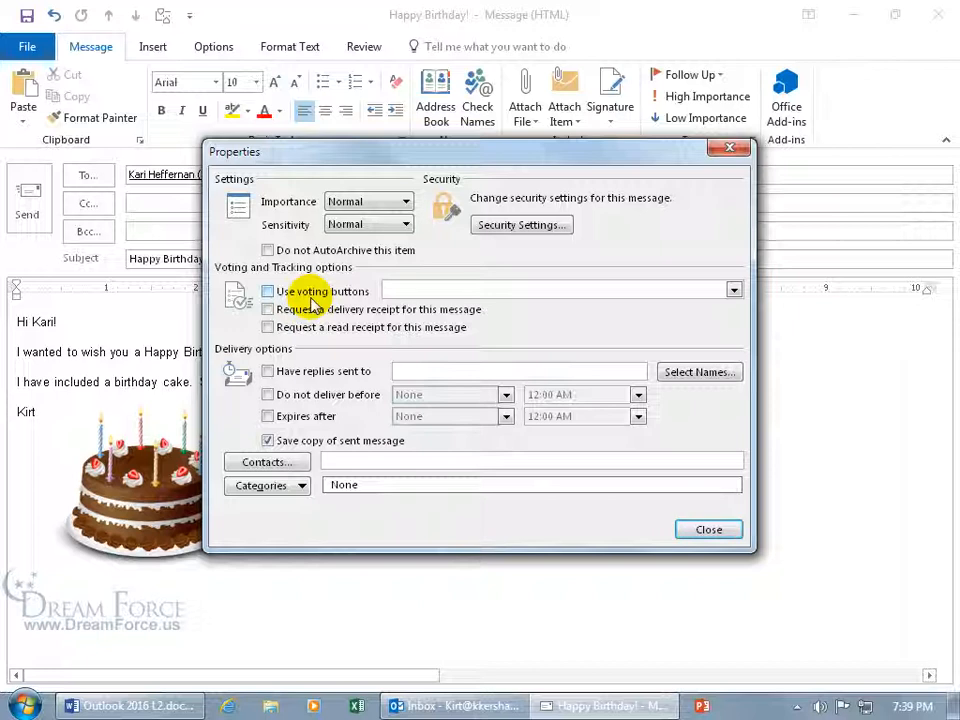
mouse_move(300, 308)
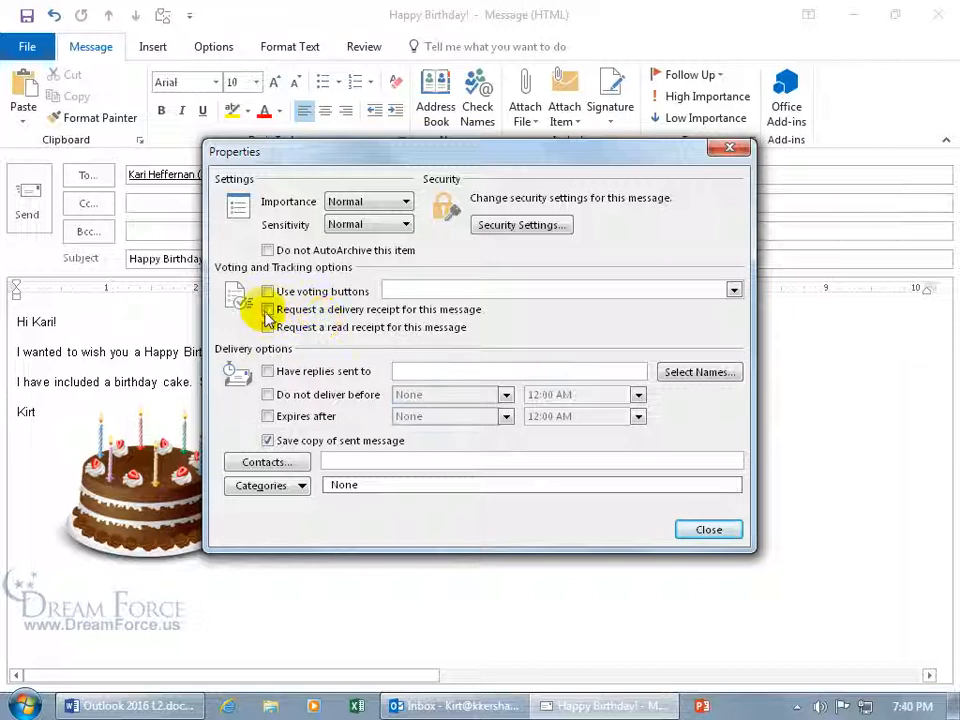
left_click(268, 308)
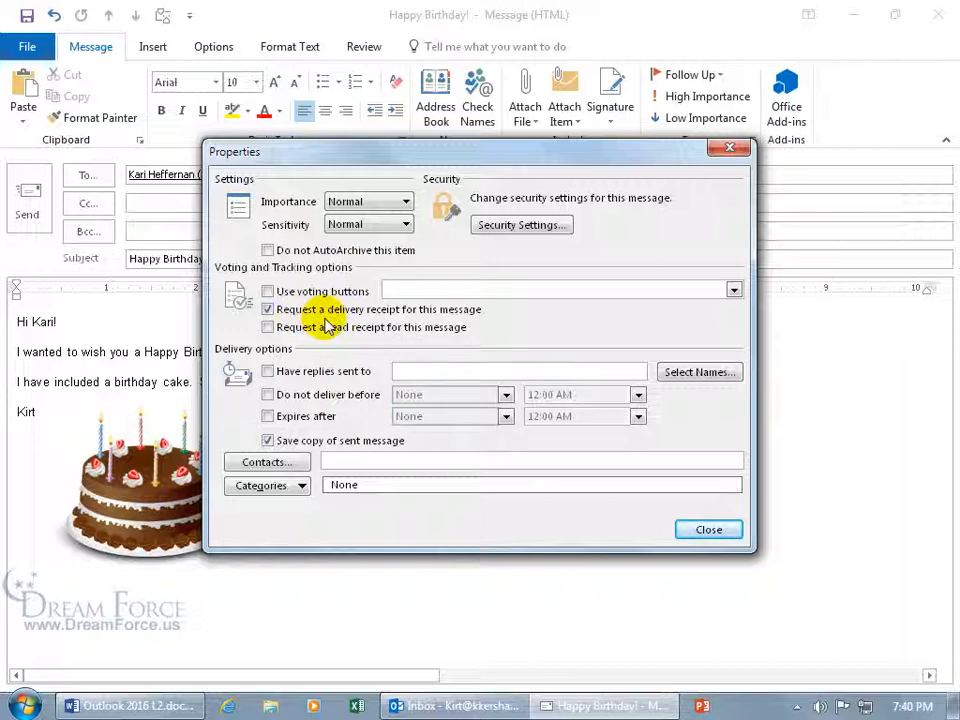
left_click(268, 328)
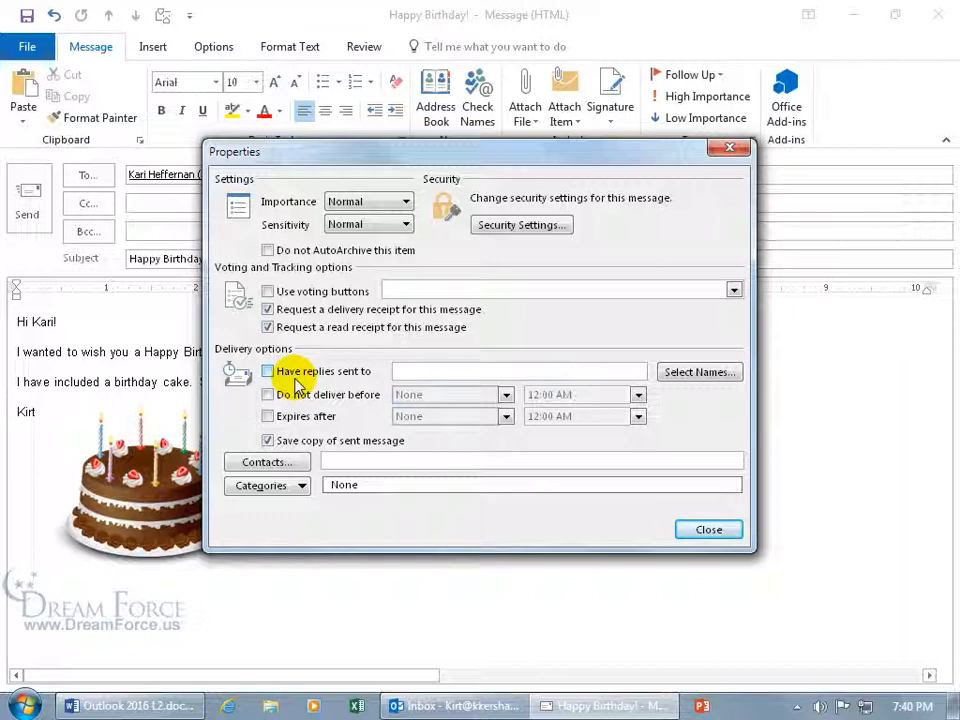
left_click(268, 370)
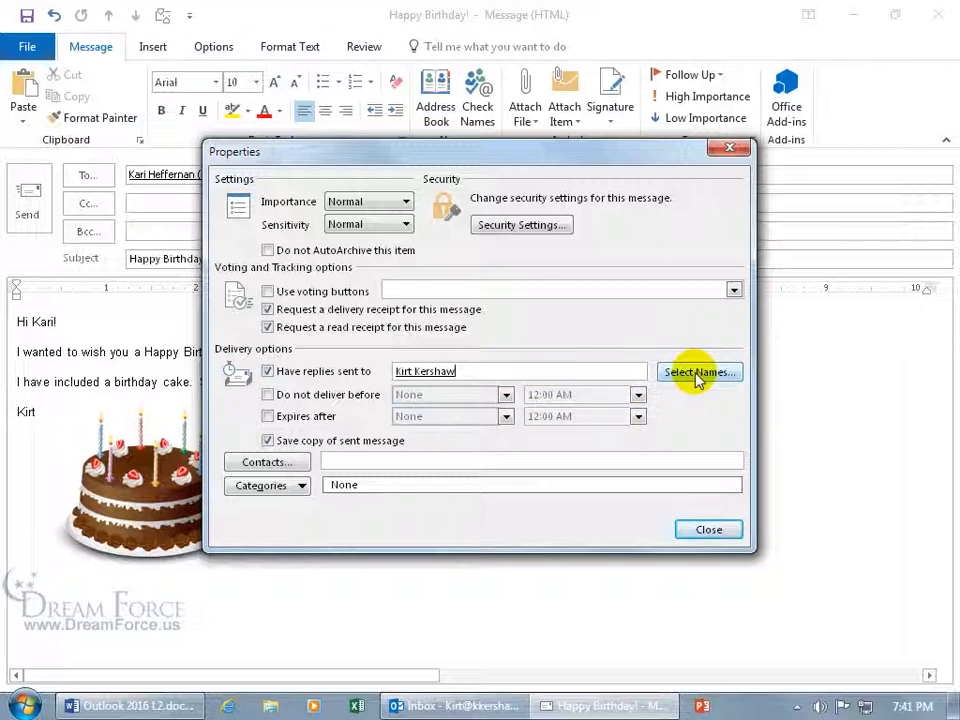
left_click(700, 370)
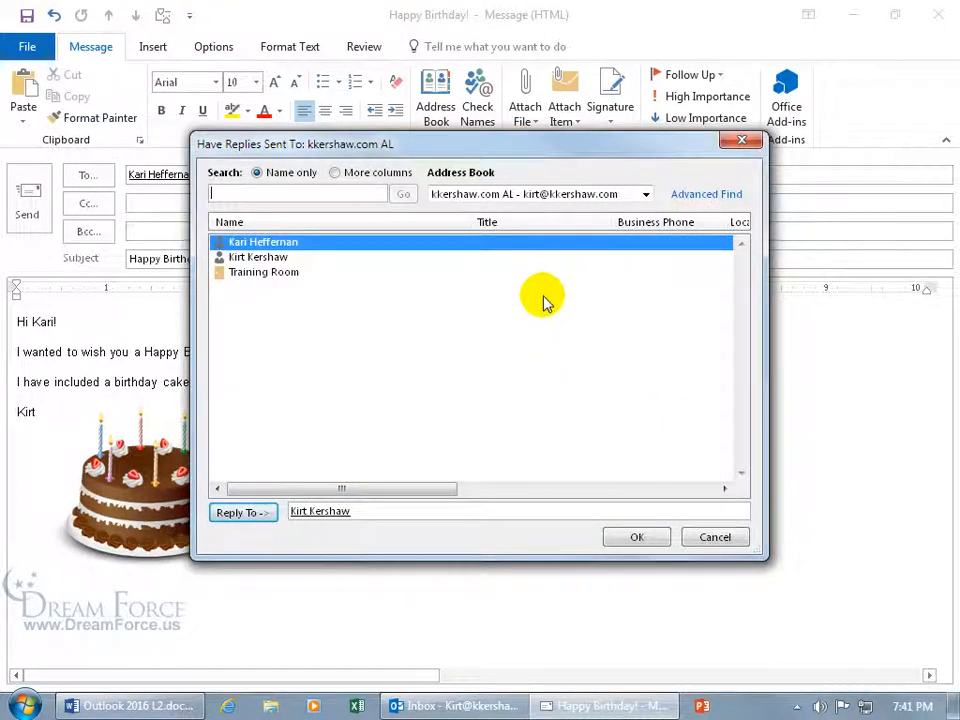
left_click(644, 194)
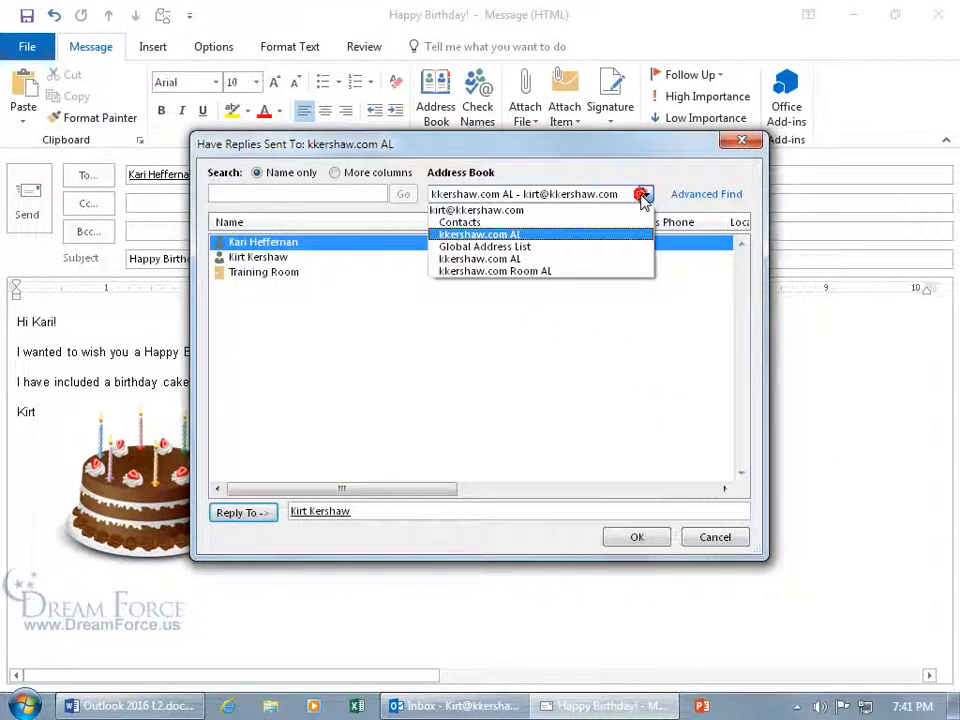
mouse_move(486, 248)
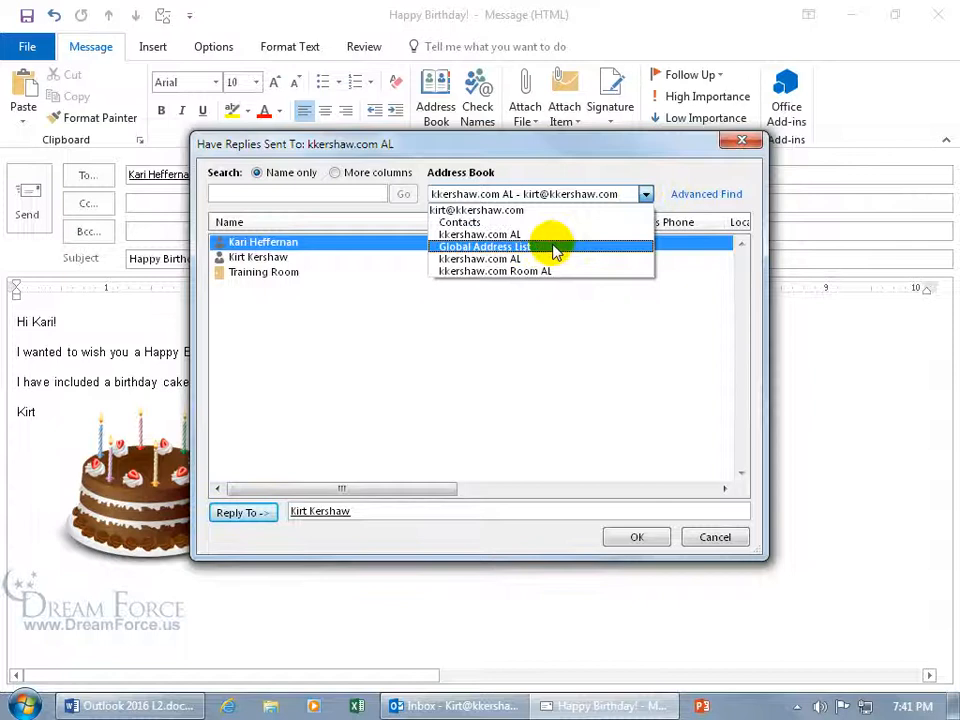
left_click(460, 222)
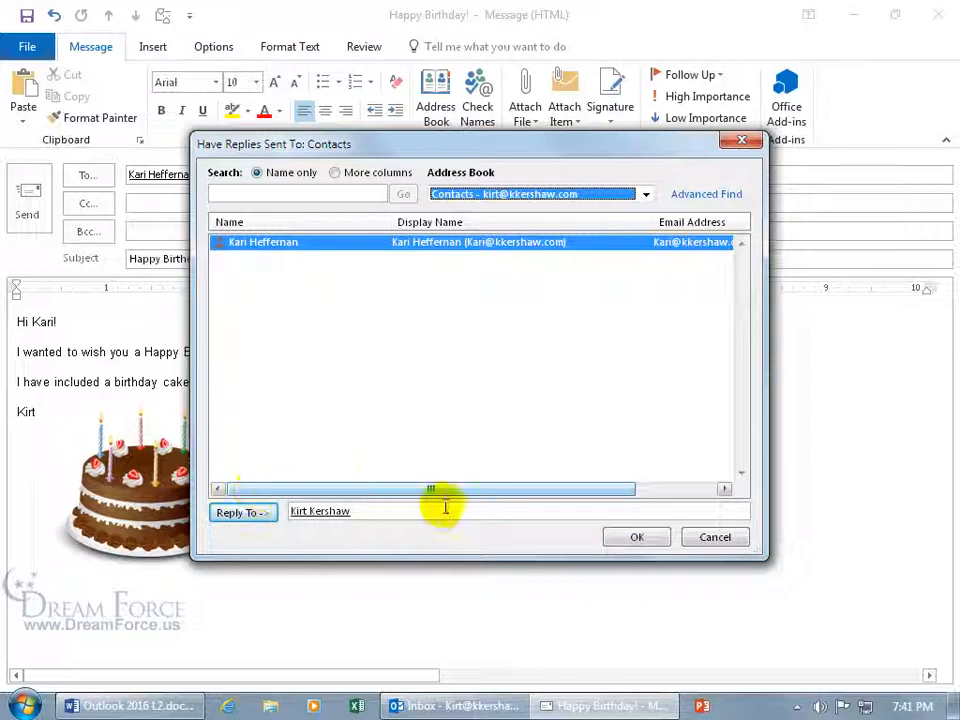
left_click(636, 536)
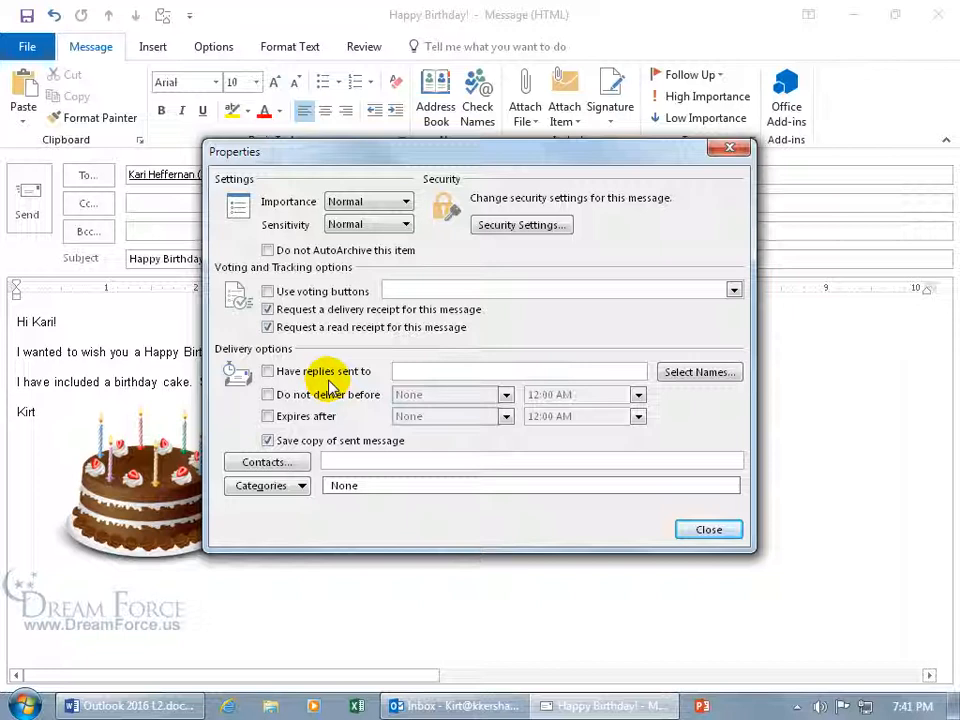
mouse_move(316, 416)
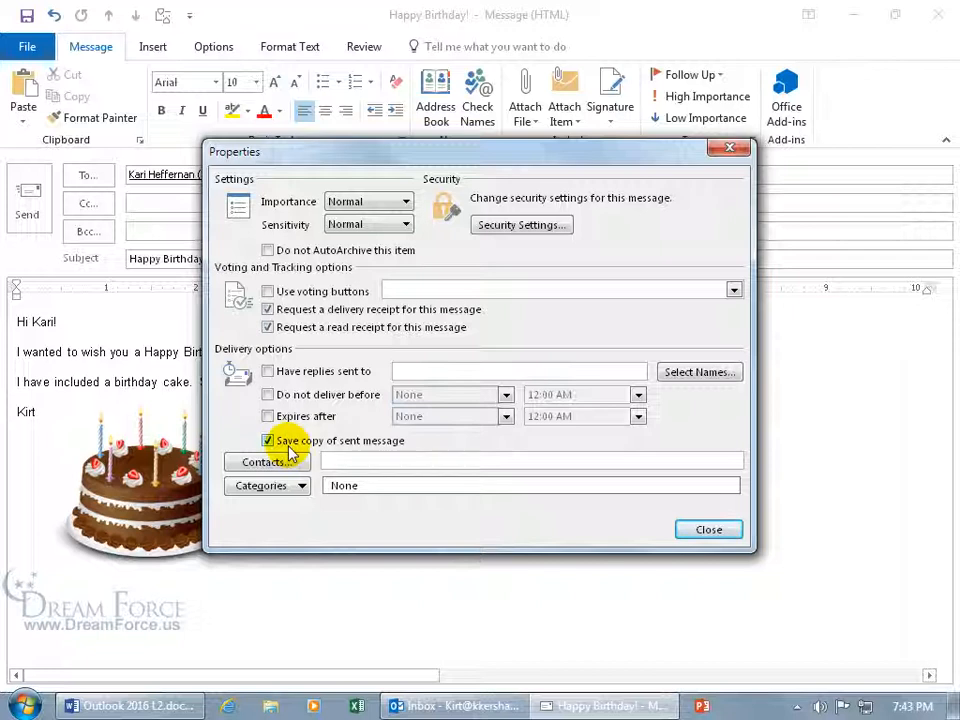
mouse_move(268, 460)
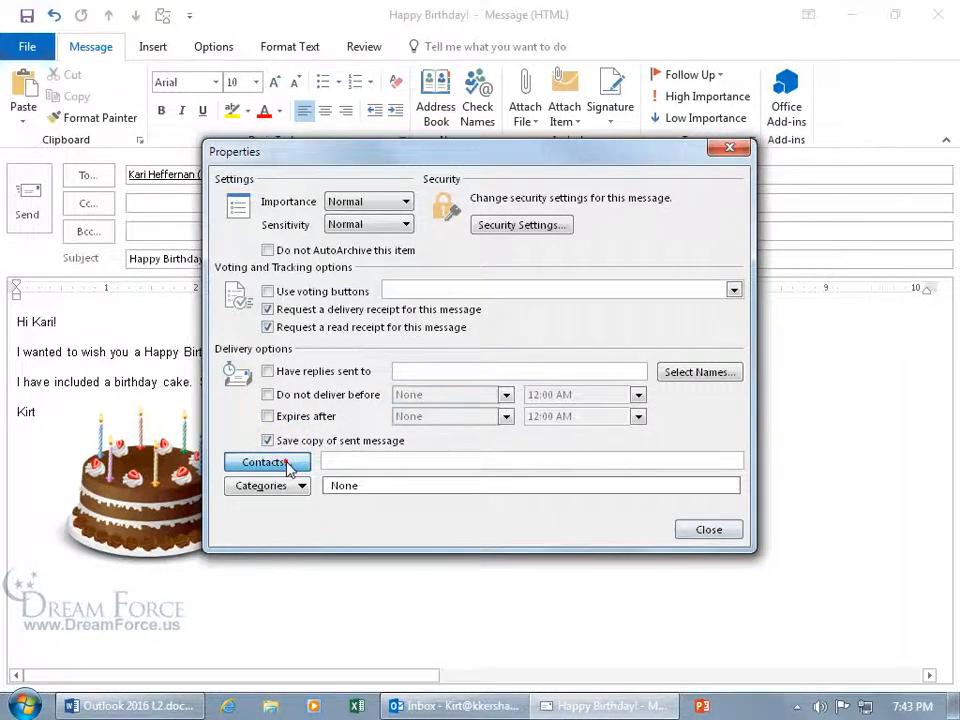
Look at the Contacts picker and dismiss it without linking anyone
left_click(268, 460)
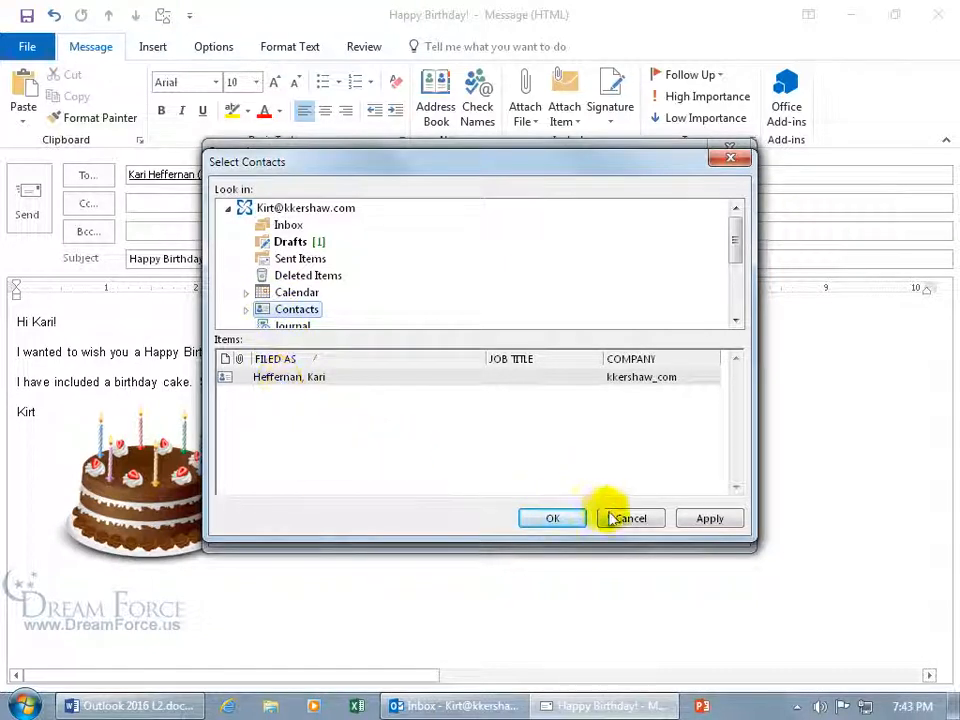
left_click(628, 518)
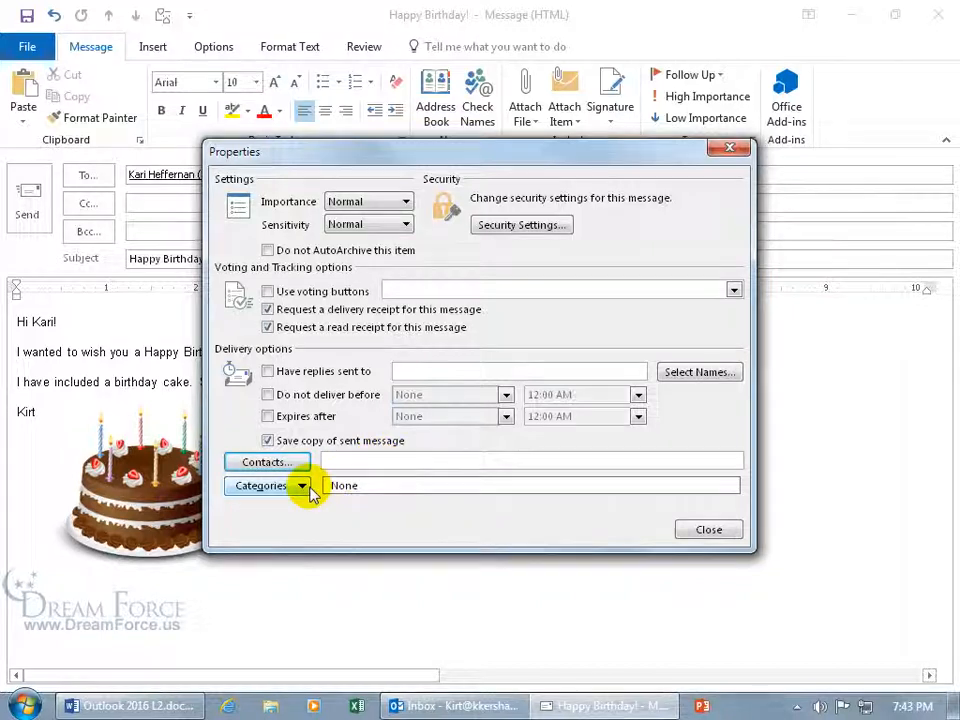
File the message under the Ghost Investigations category
left_click(302, 486)
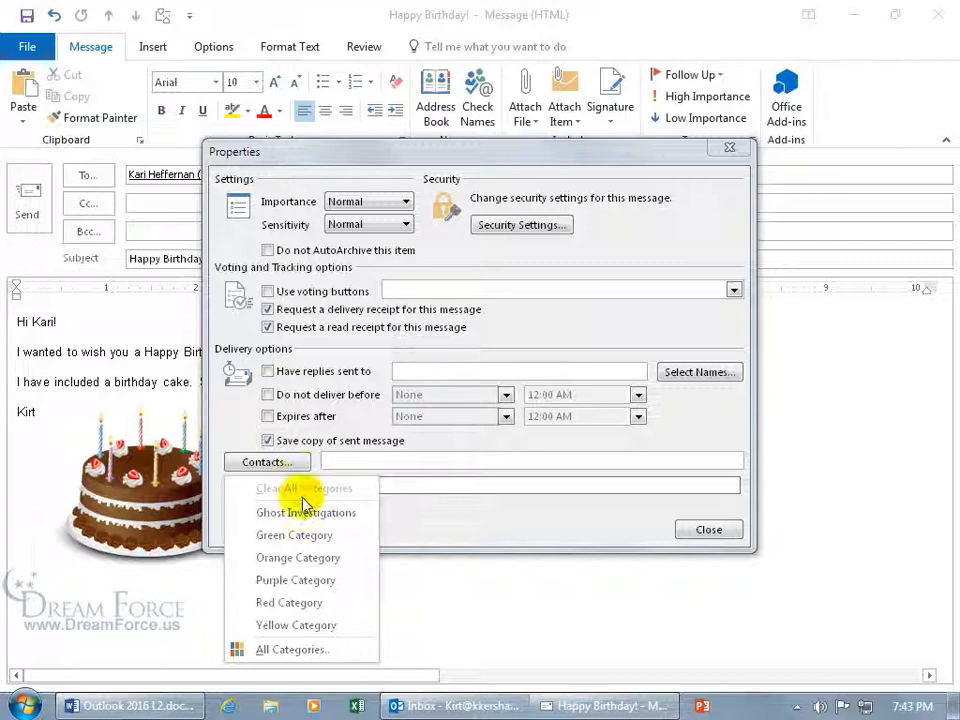
left_click(306, 512)
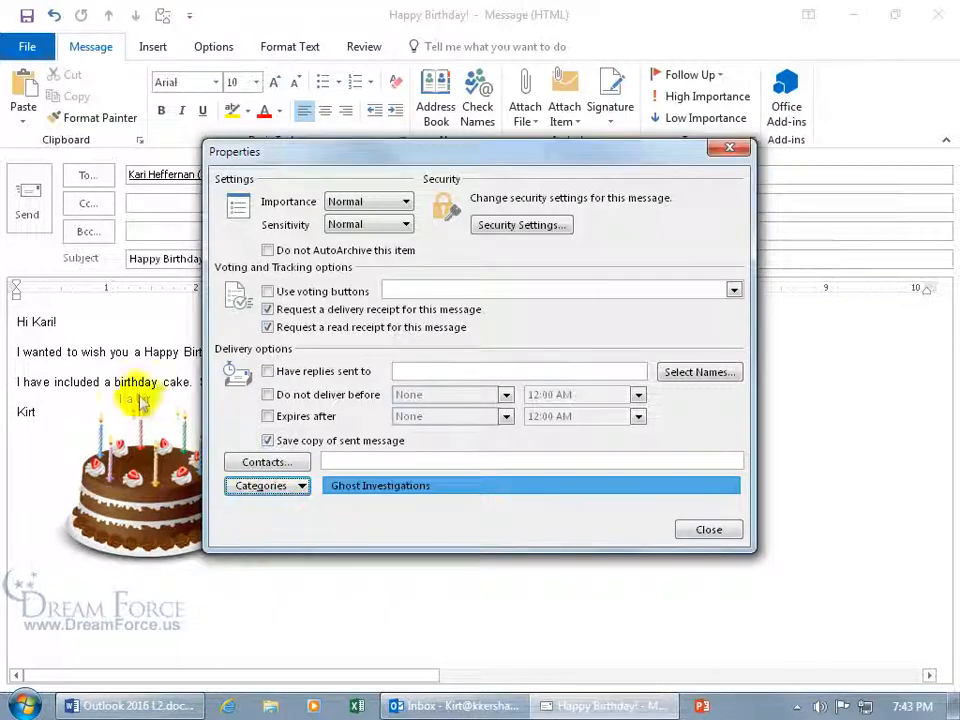
left_click(268, 486)
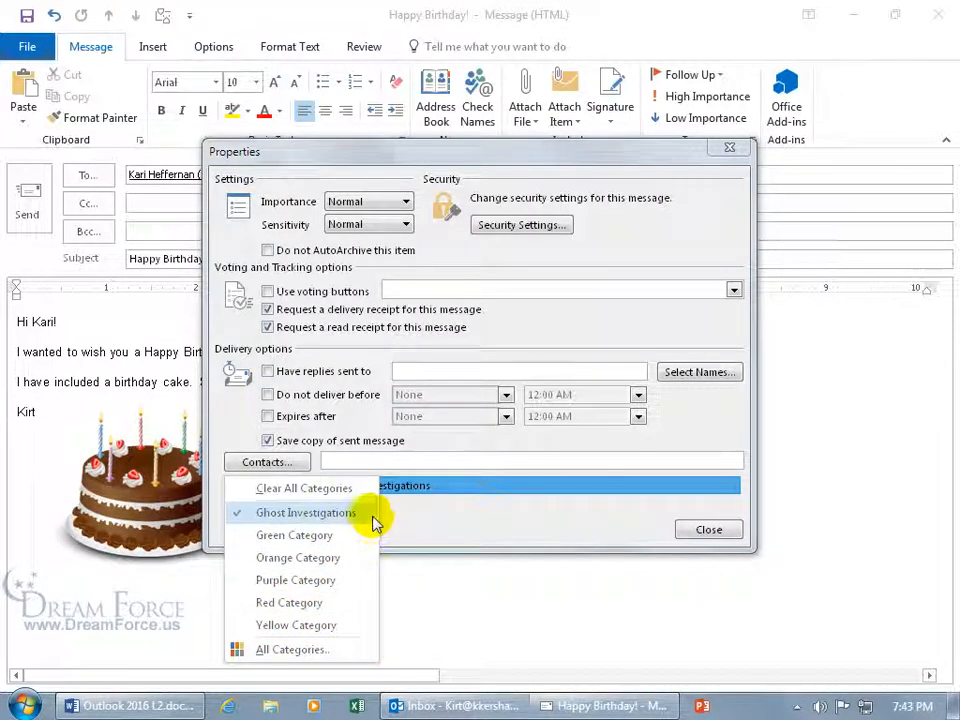
left_click(308, 512)
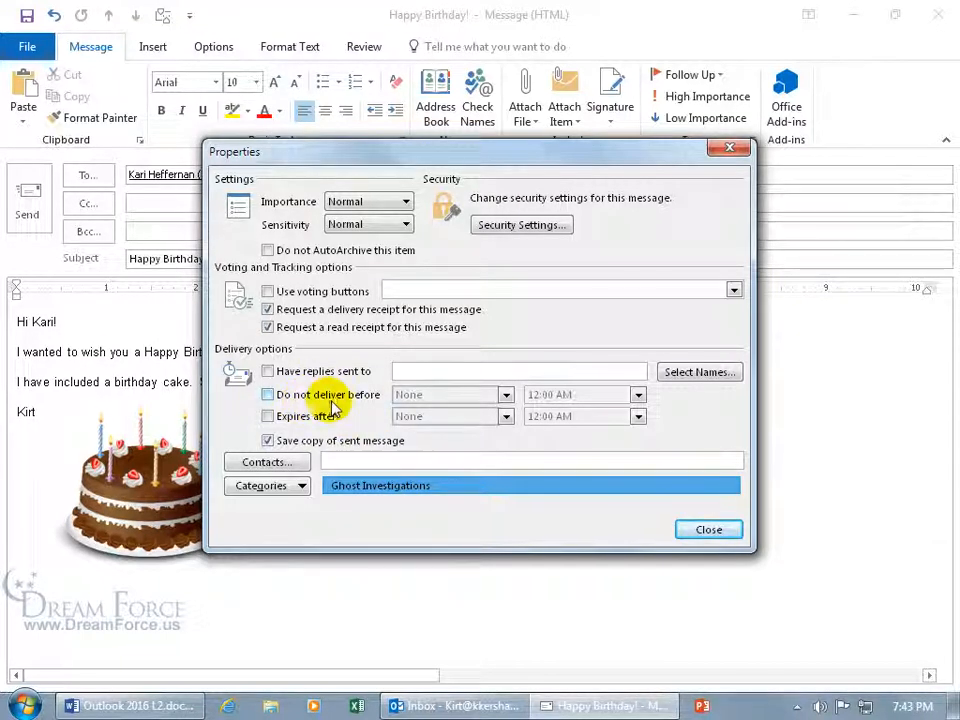
Enable Do not deliver before and set it to April 30, 2018 at 6:00 AM
left_click(268, 394)
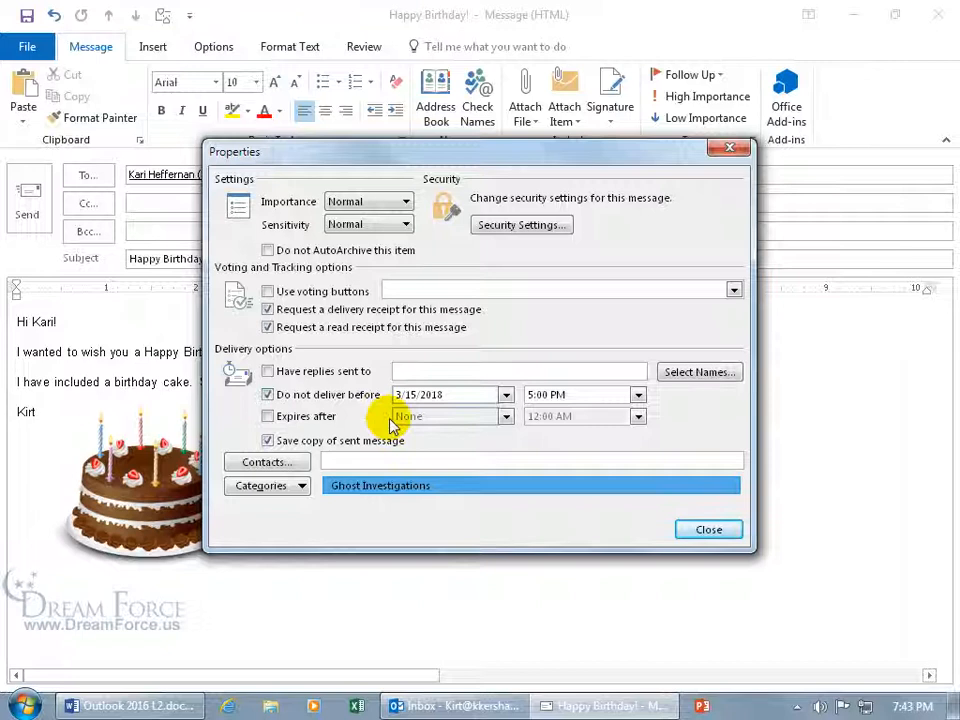
left_click(504, 394)
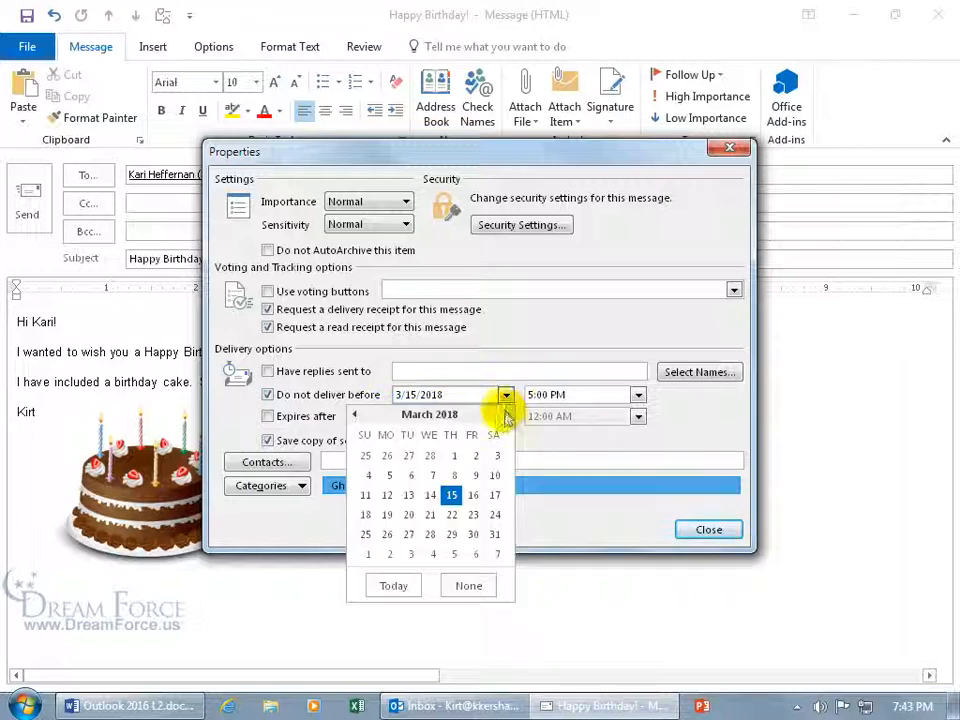
left_click(506, 414)
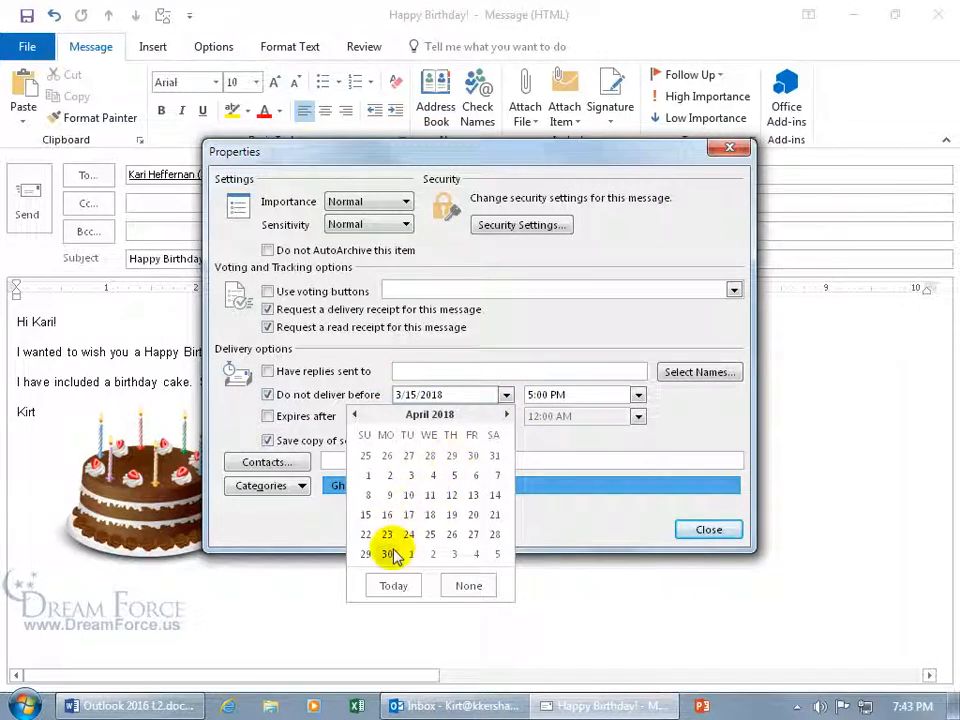
left_click(386, 554)
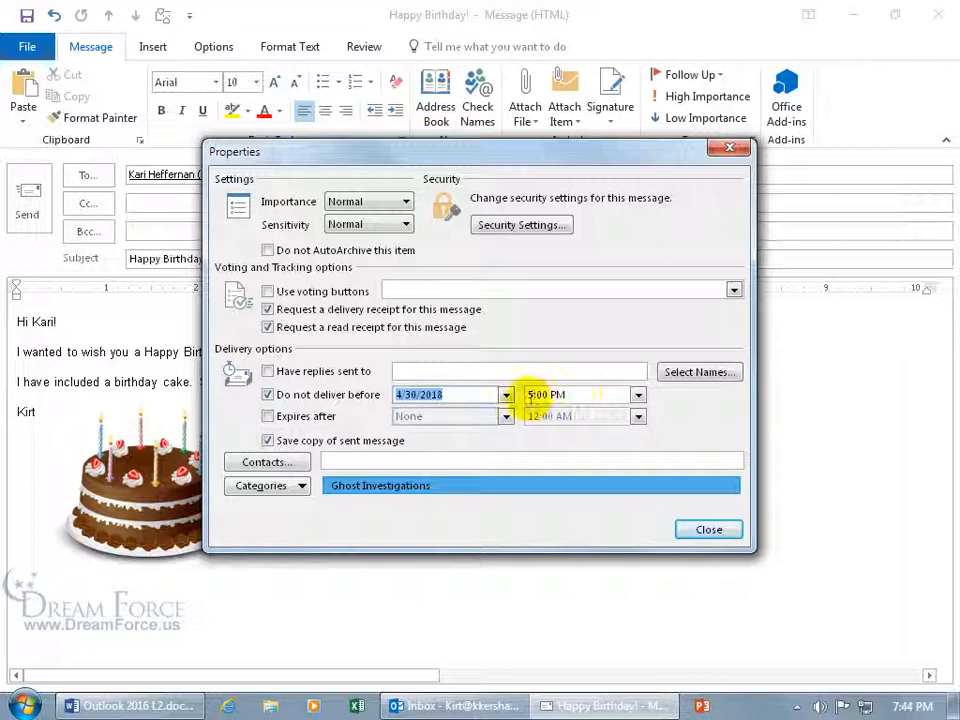
left_click(638, 394)
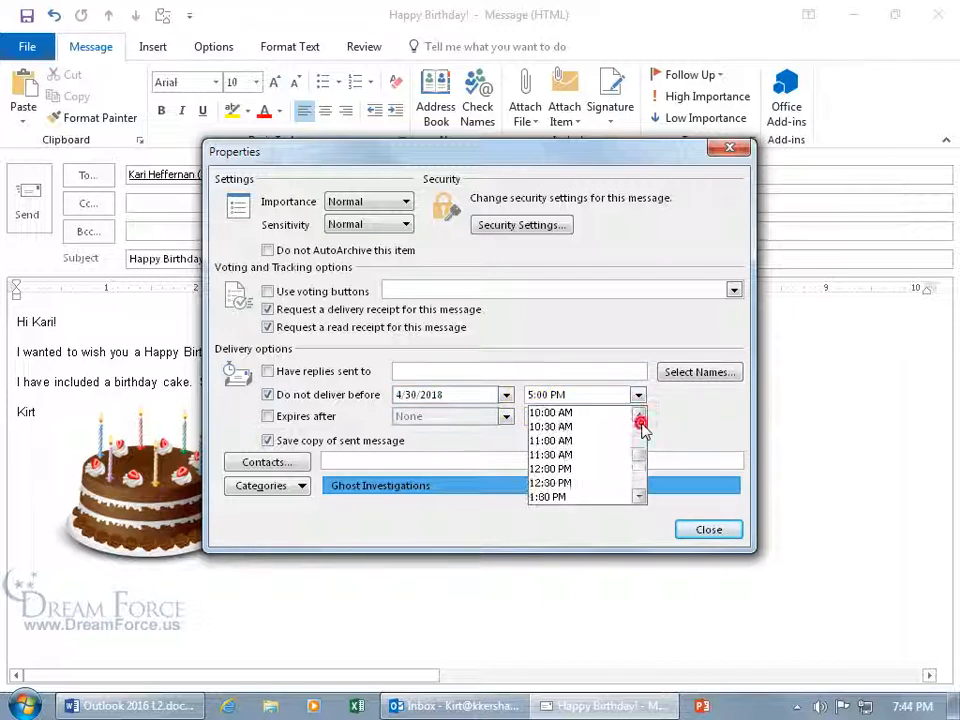
scroll("up", 3)
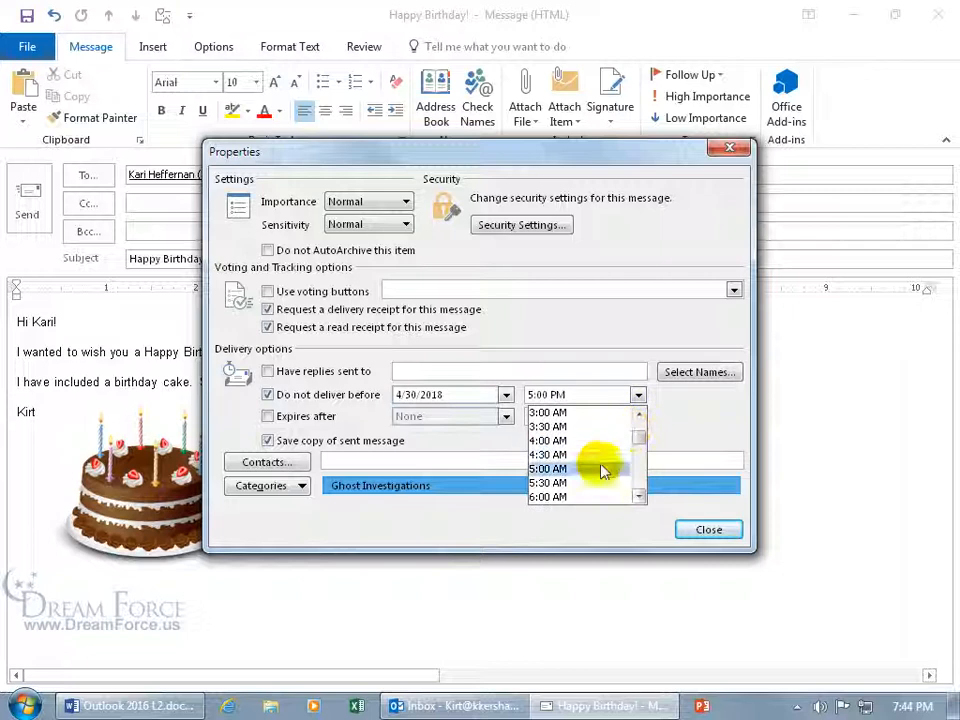
left_click(548, 496)
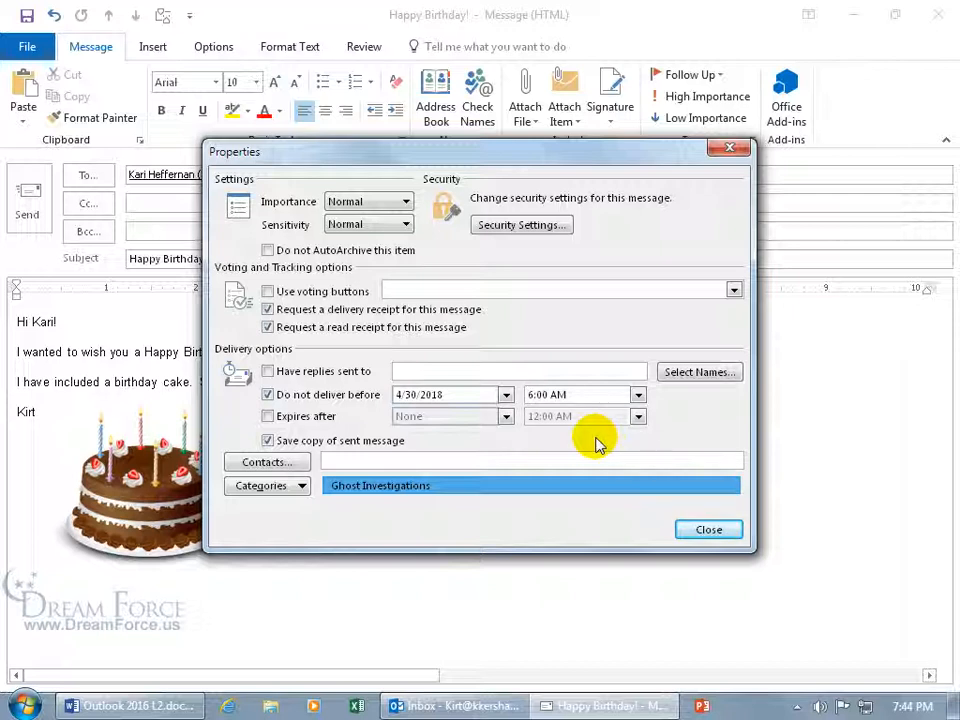
mouse_move(570, 440)
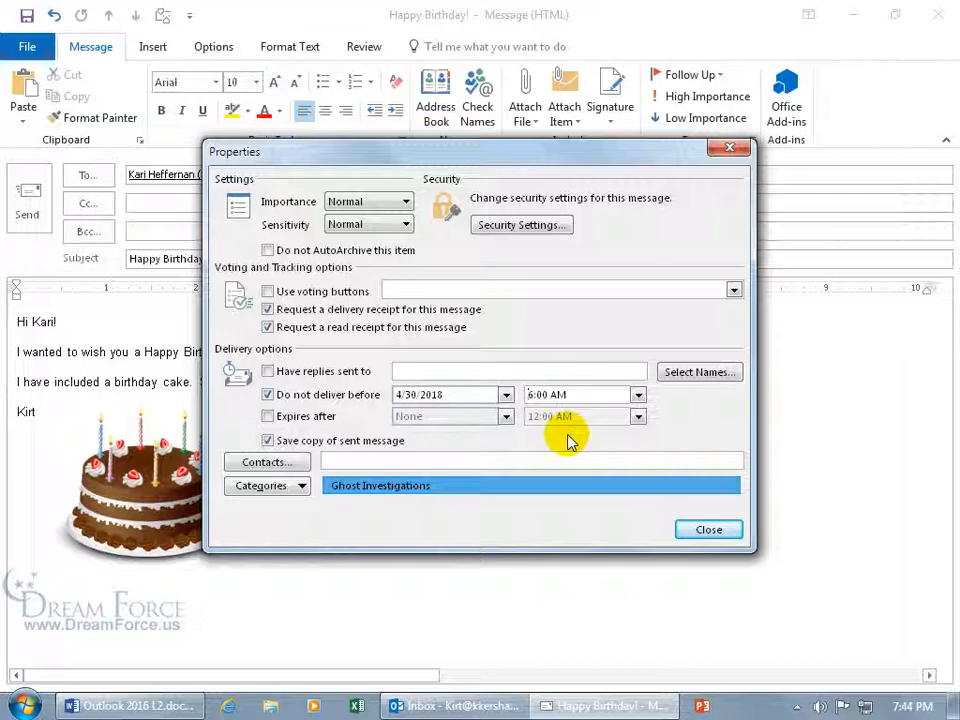
mouse_move(418, 416)
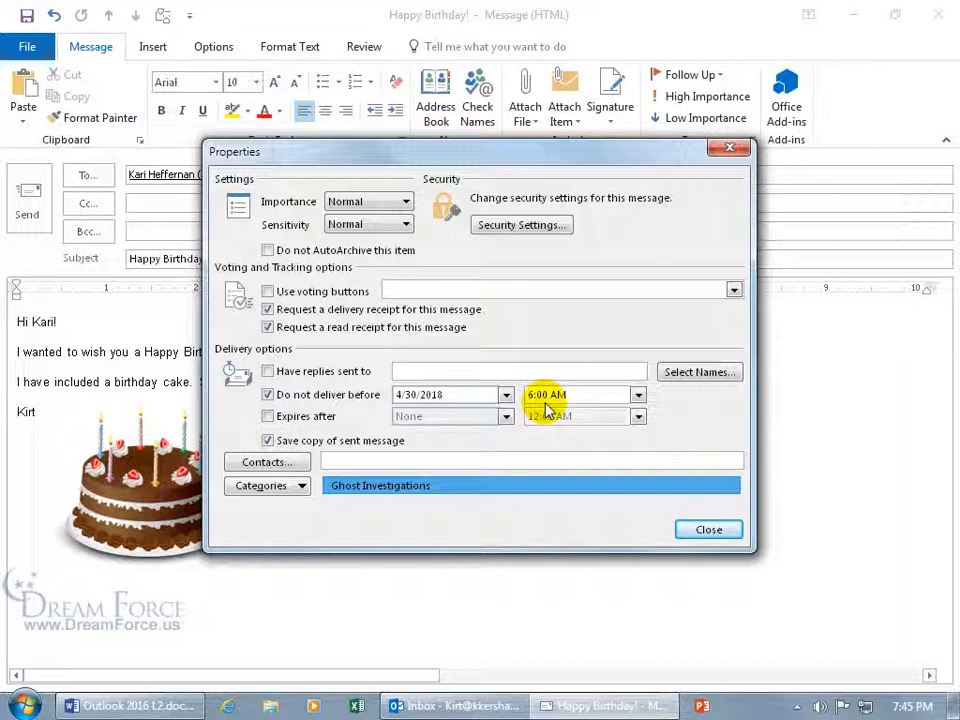
Enable Expires after and start choosing the 4/30/2018 expiry date
left_click(268, 416)
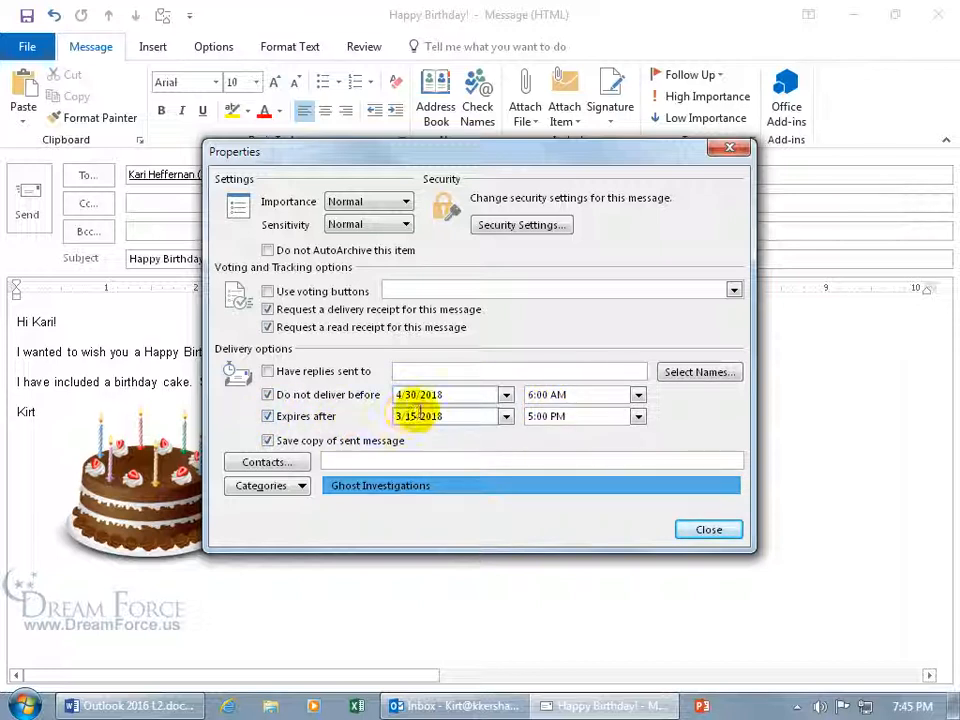
left_click(506, 416)
type("11:59")
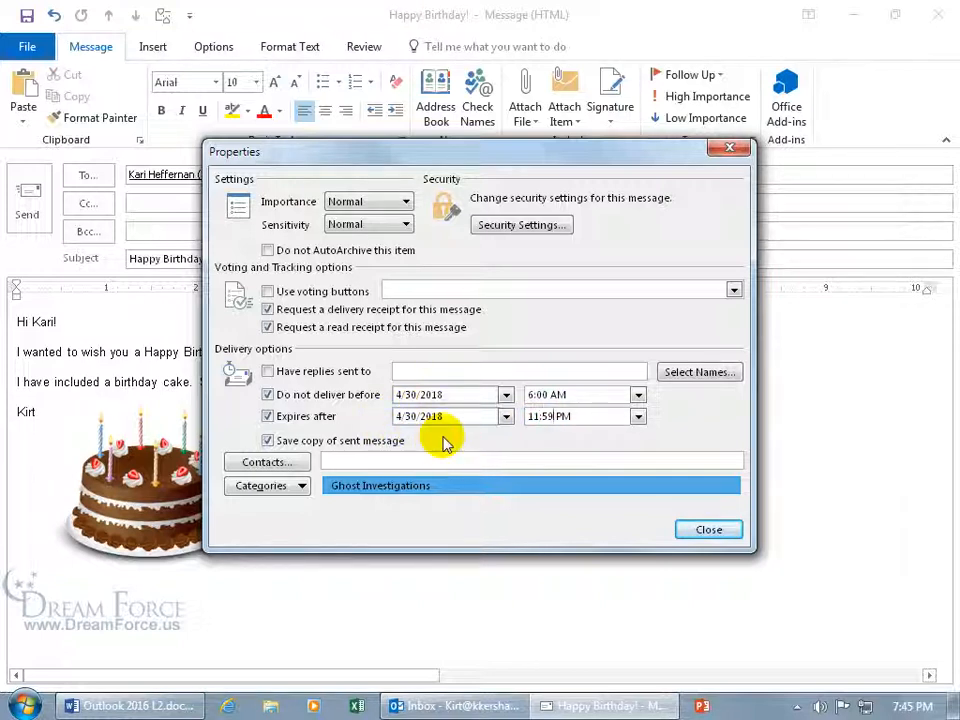
mouse_move(416, 444)
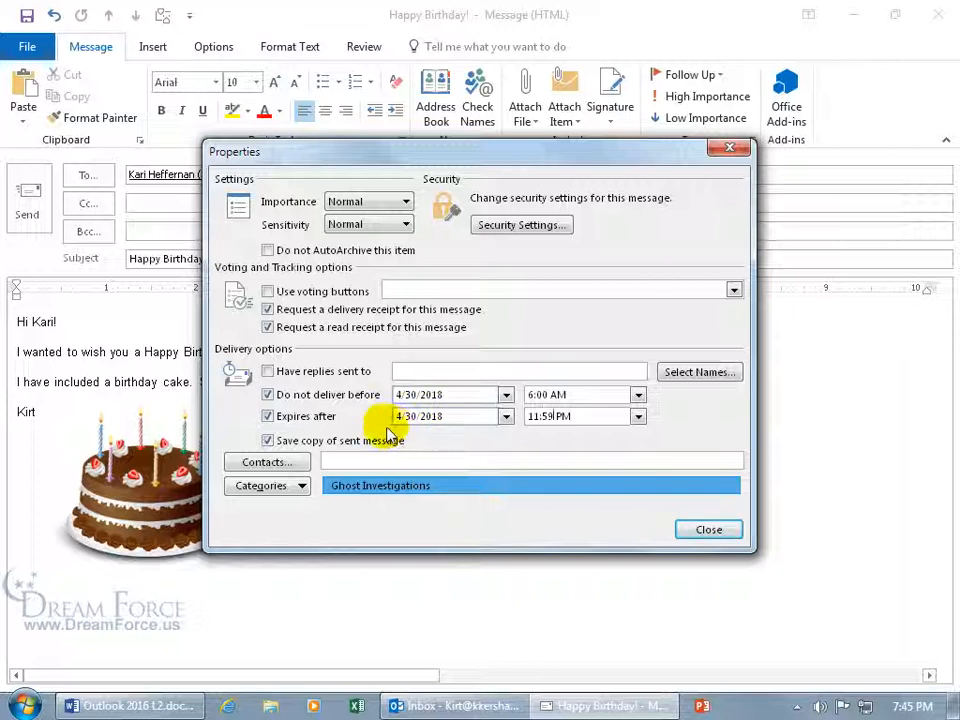
mouse_move(572, 438)
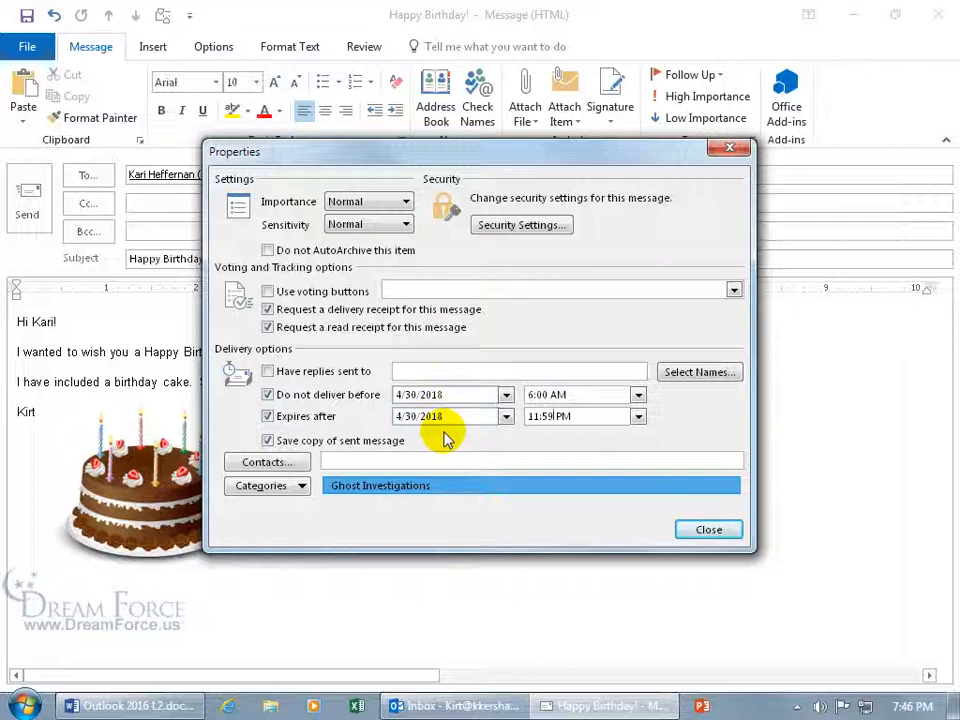
mouse_move(490, 440)
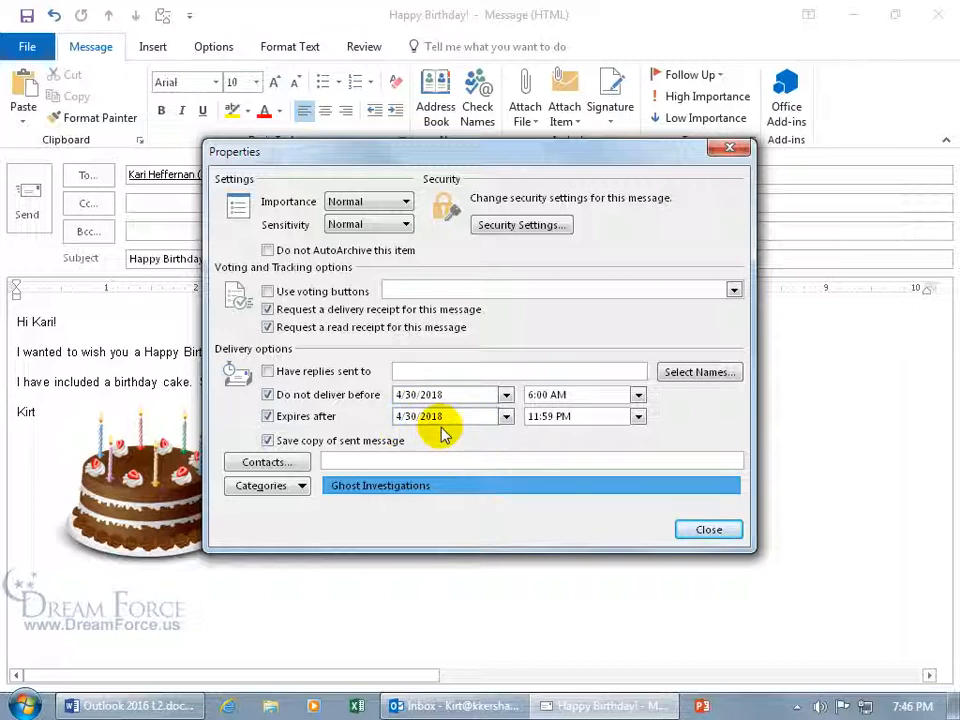
mouse_move(458, 438)
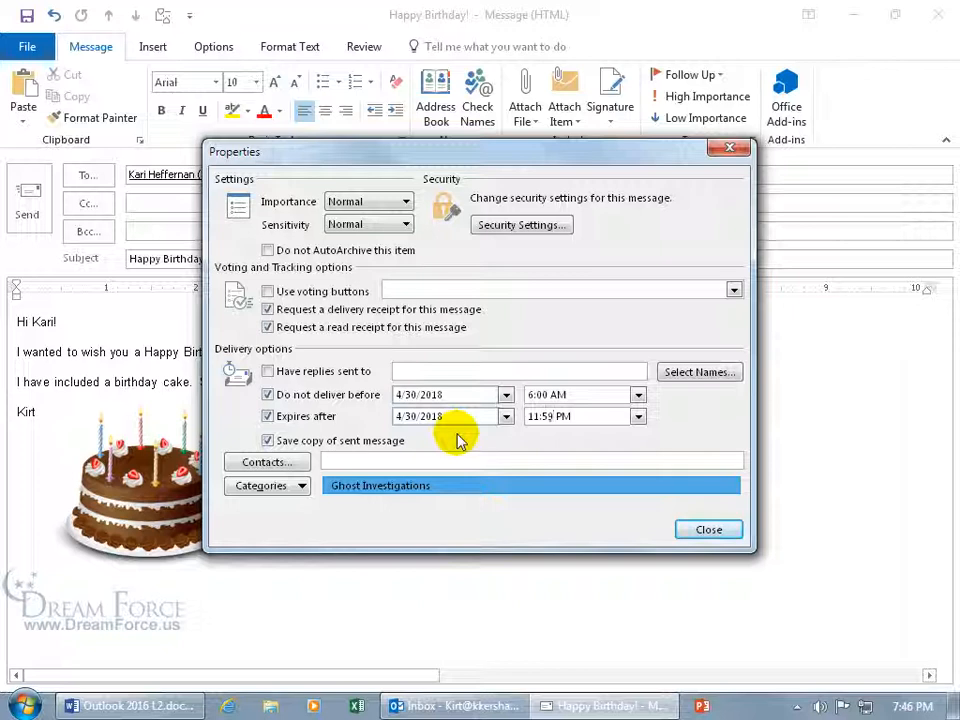
mouse_move(108, 348)
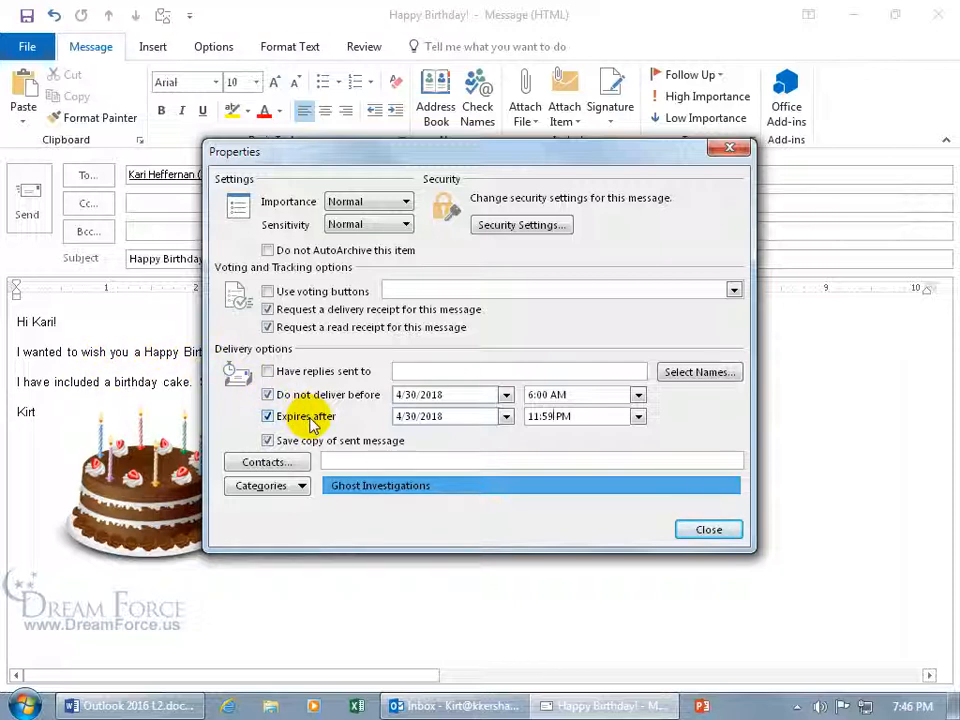
mouse_move(350, 420)
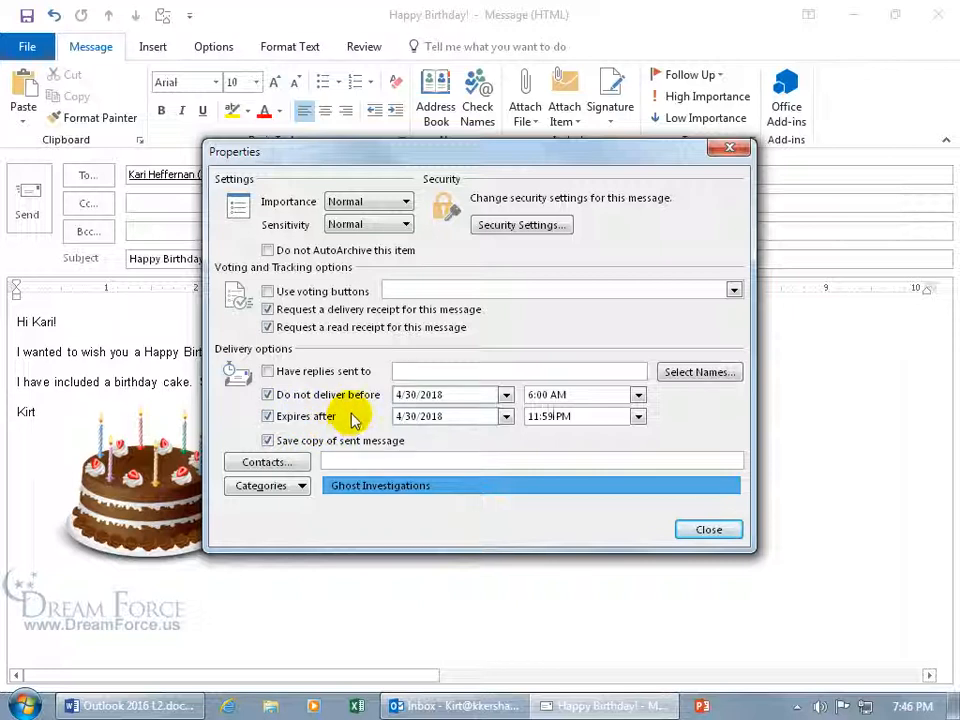
mouse_move(468, 418)
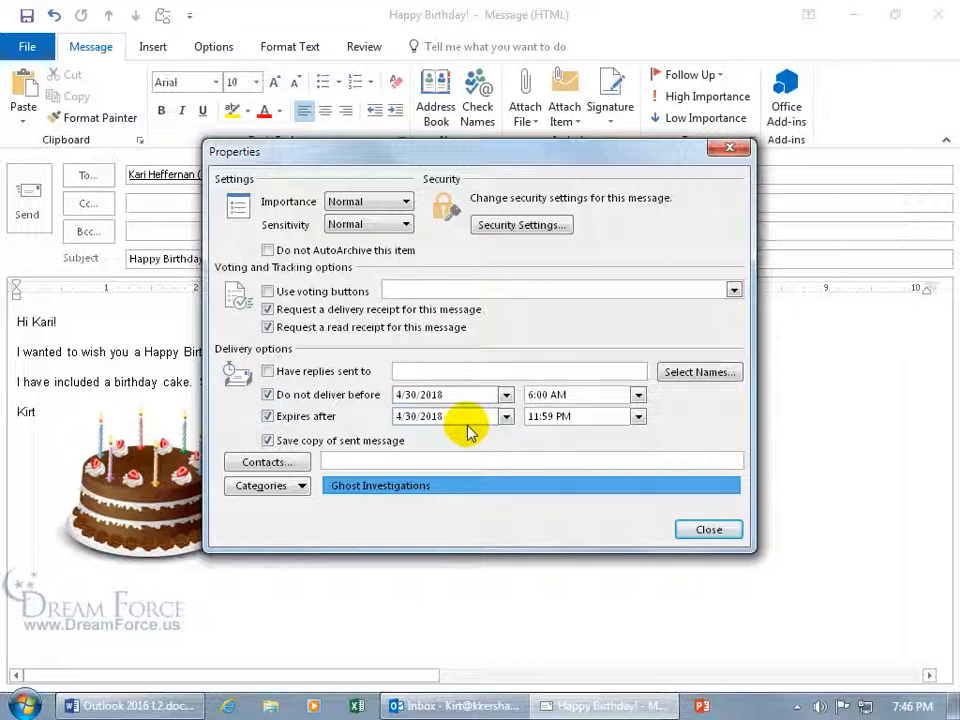
Confirm the 11:59 PM expiry and close the Properties dialog
left_click(708, 528)
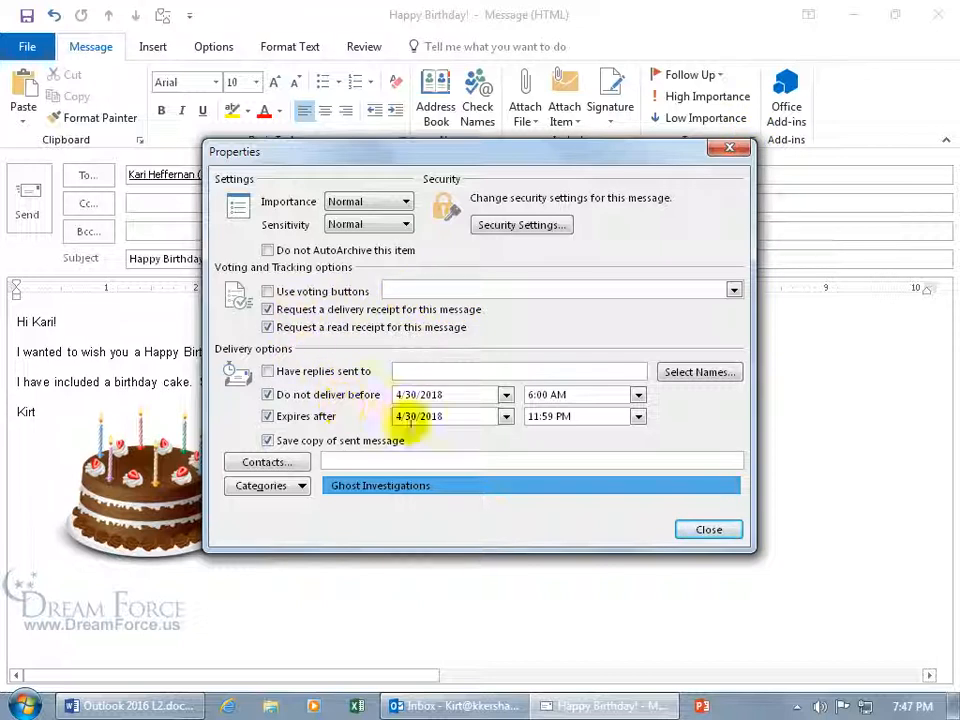
left_click(708, 528)
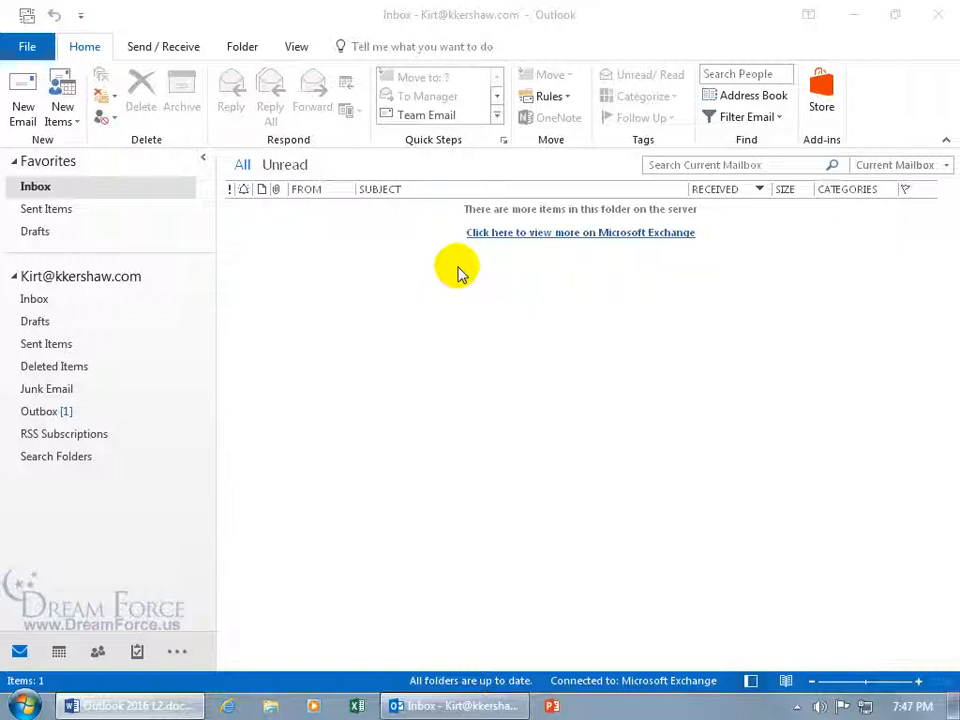
mouse_move(470, 268)
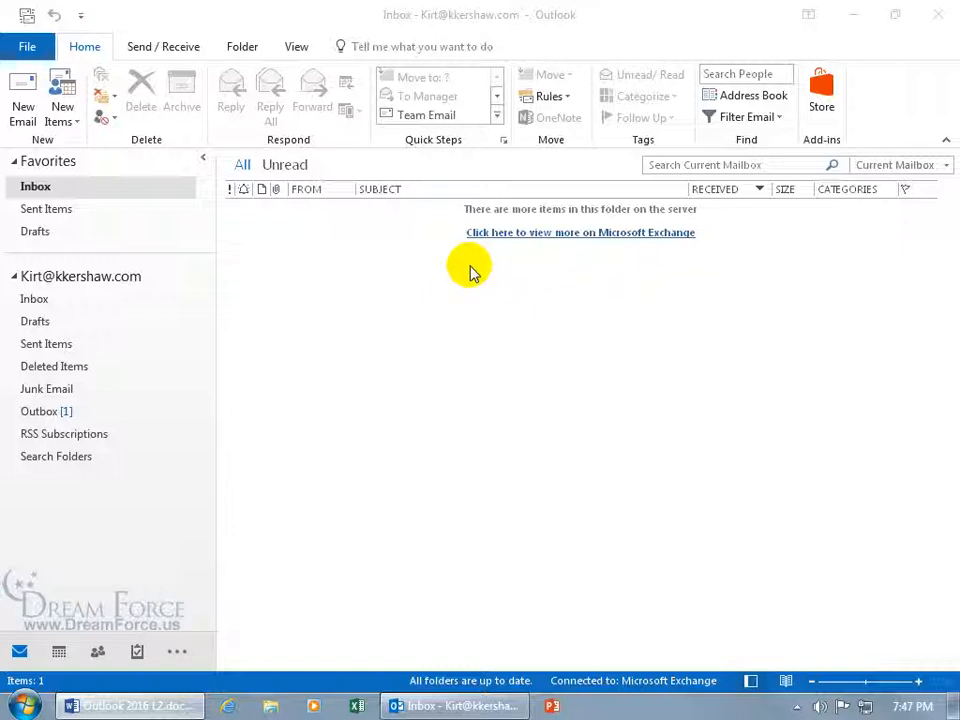
mouse_move(510, 464)
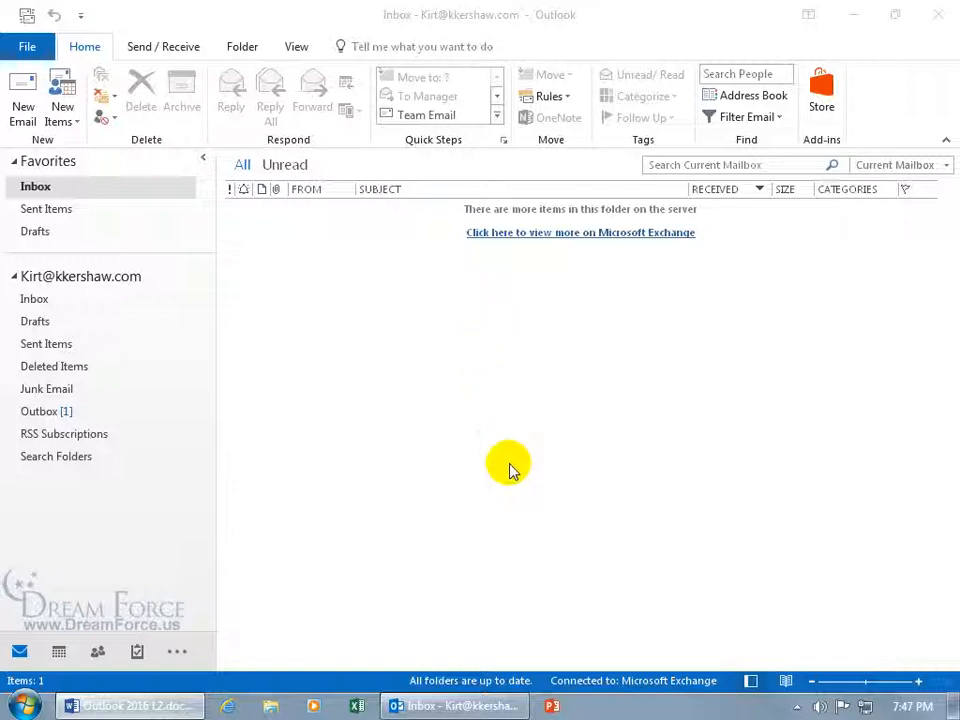
mouse_move(678, 696)
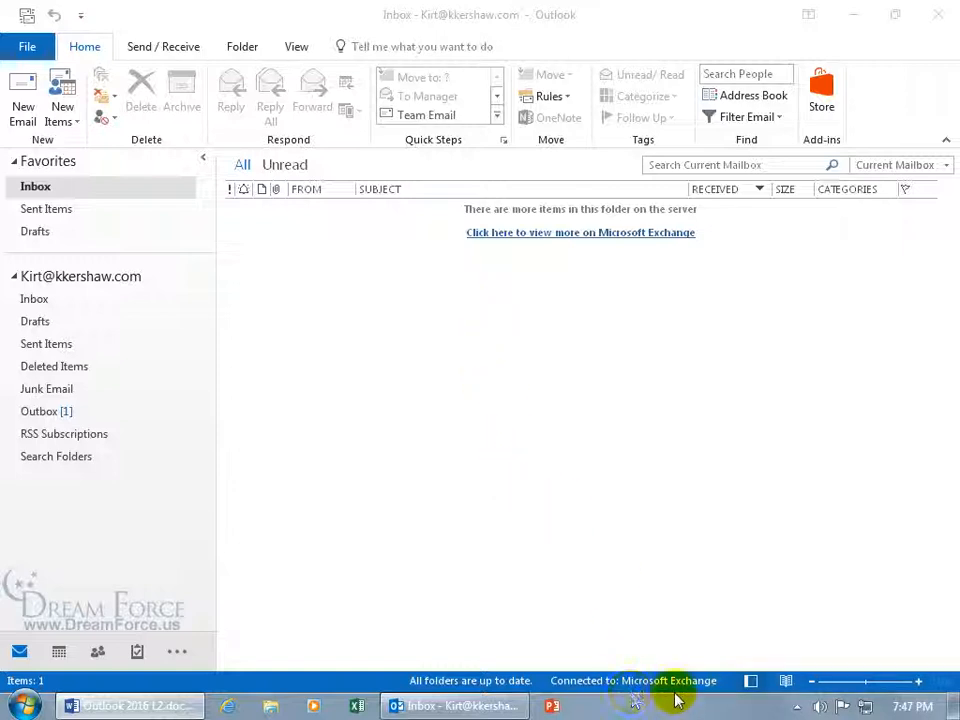
mouse_move(580, 388)
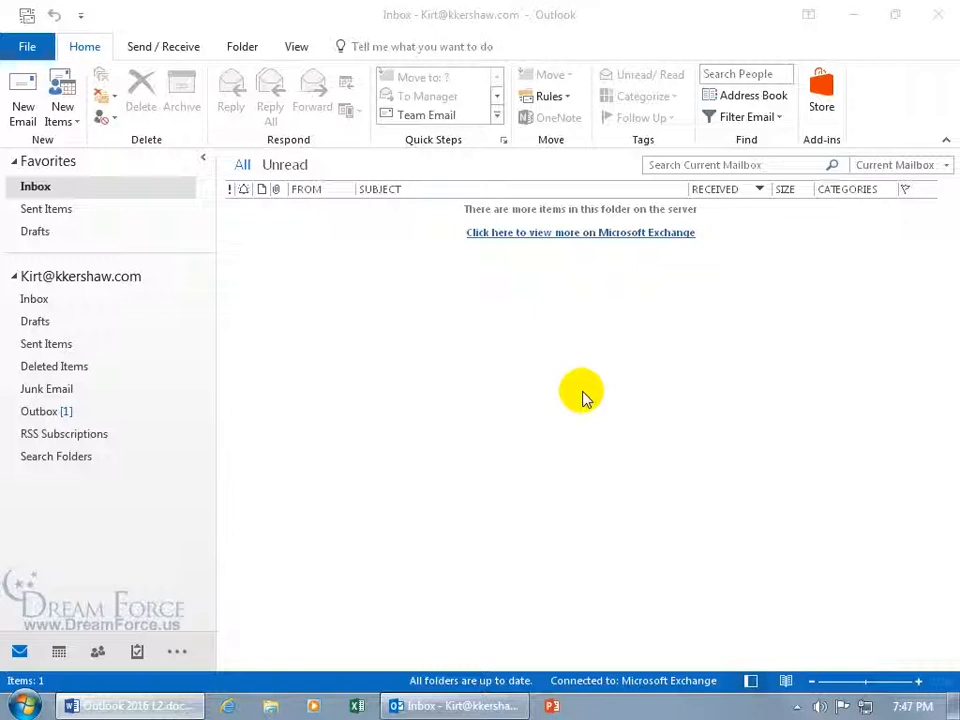
mouse_move(572, 374)
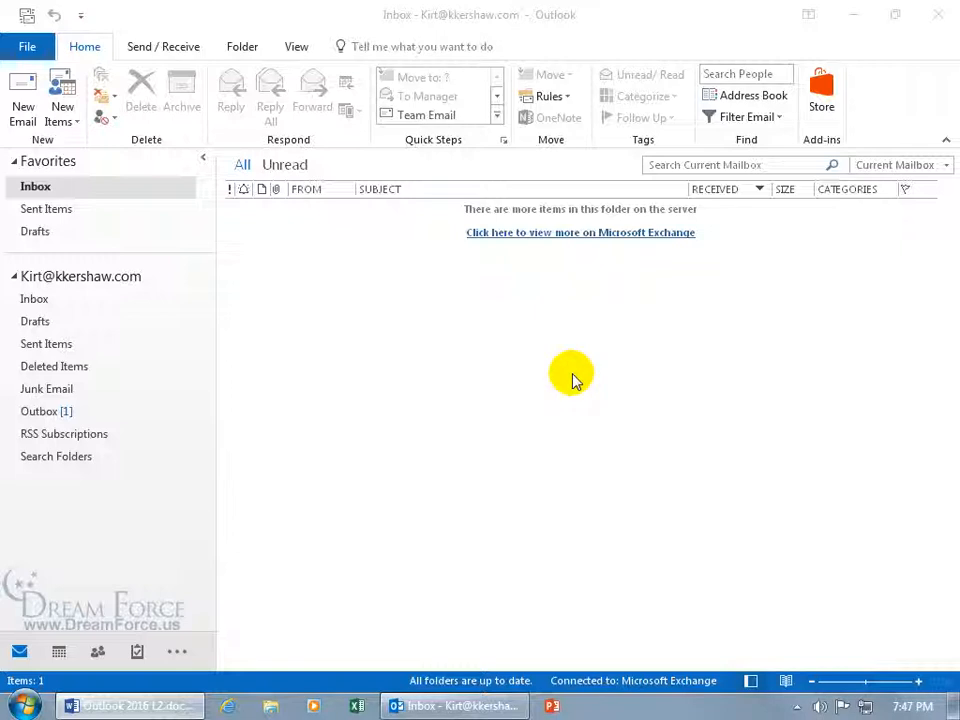
mouse_move(240, 330)
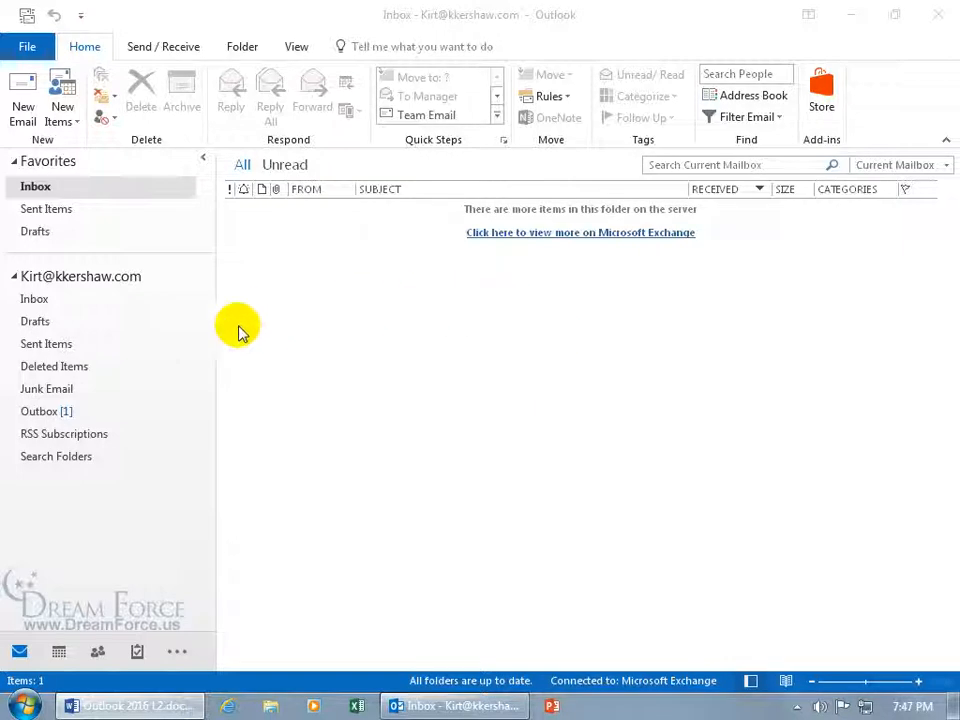
Switch to the Outbox holding the queued Happy Birthday! message
left_click(40, 412)
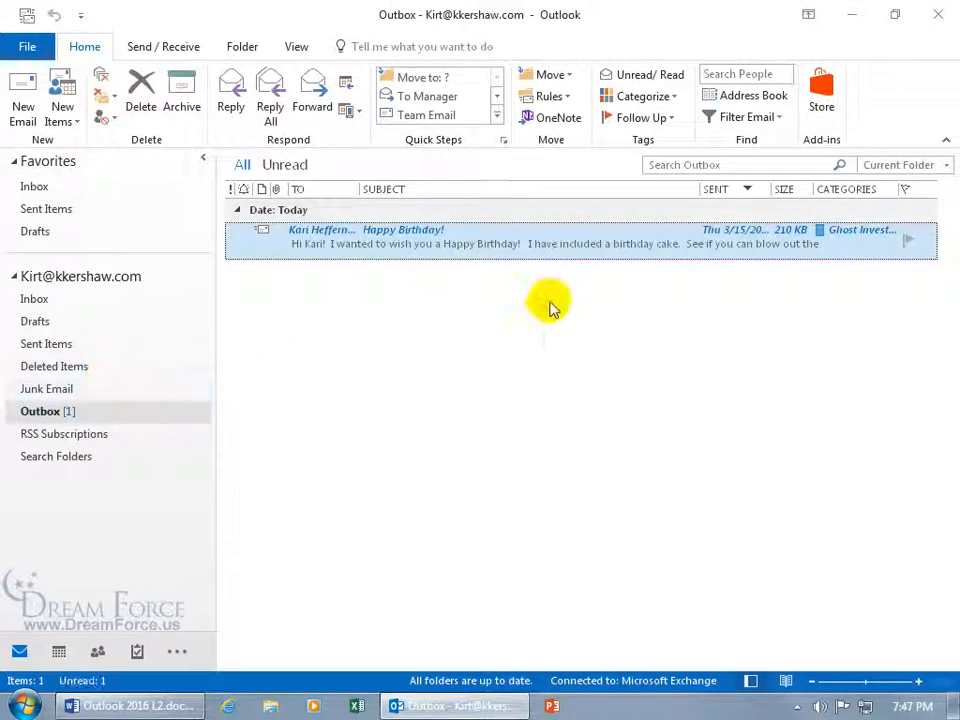
mouse_move(616, 304)
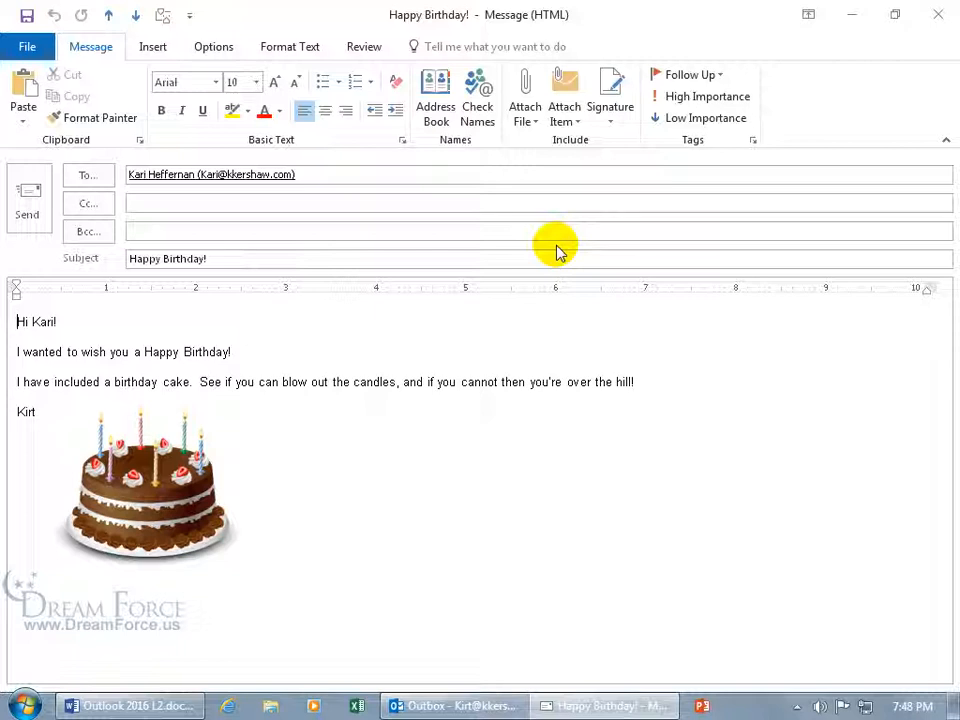
Clear the Do not deliver before hold and send Happy Birthday! immediately
left_click(540, 232)
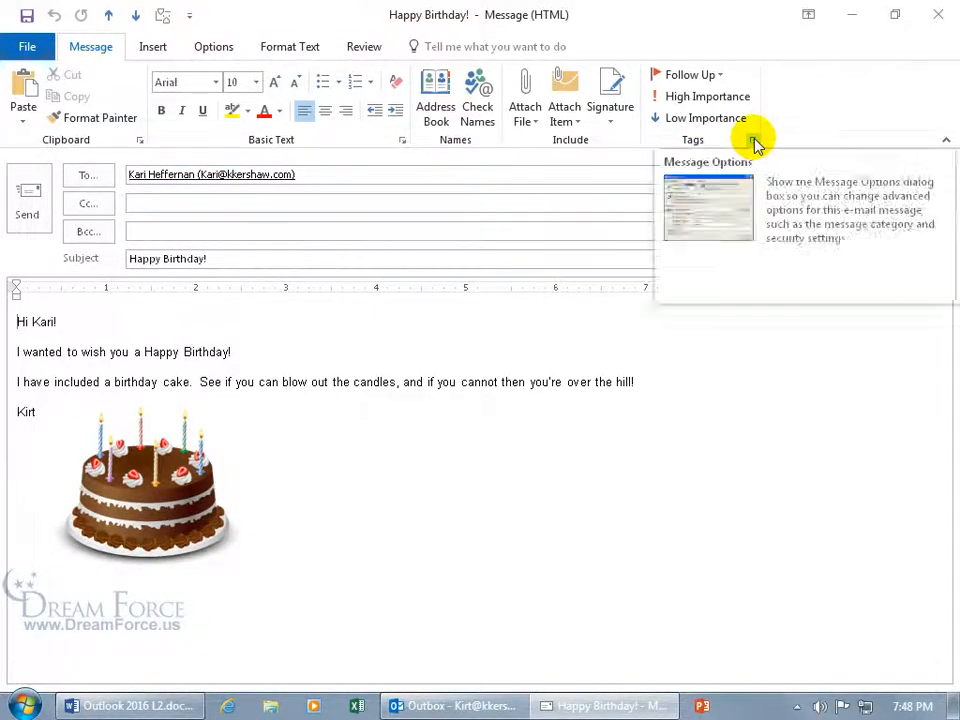
left_click(752, 140)
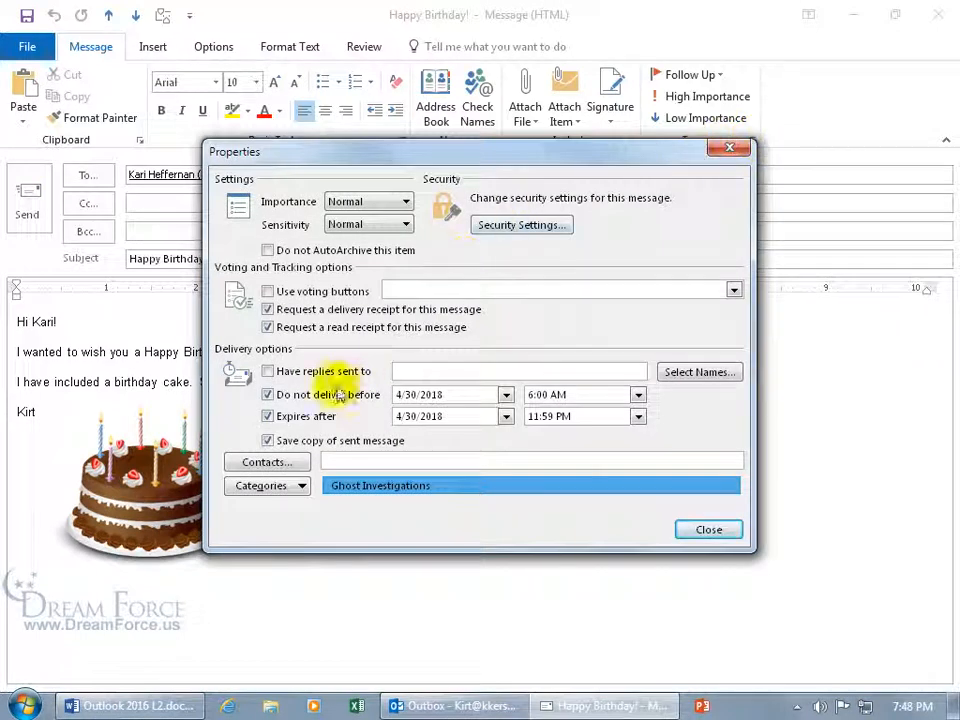
left_click(268, 394)
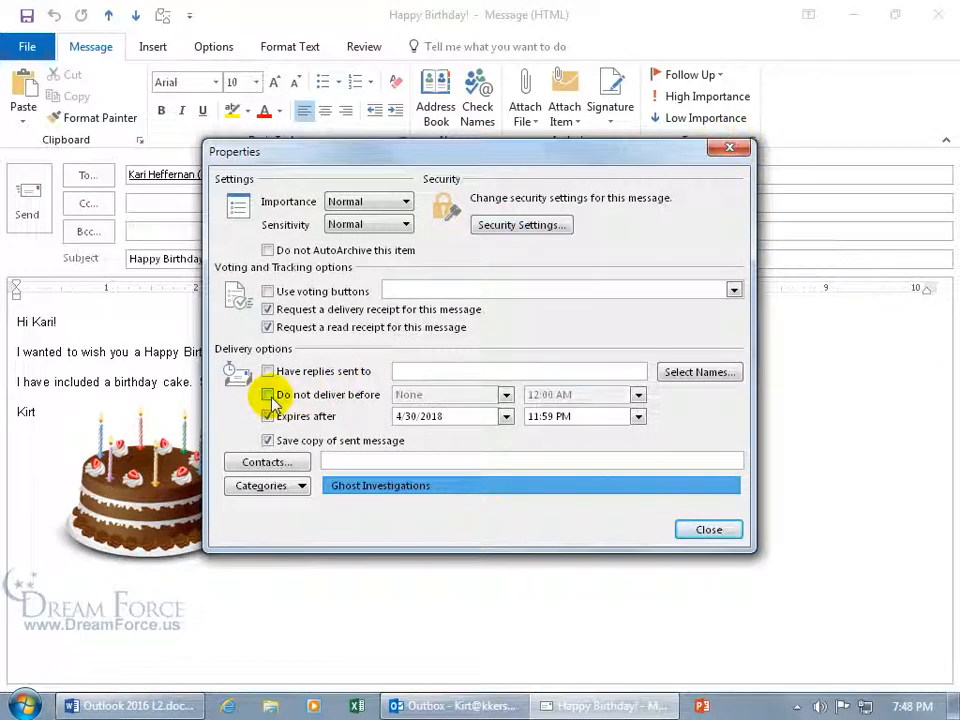
left_click(708, 528)
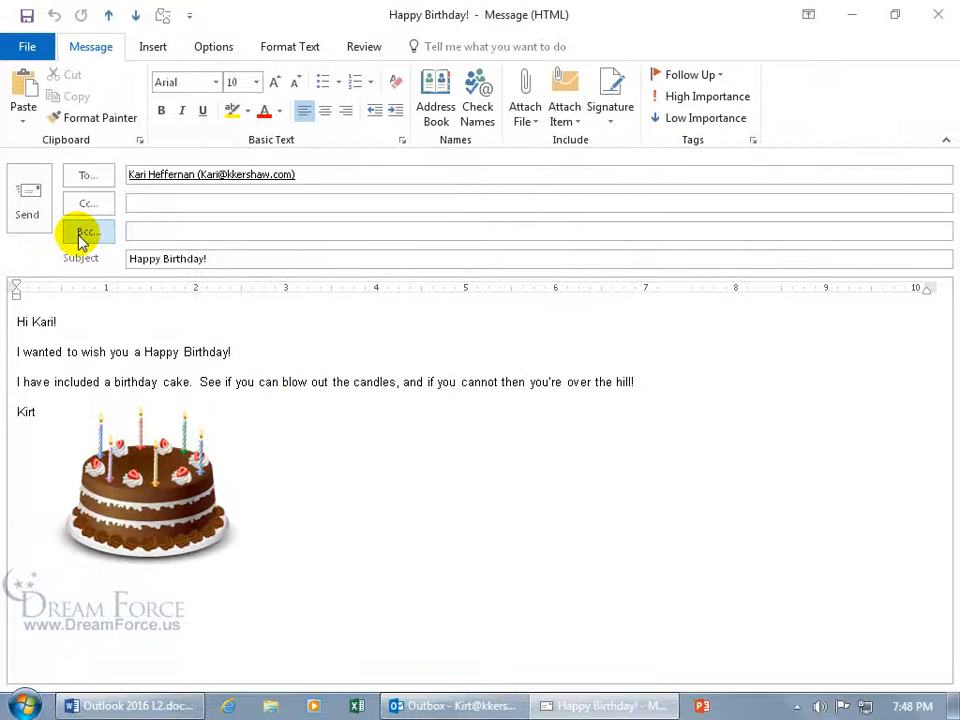
left_click(28, 214)
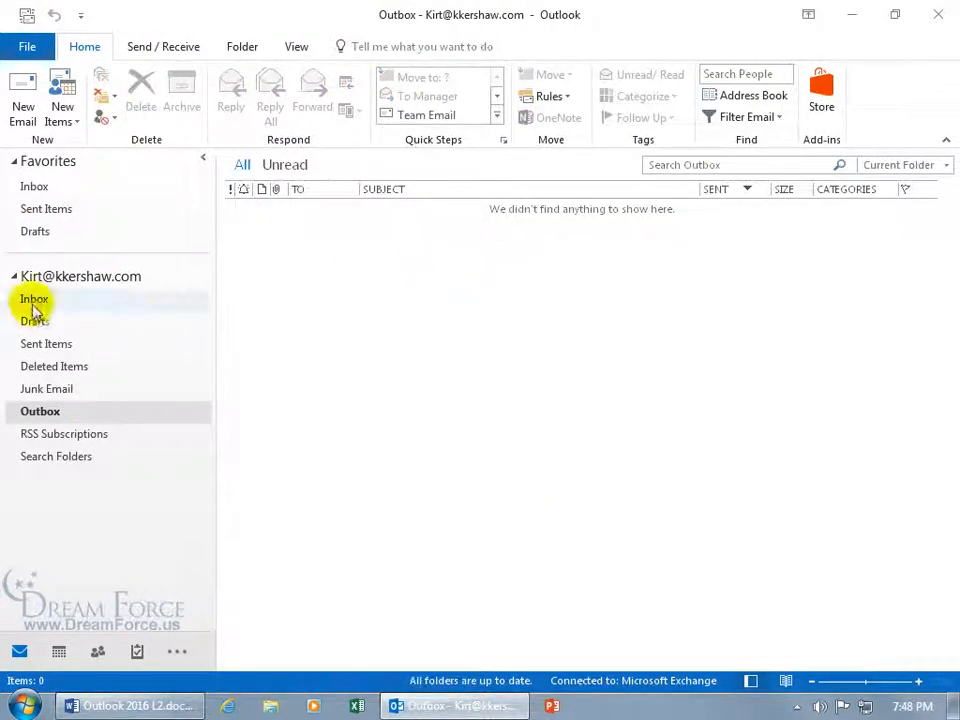
Go to the Inbox, read the Delivered: Happy Birthday! report and close it
left_click(34, 298)
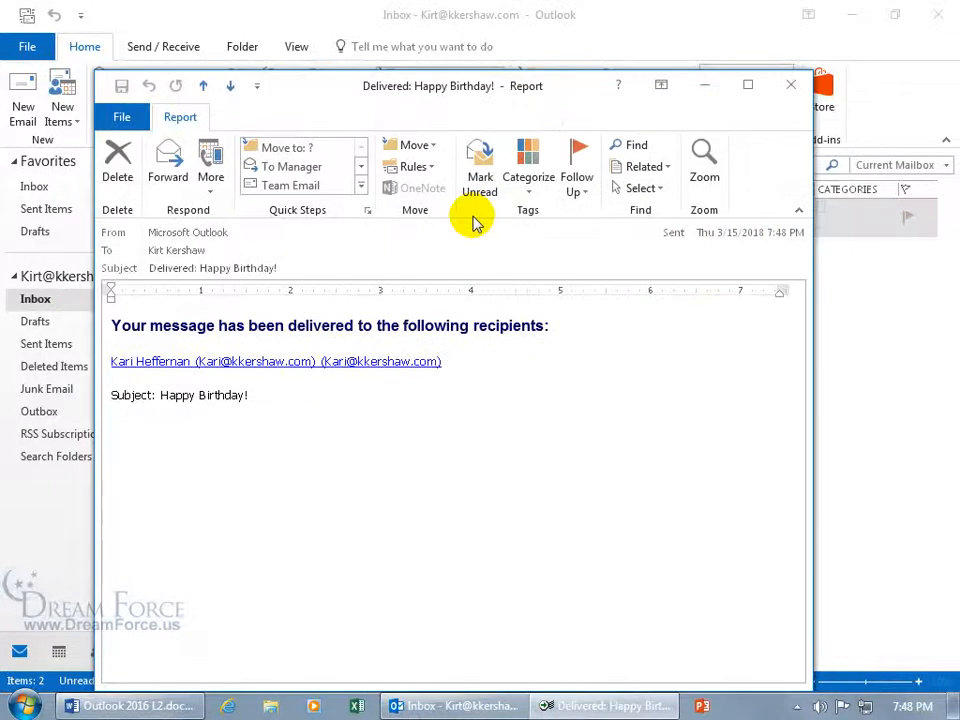
mouse_move(210, 420)
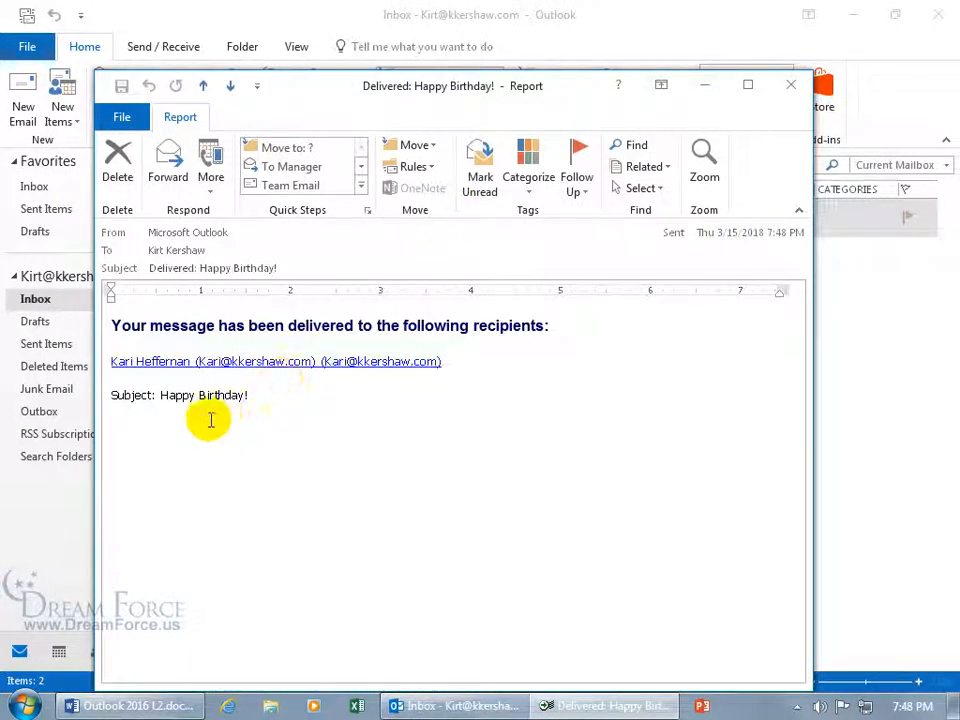
mouse_move(792, 84)
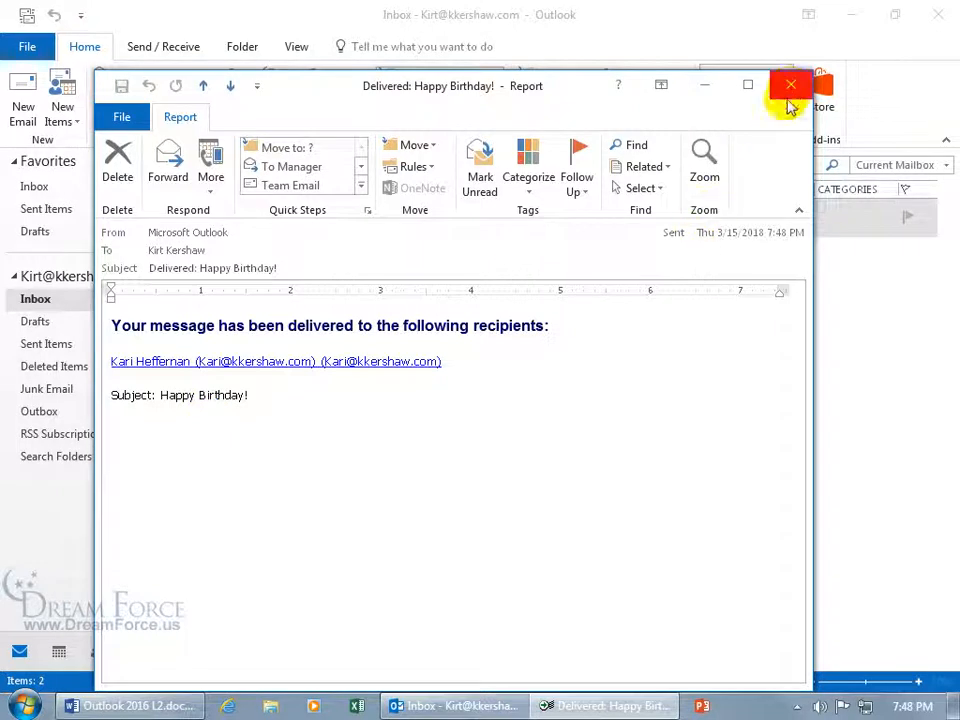
left_click(792, 84)
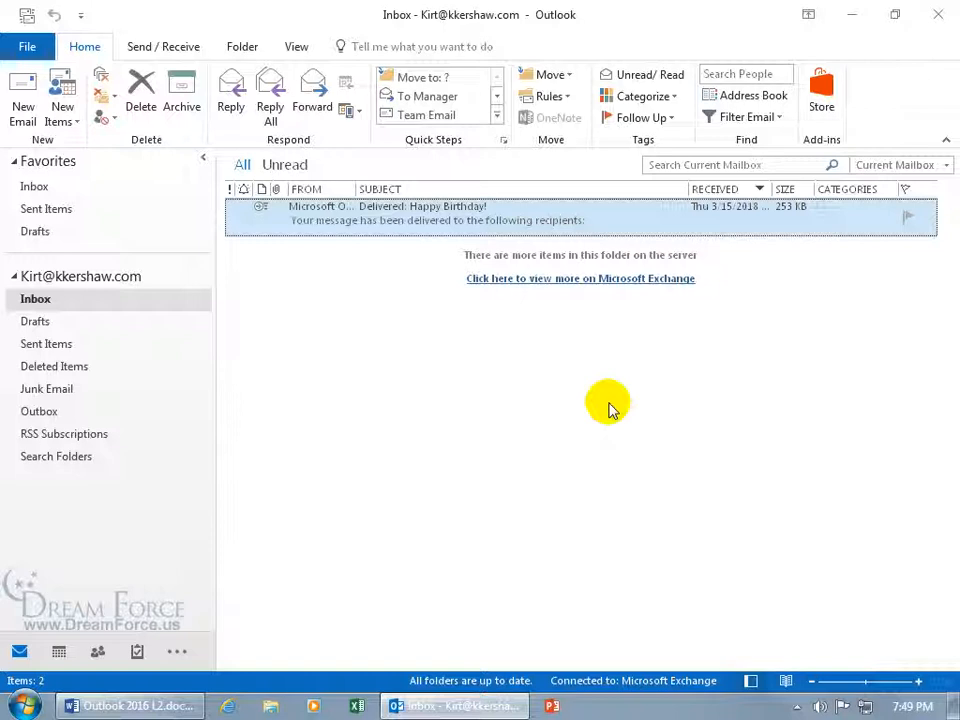
mouse_move(600, 388)
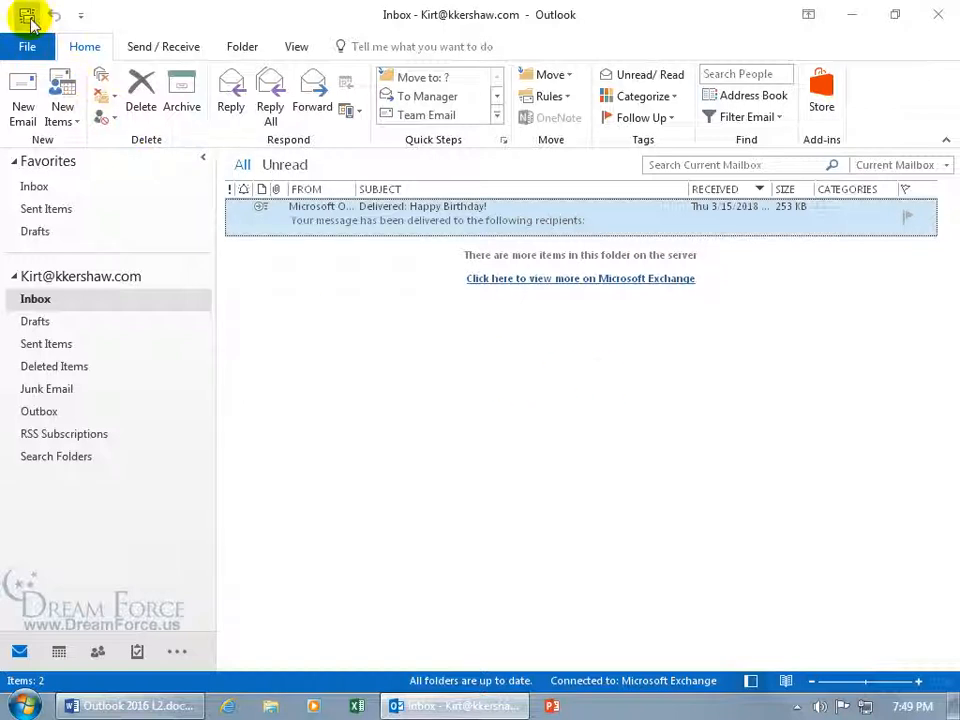
mouse_move(568, 452)
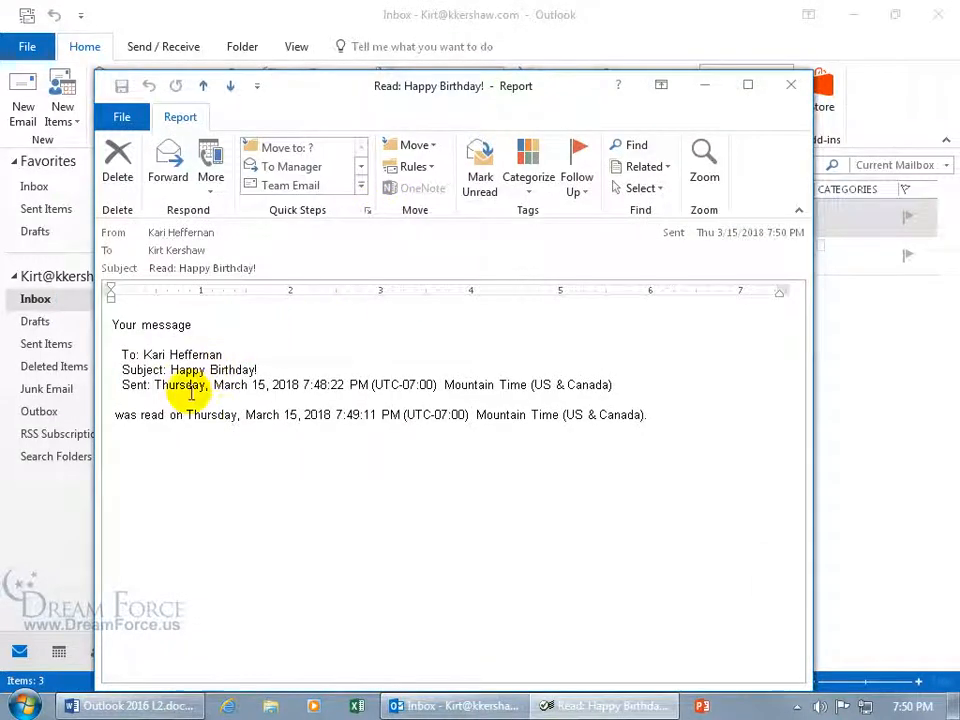
mouse_move(130, 432)
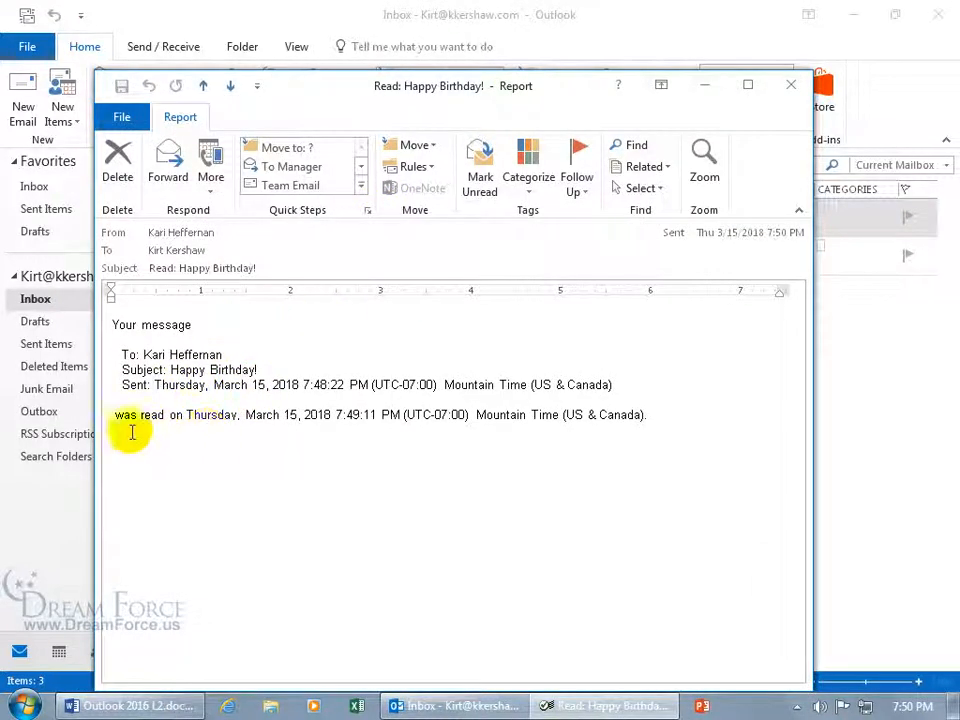
mouse_move(578, 434)
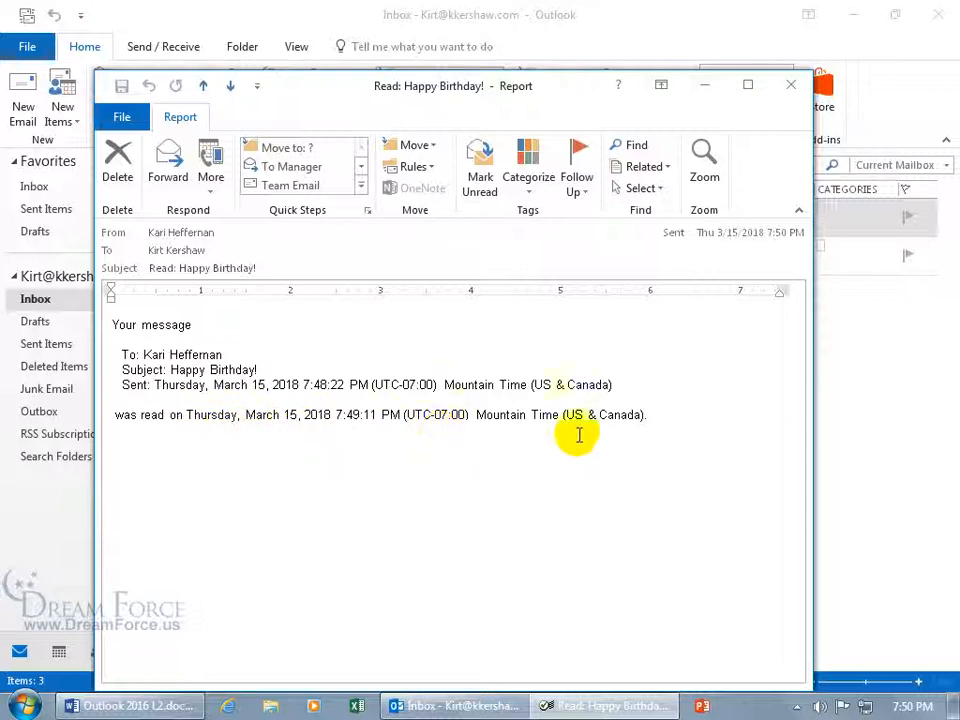
Close the Read: Happy Birthday! receipt and return to the Inbox
left_click(792, 84)
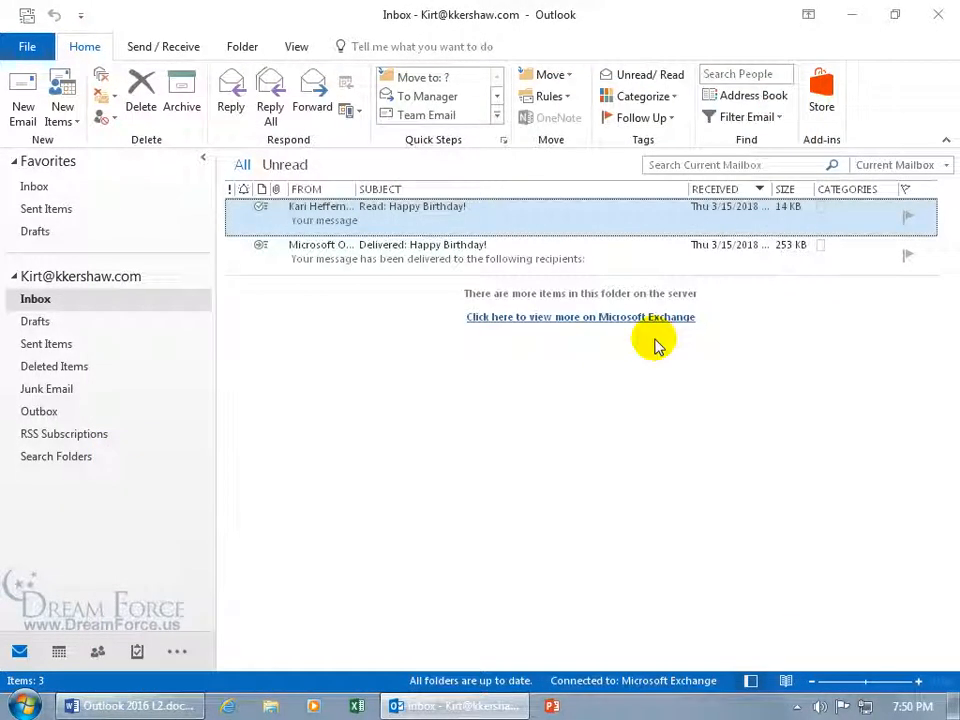
mouse_move(430, 384)
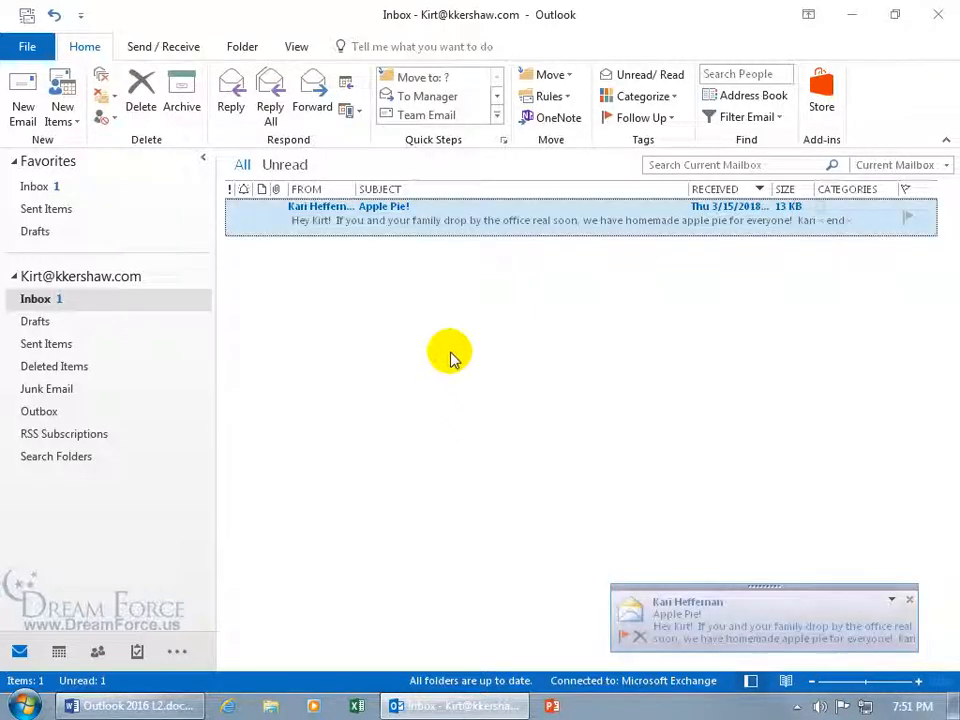
mouse_move(376, 268)
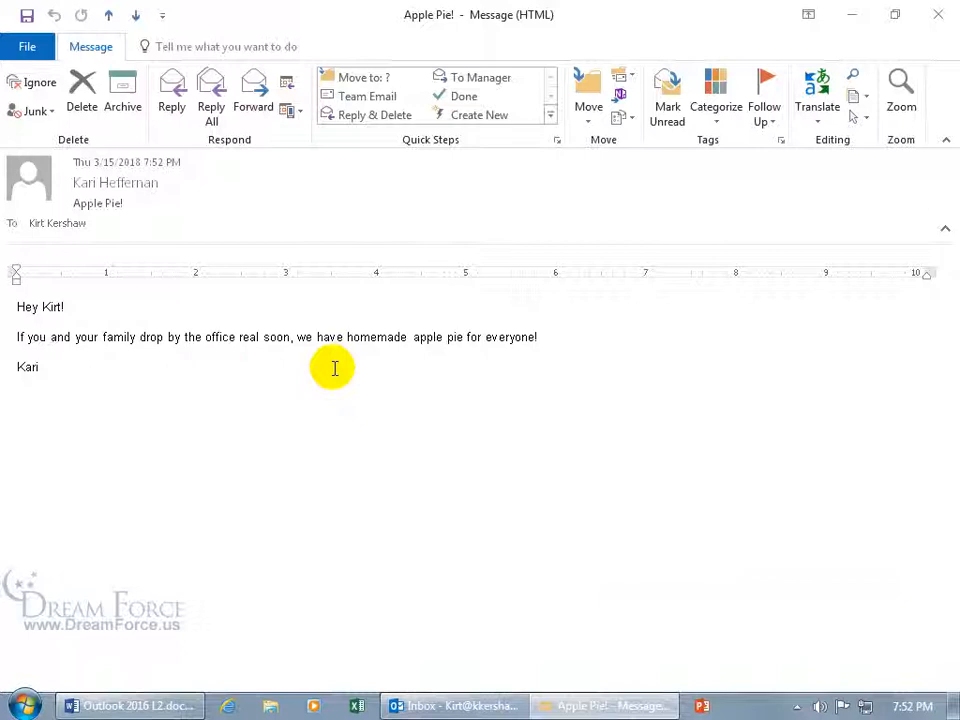
mouse_move(528, 368)
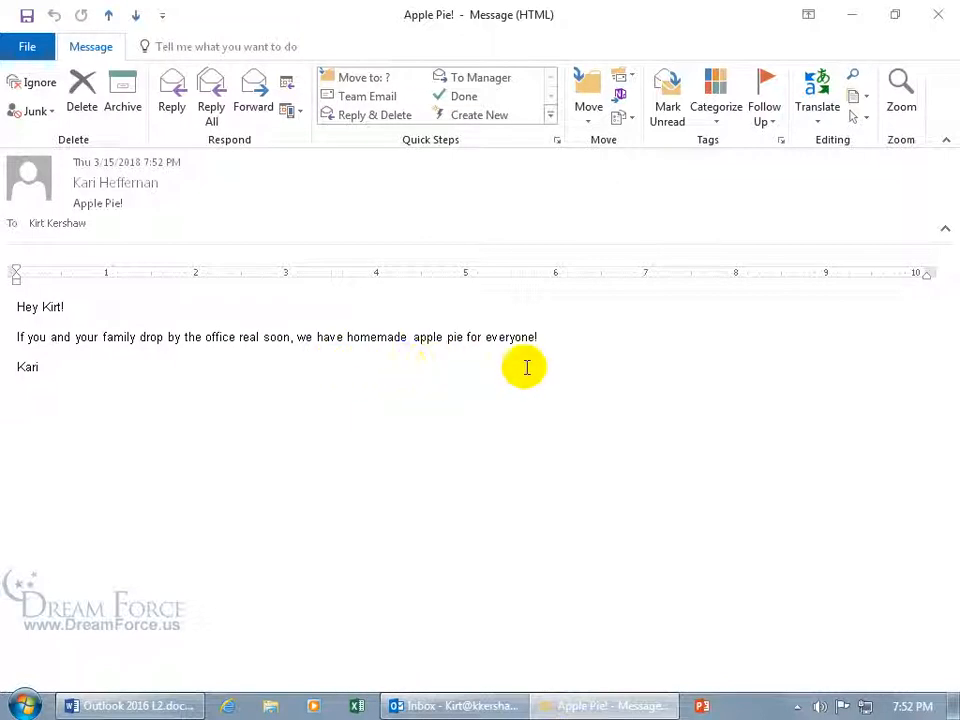
mouse_move(736, 164)
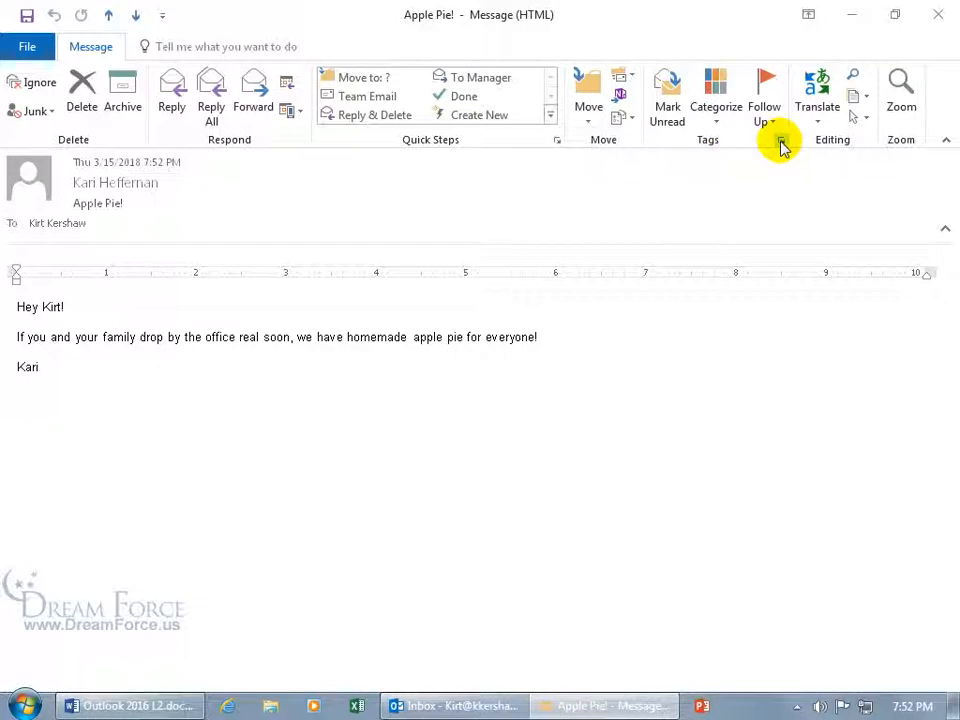
Check the Apple Pie! message's 7:53 PM expiry in Properties, then close the message
left_click(780, 140)
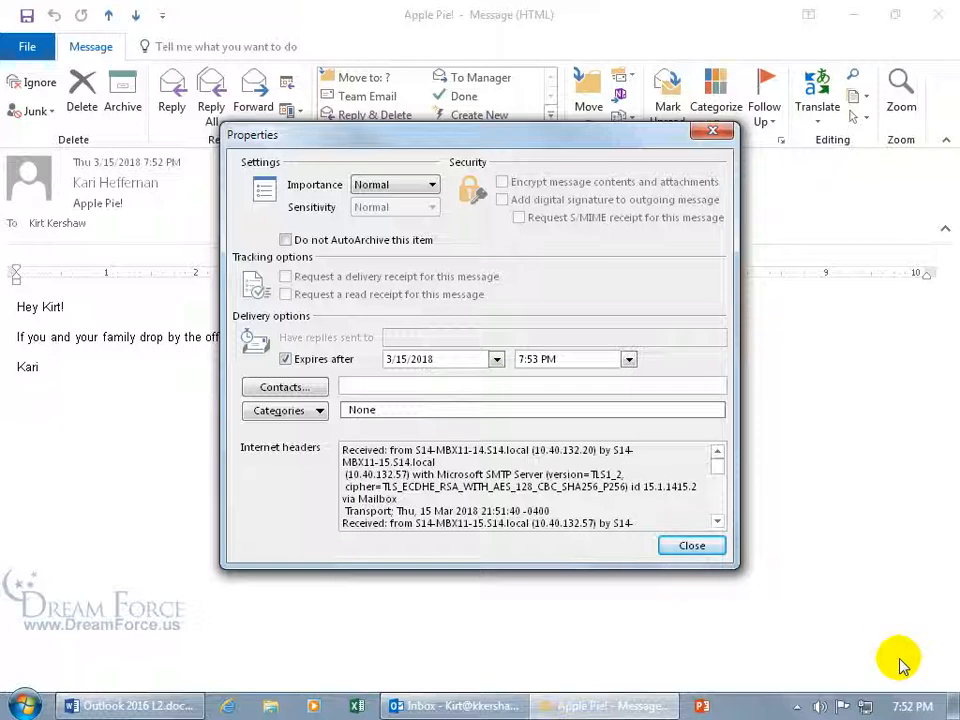
left_click(692, 544)
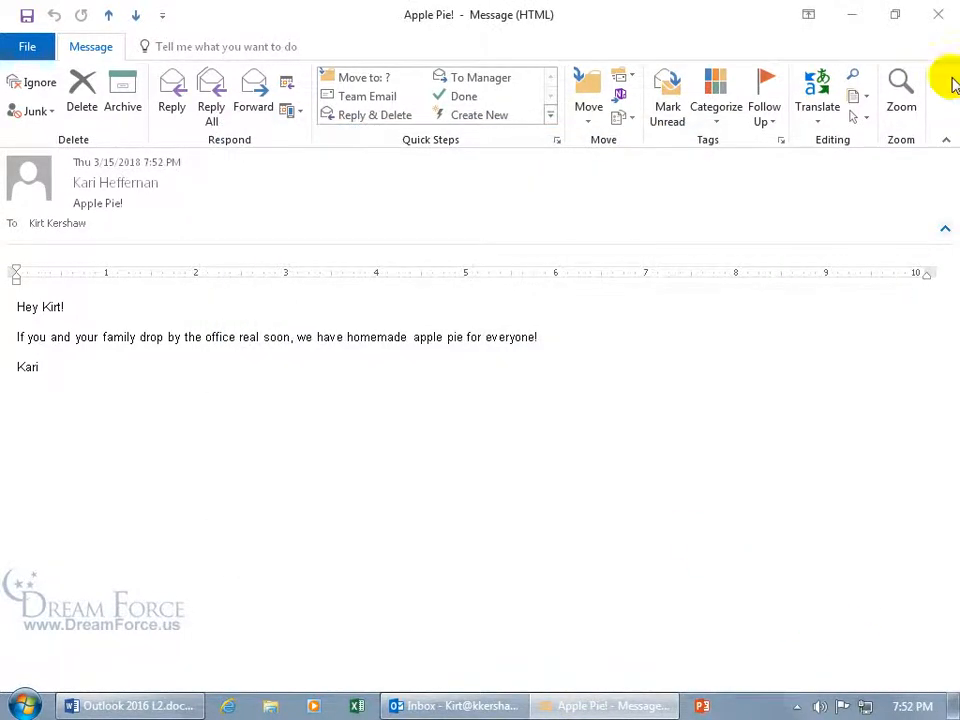
left_click(936, 14)
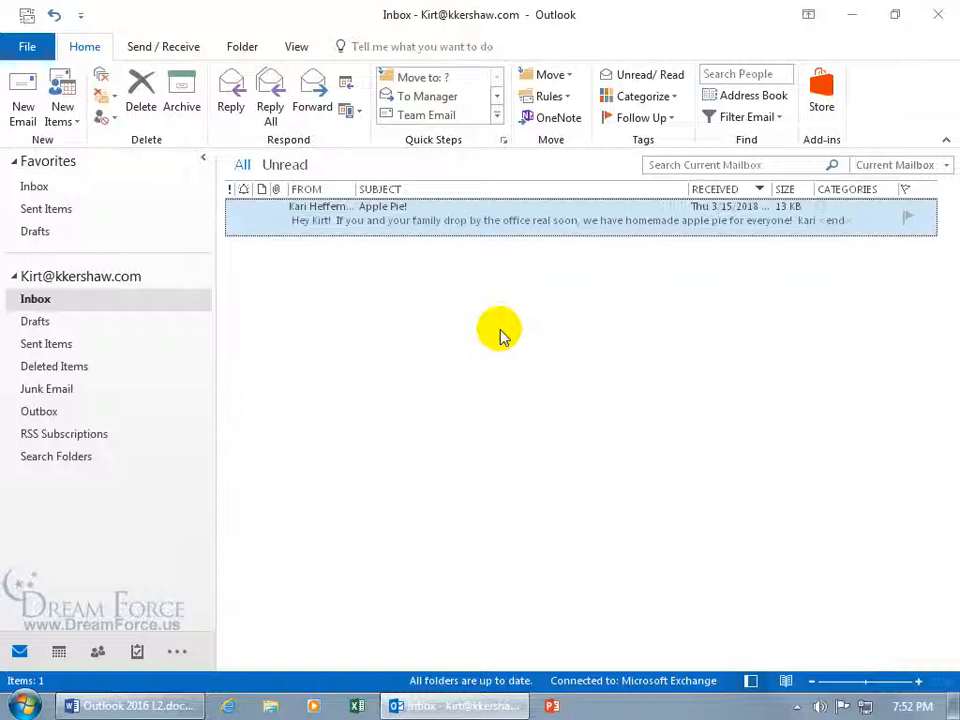
mouse_move(684, 436)
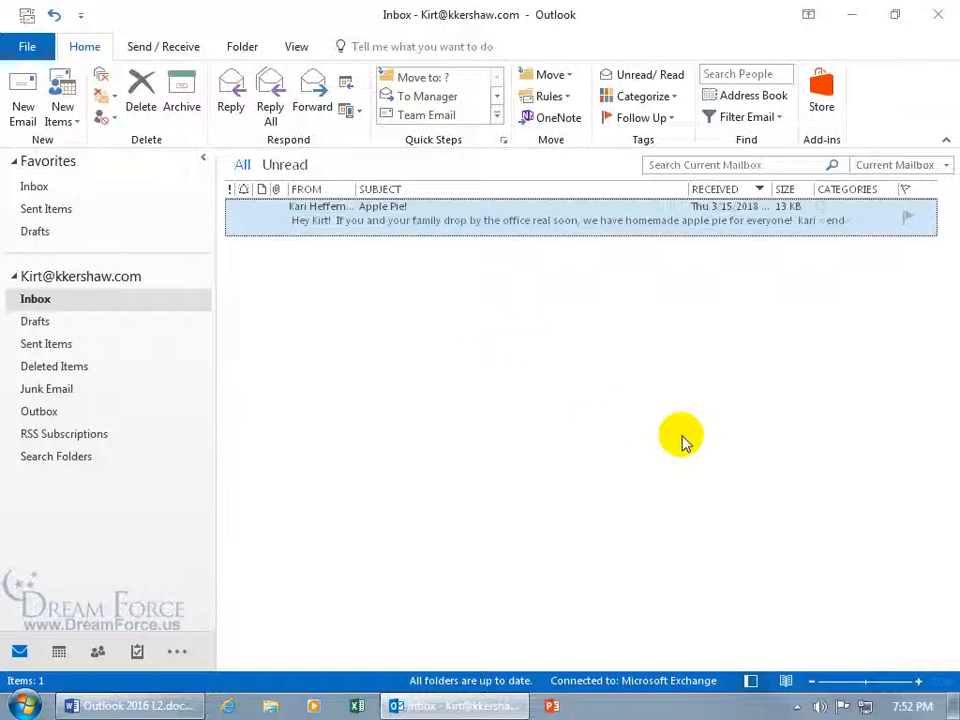
mouse_move(336, 262)
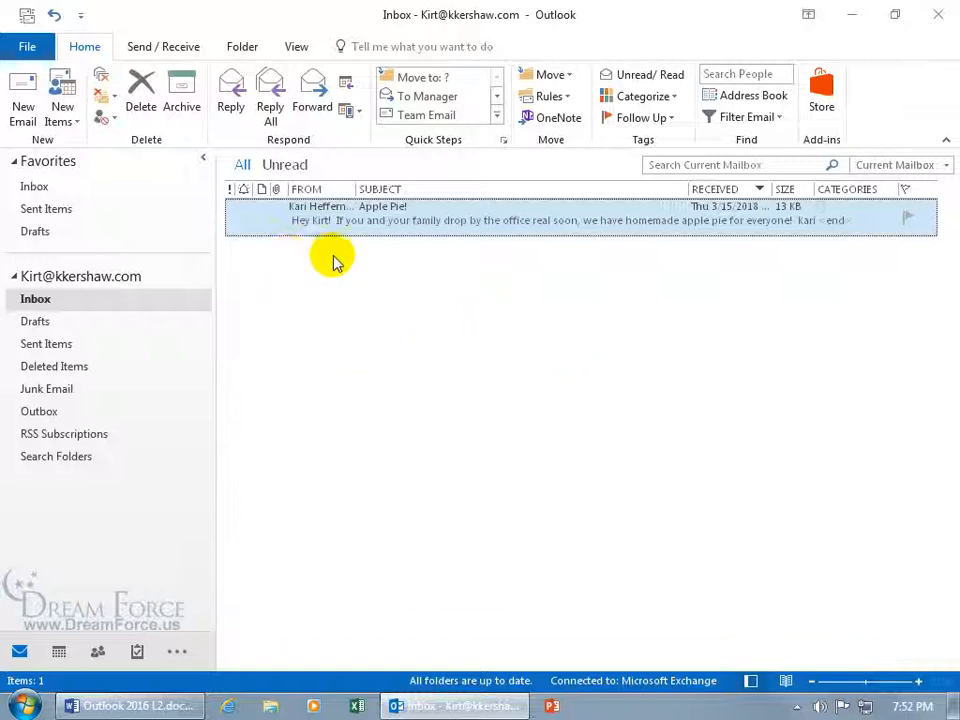
mouse_move(350, 270)
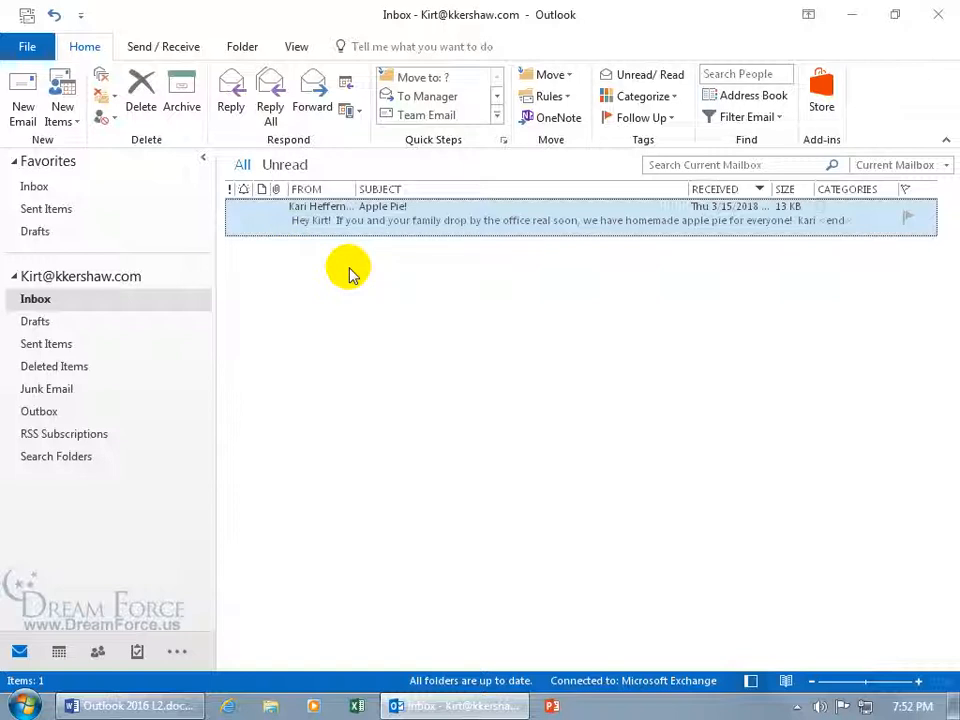
mouse_move(324, 262)
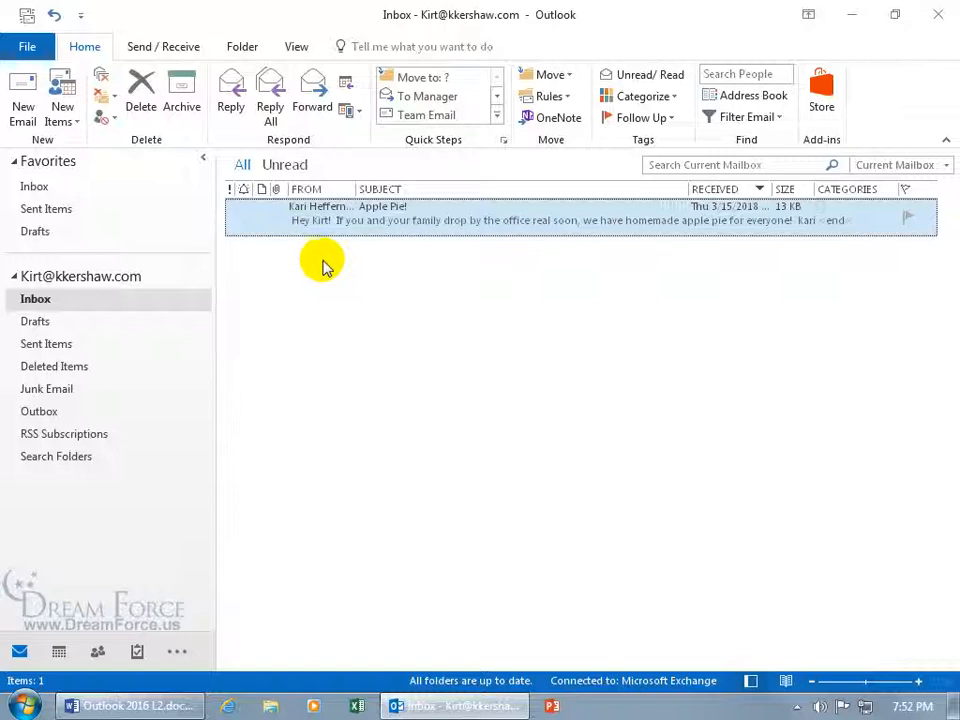
mouse_move(318, 262)
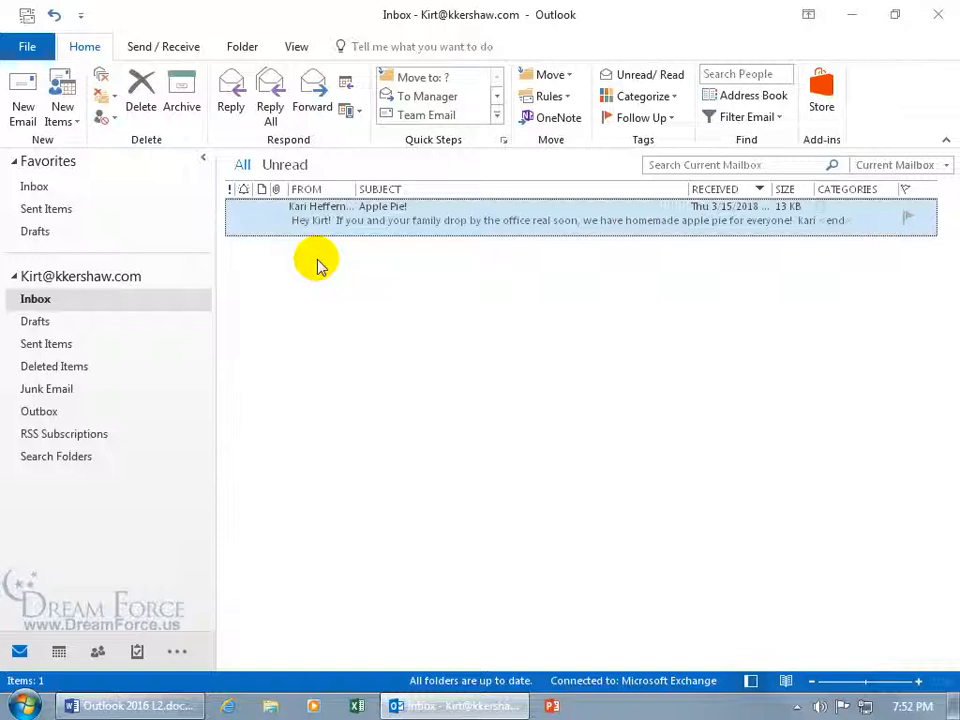
mouse_move(524, 268)
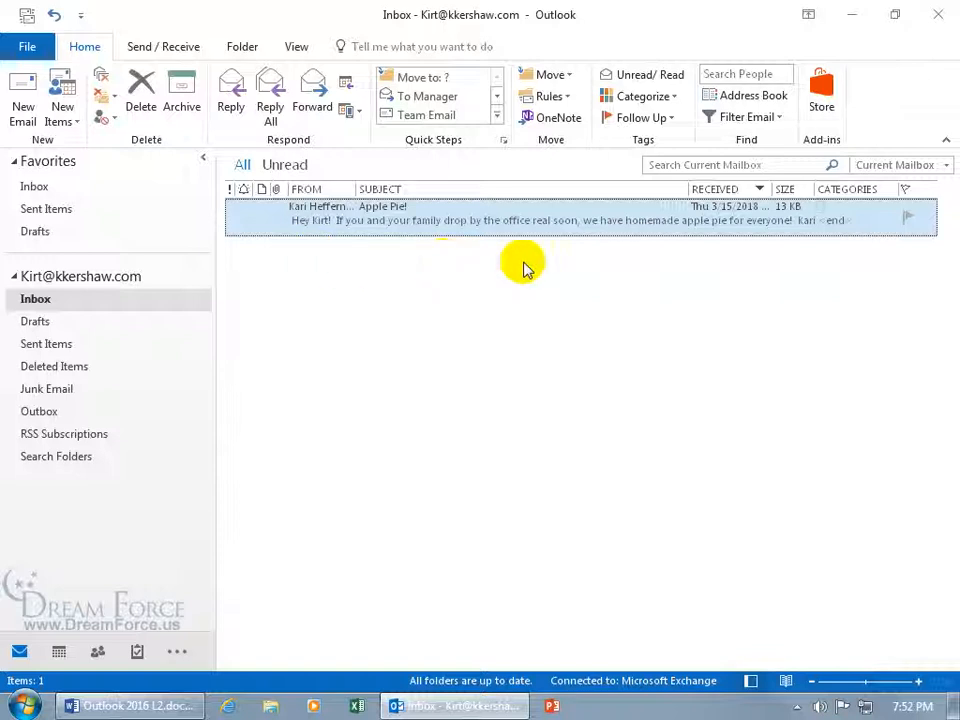
mouse_move(868, 600)
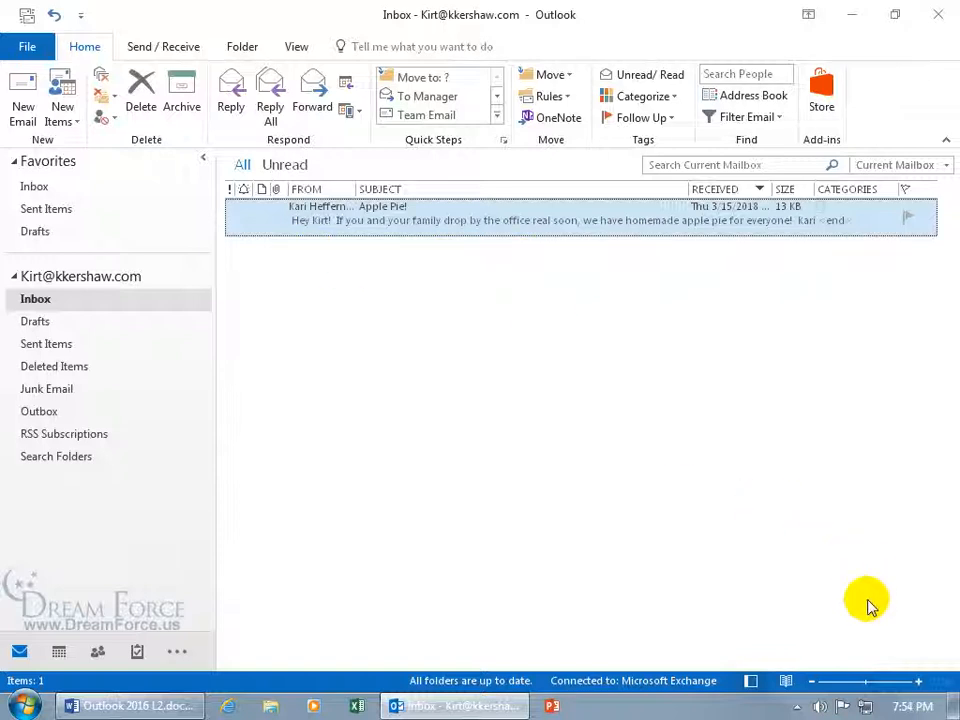
mouse_move(856, 596)
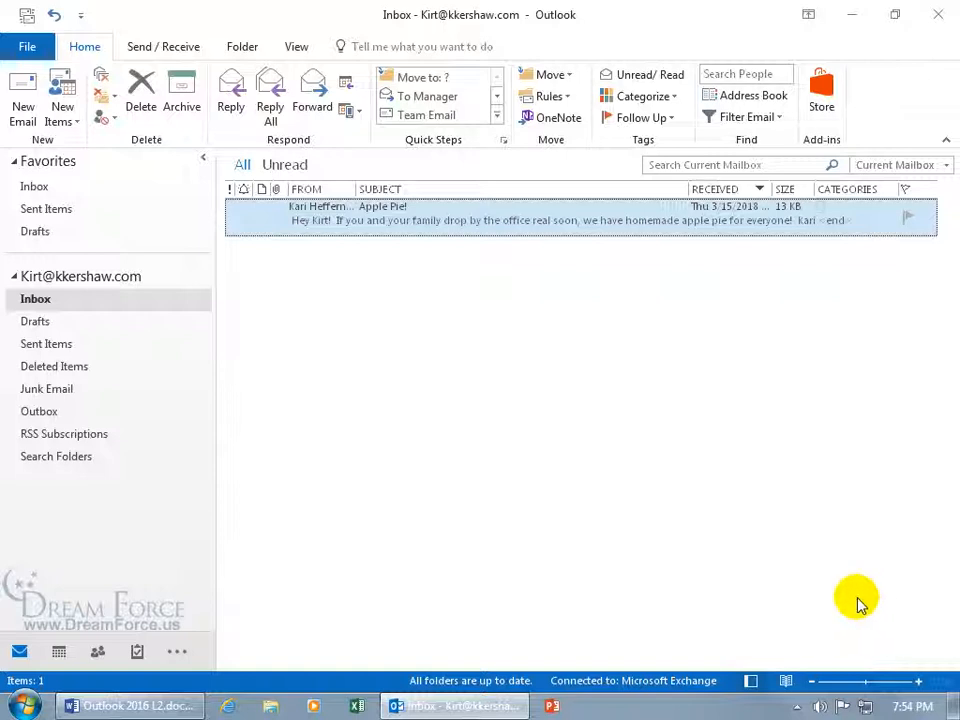
mouse_move(324, 284)
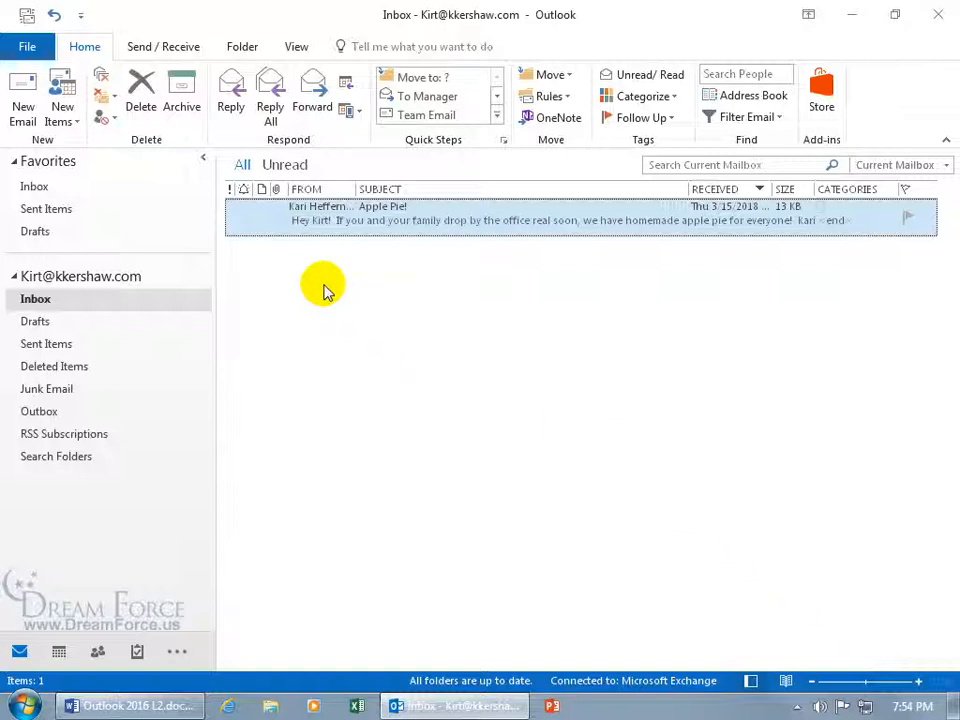
mouse_move(164, 344)
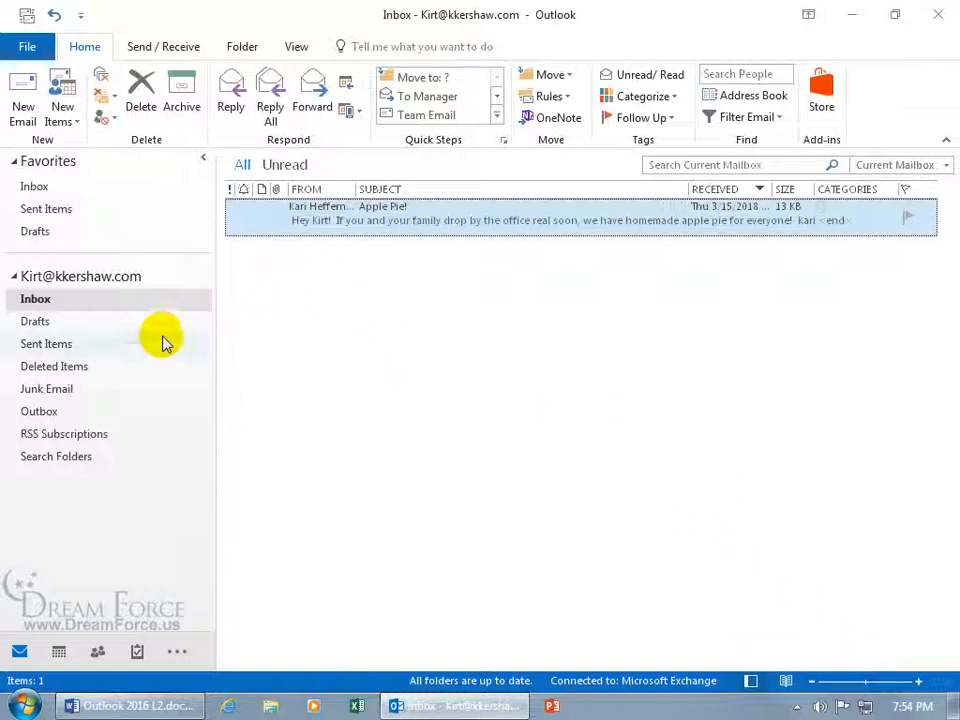
Check the Deleted Items folder, then return to the Inbox holding the expired Apple Pie! message
left_click(54, 366)
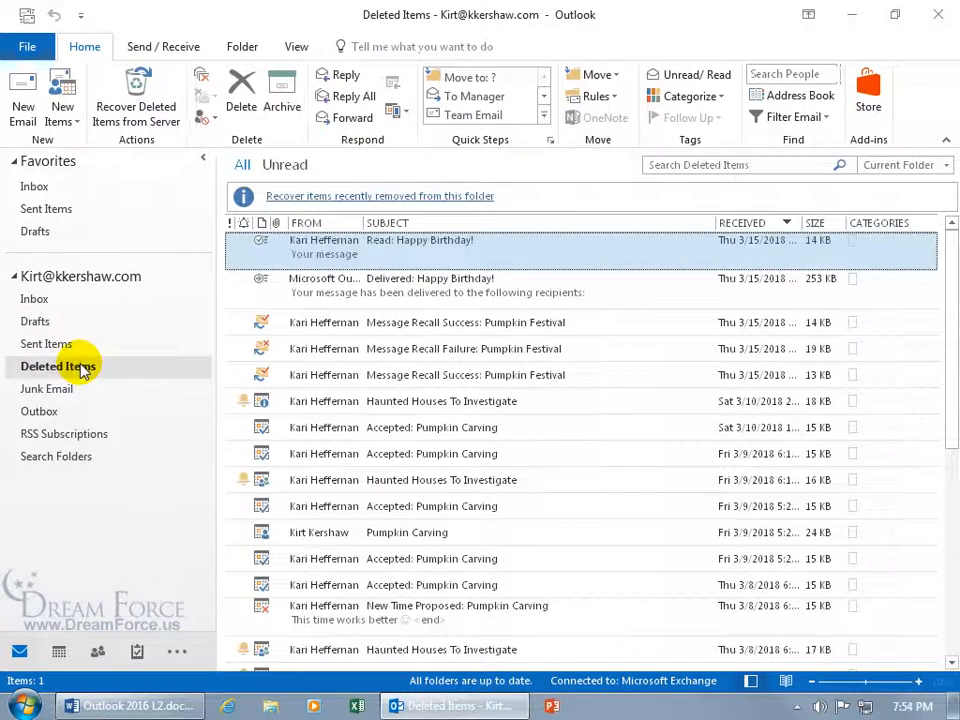
left_click(36, 298)
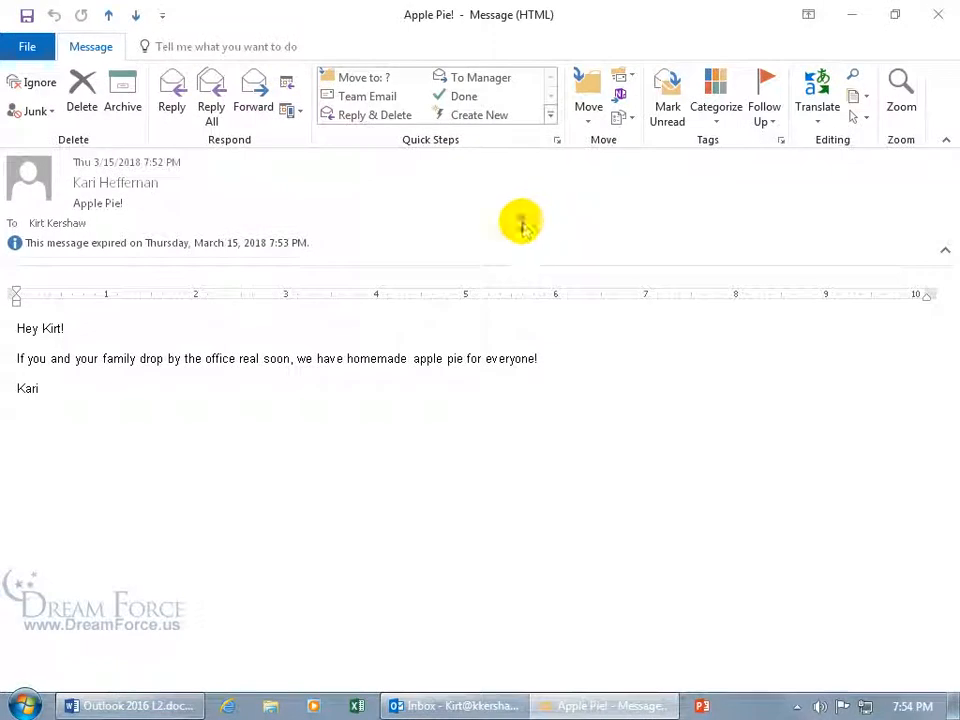
mouse_move(204, 262)
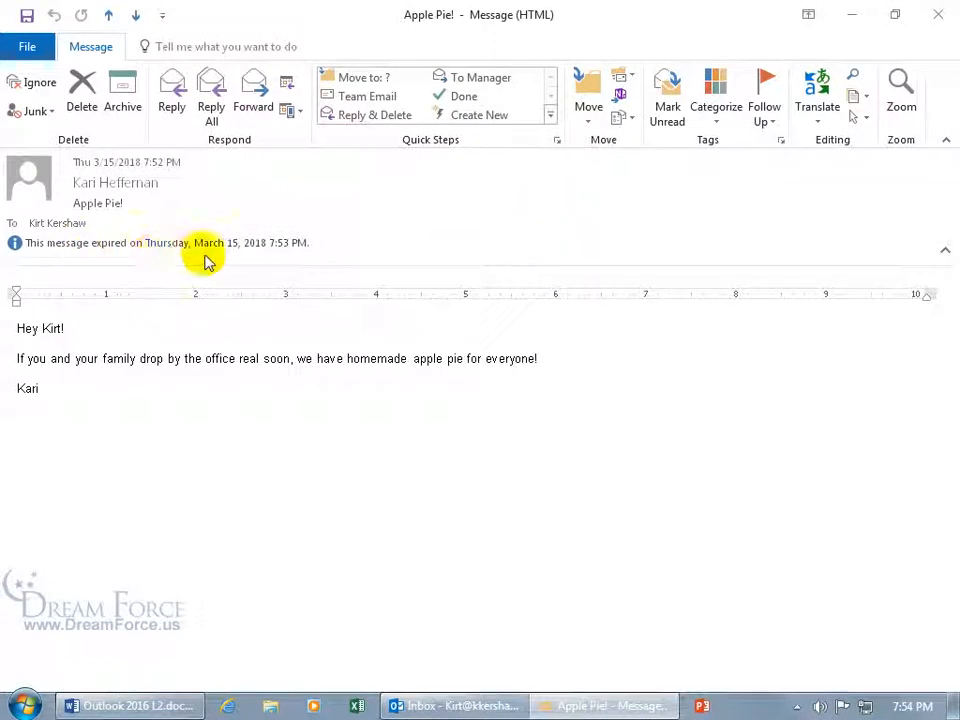
mouse_move(284, 258)
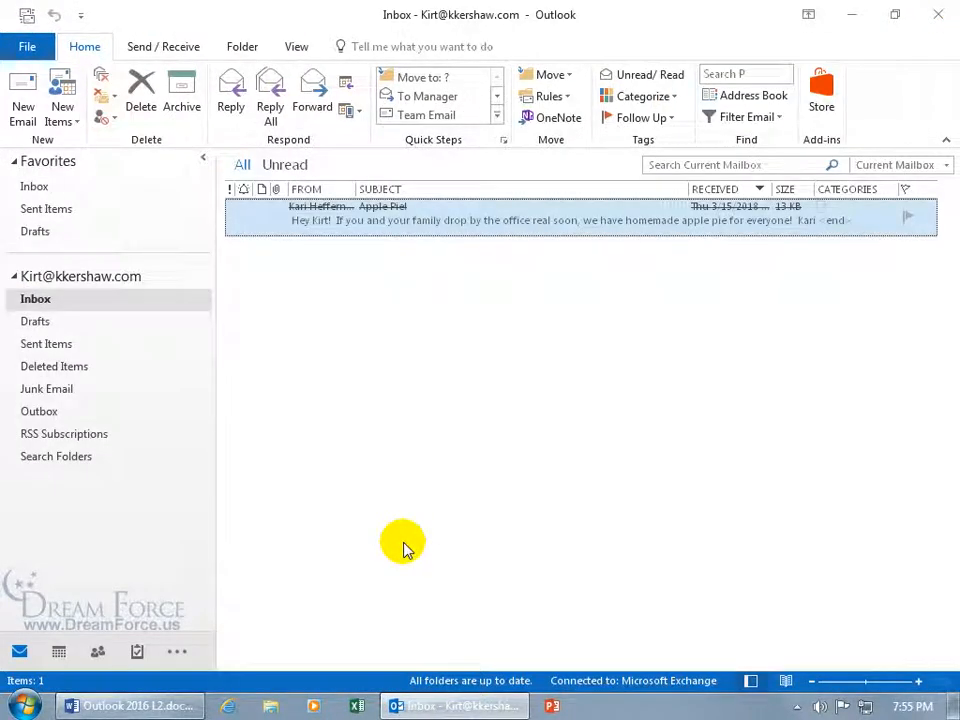
Close the reopened Apple Pie! message window, leaving the Inbox in view
left_click(140, 90)
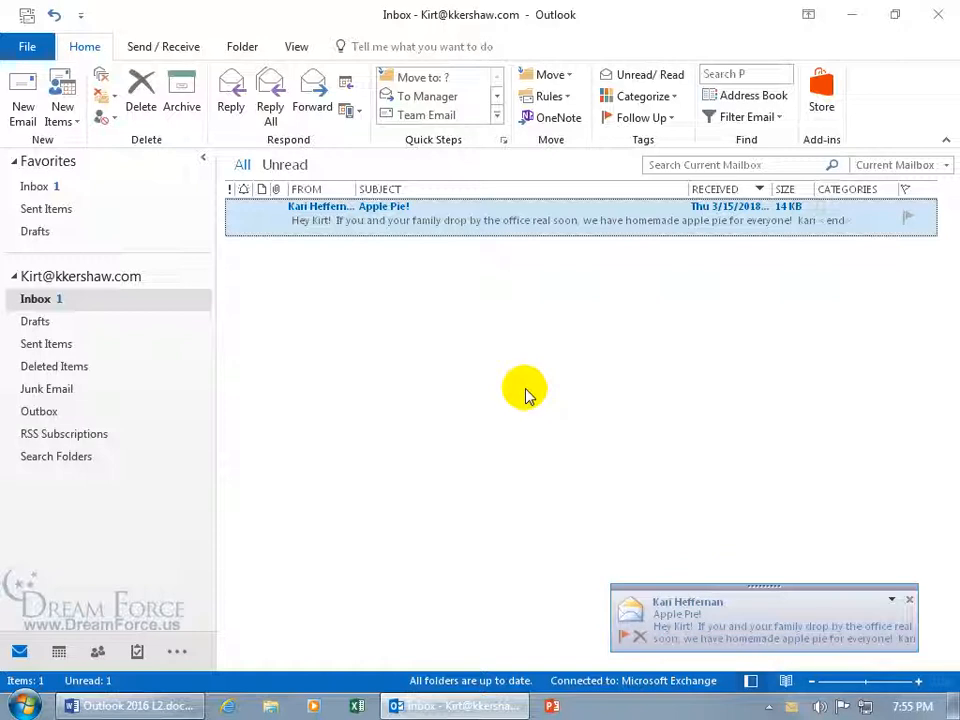
mouse_move(500, 224)
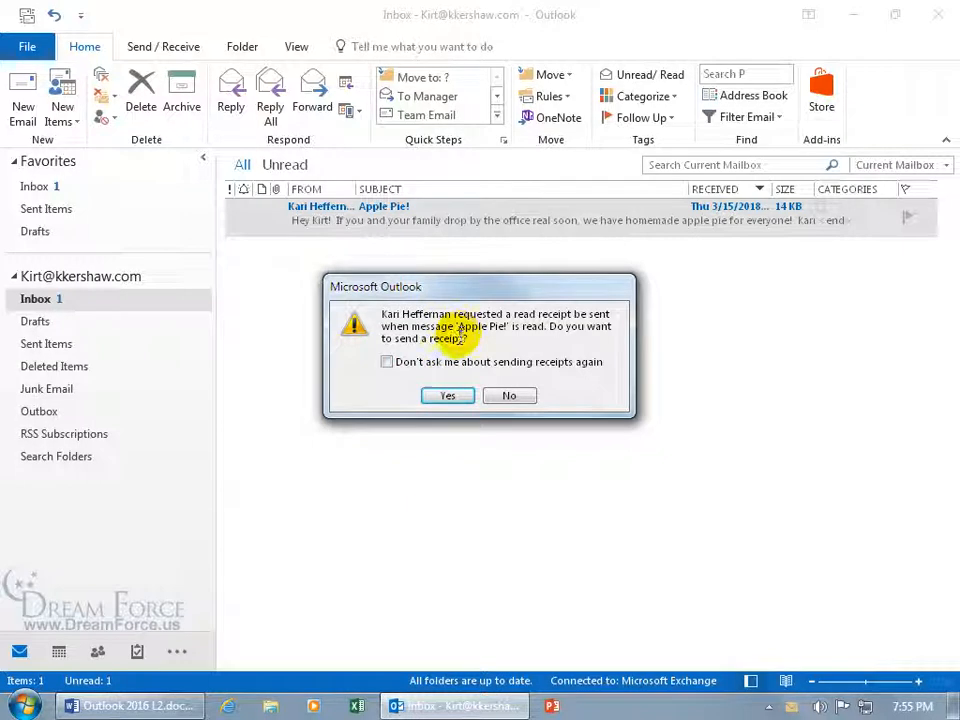
mouse_move(500, 350)
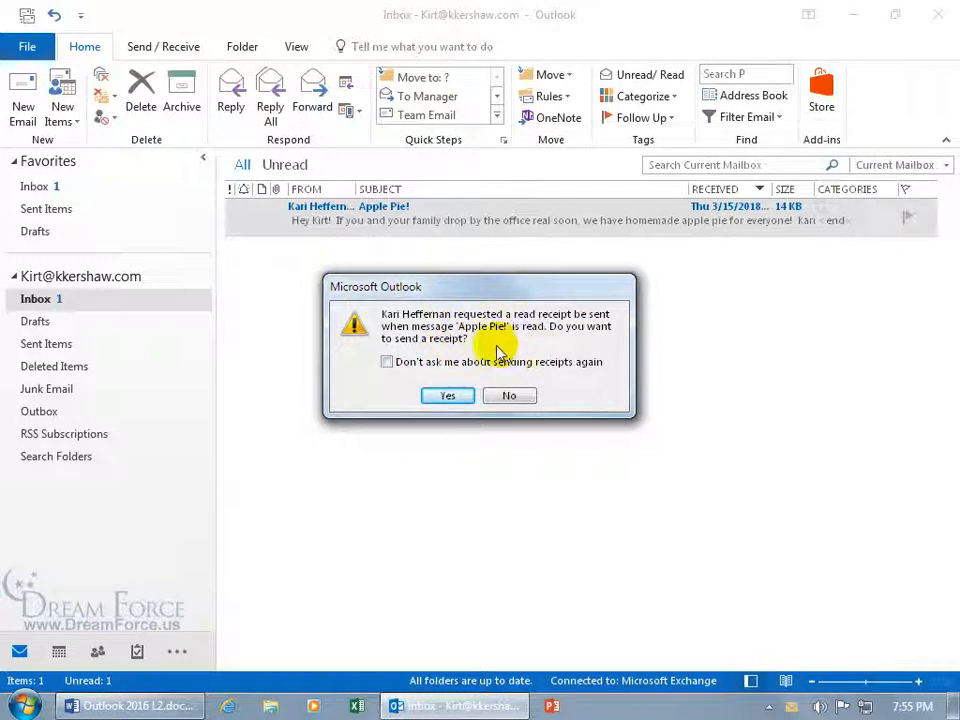
mouse_move(470, 364)
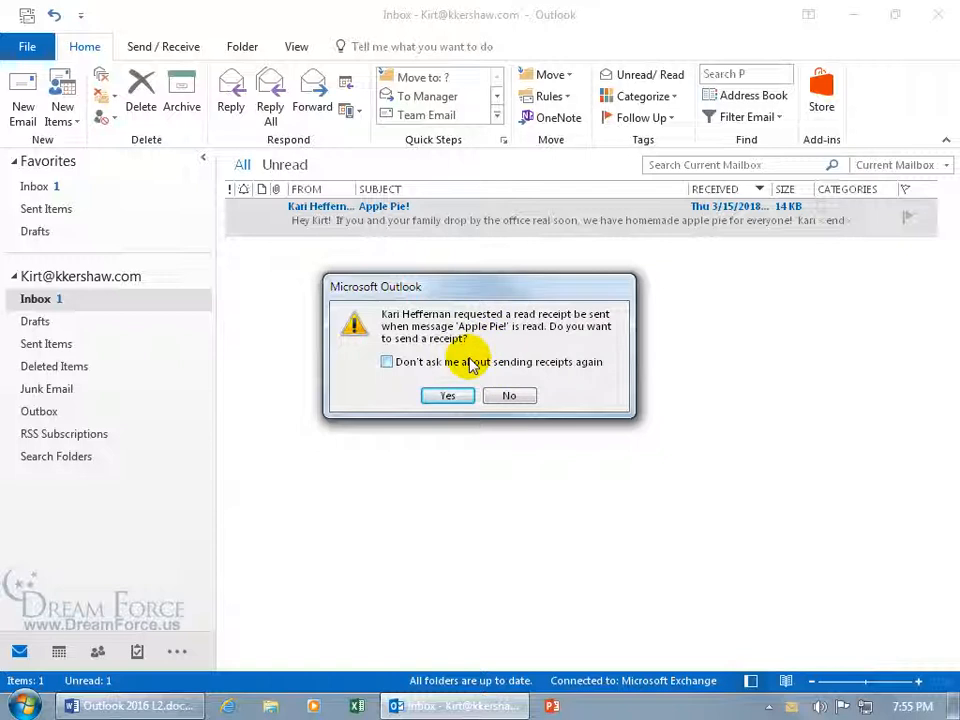
mouse_move(470, 384)
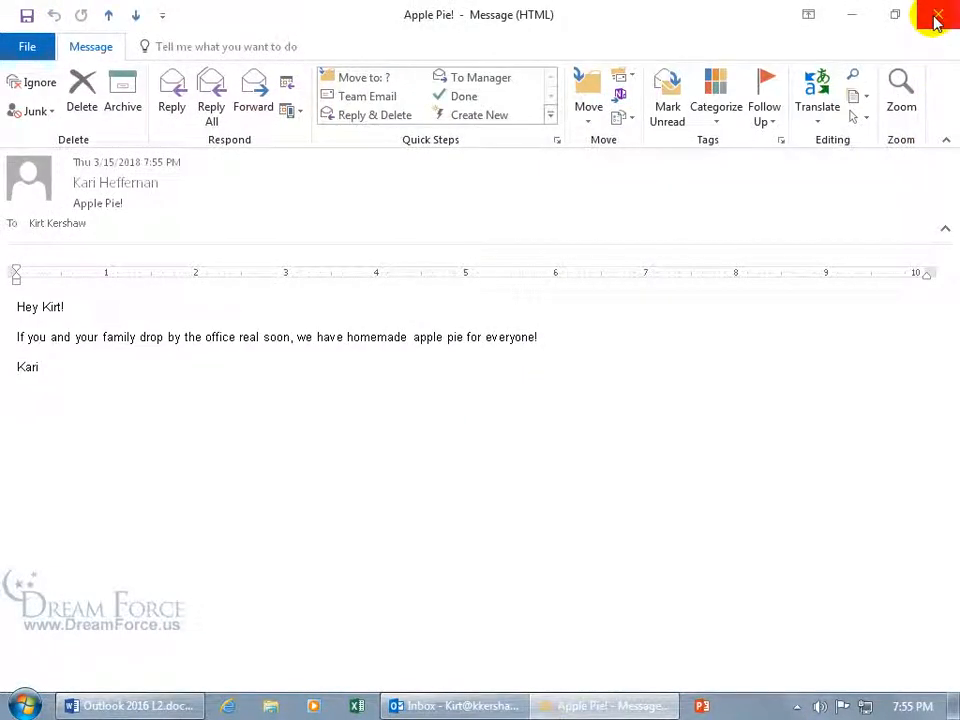
left_click(936, 18)
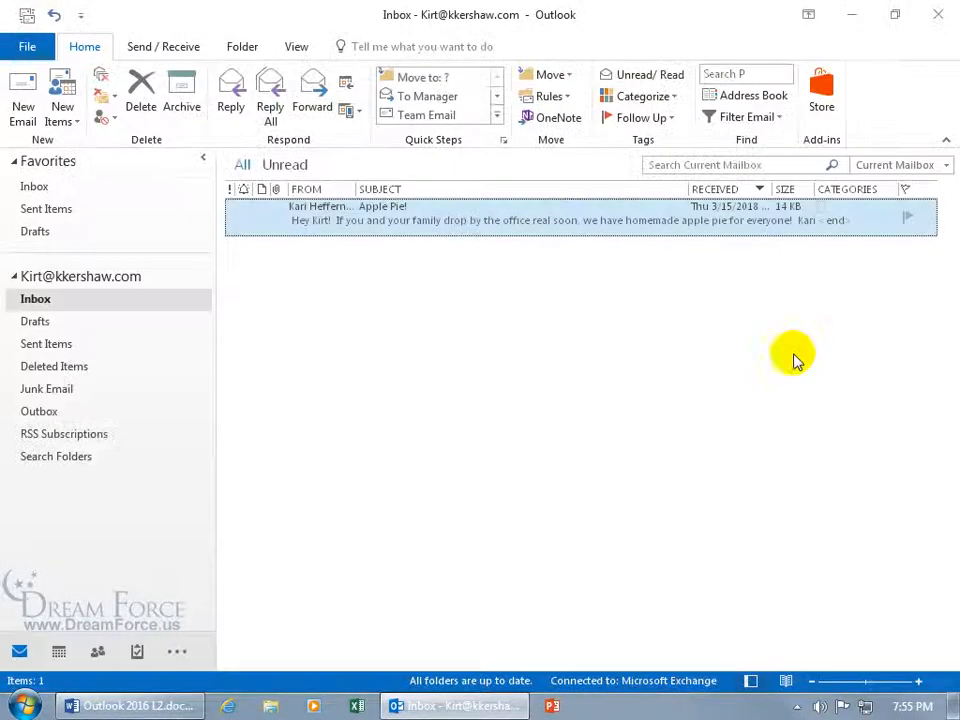
mouse_move(736, 490)
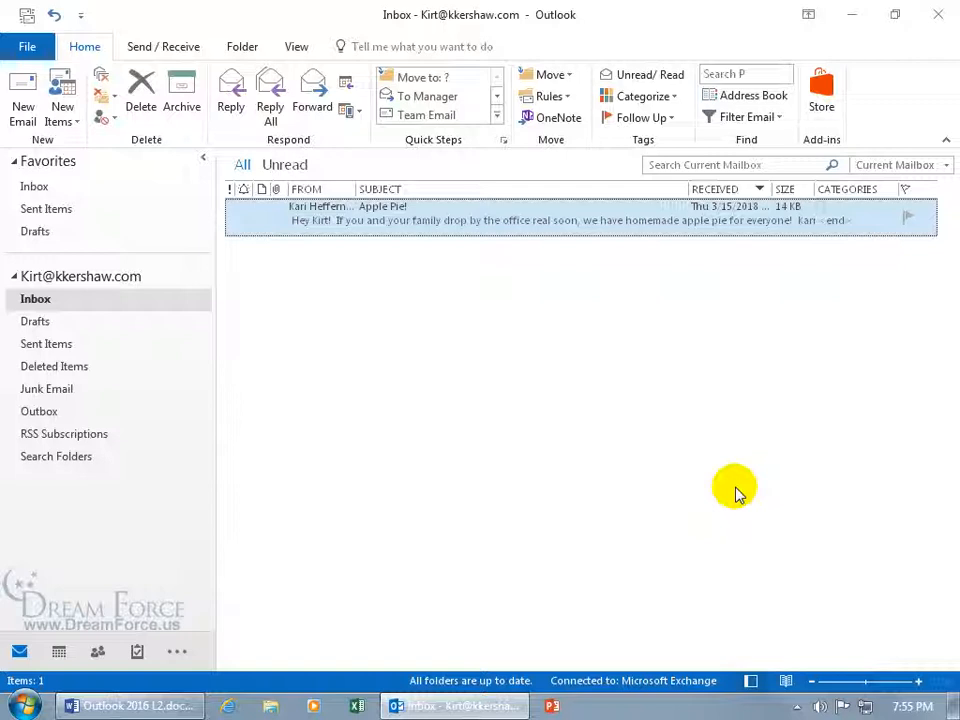
mouse_move(624, 488)
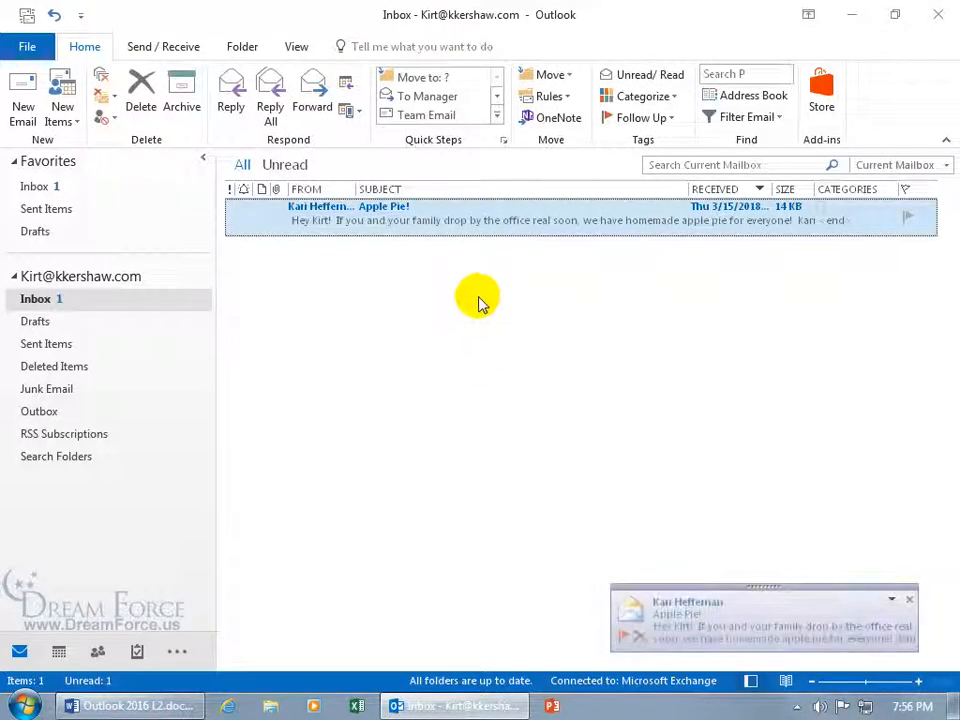
mouse_move(528, 262)
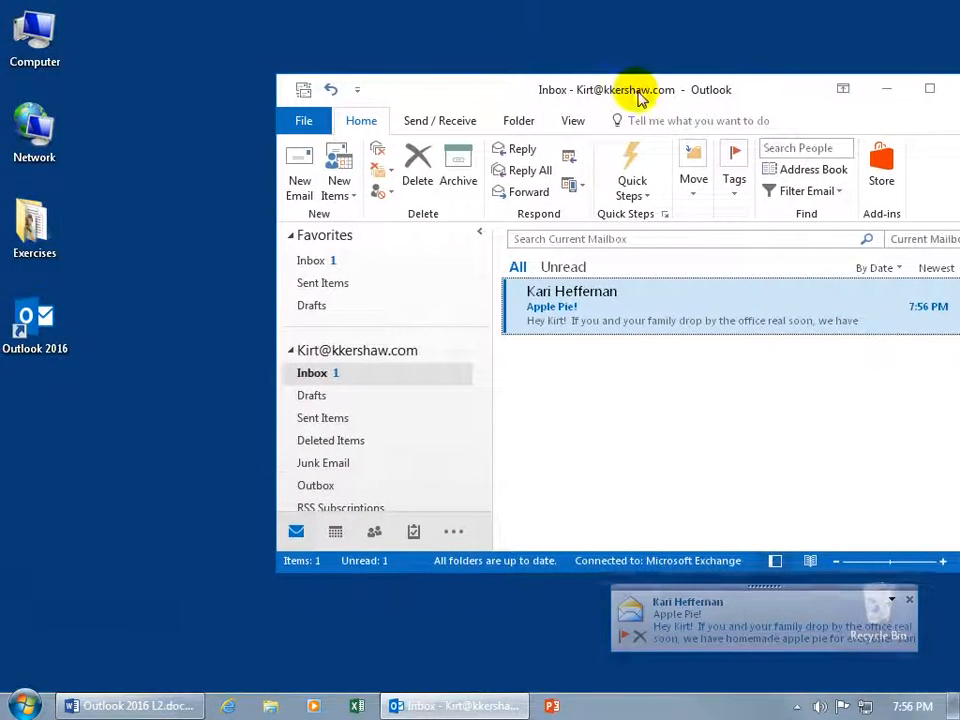
Drag the new Apple Pie! email onto the desktop as a file, view that copy and close it
left_click_drag(636, 88, 752, 86)
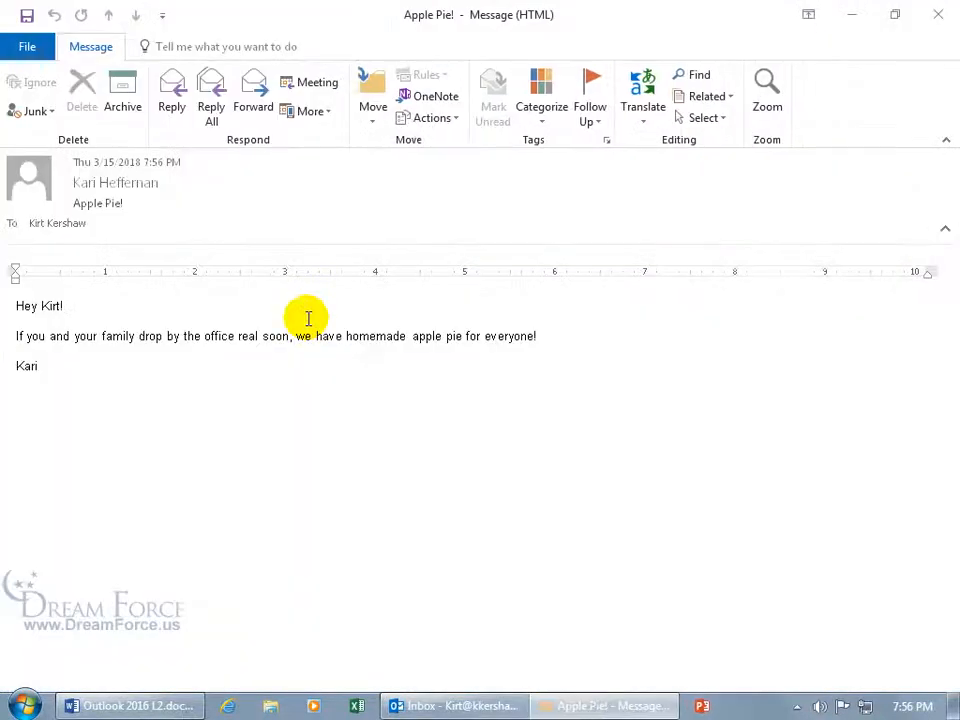
mouse_move(348, 308)
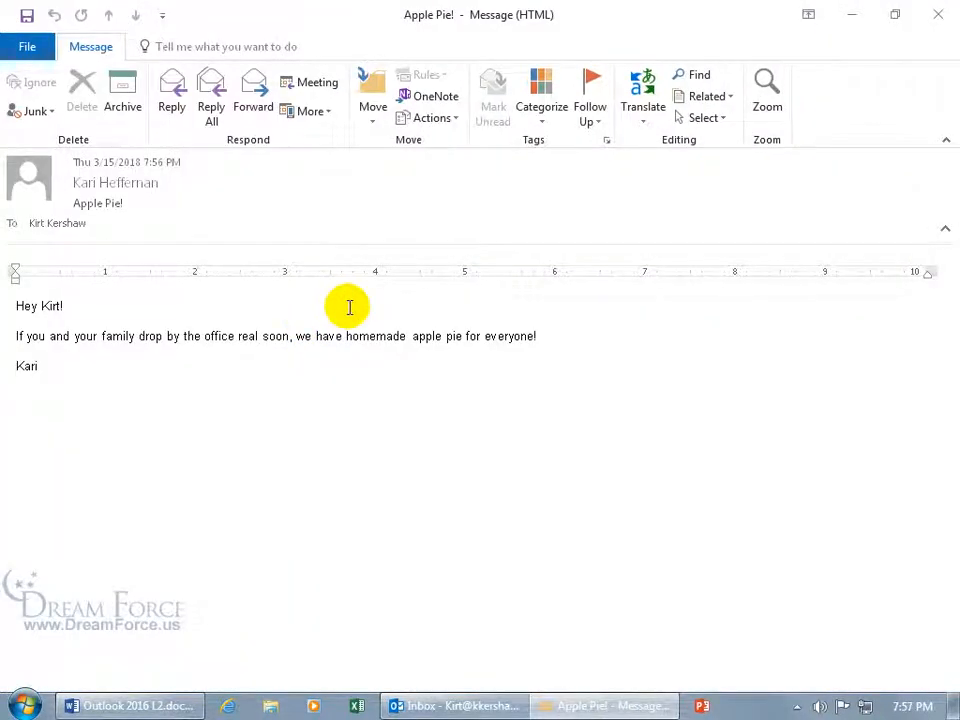
left_click(938, 14)
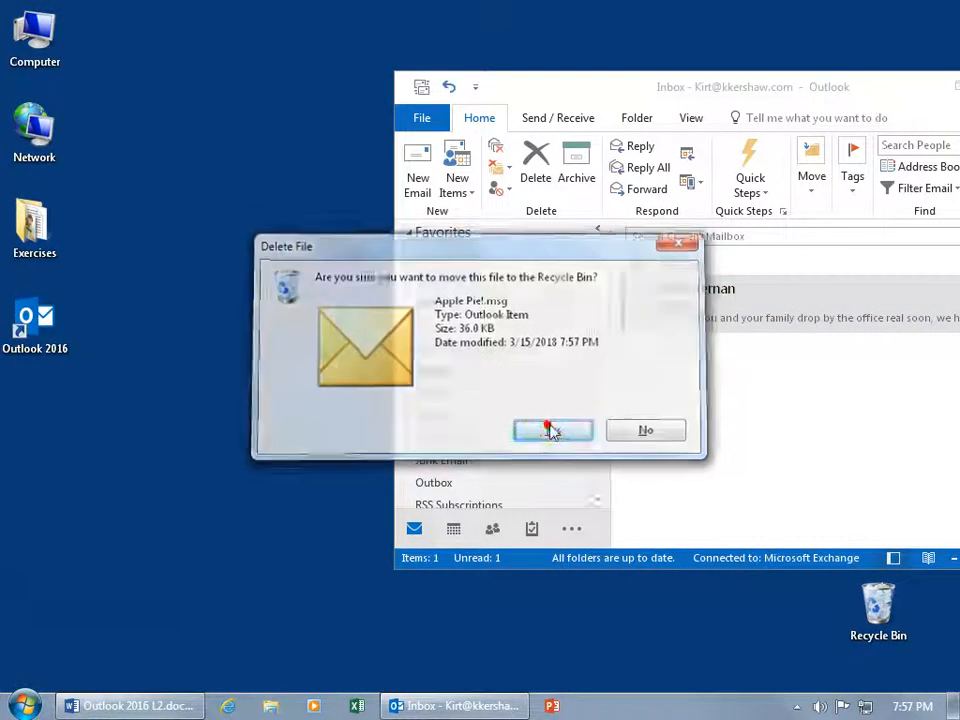
Send the desktop Apple Pie file to the Recycle Bin and open the resent email, raising its read-receipt prompt
left_click(552, 430)
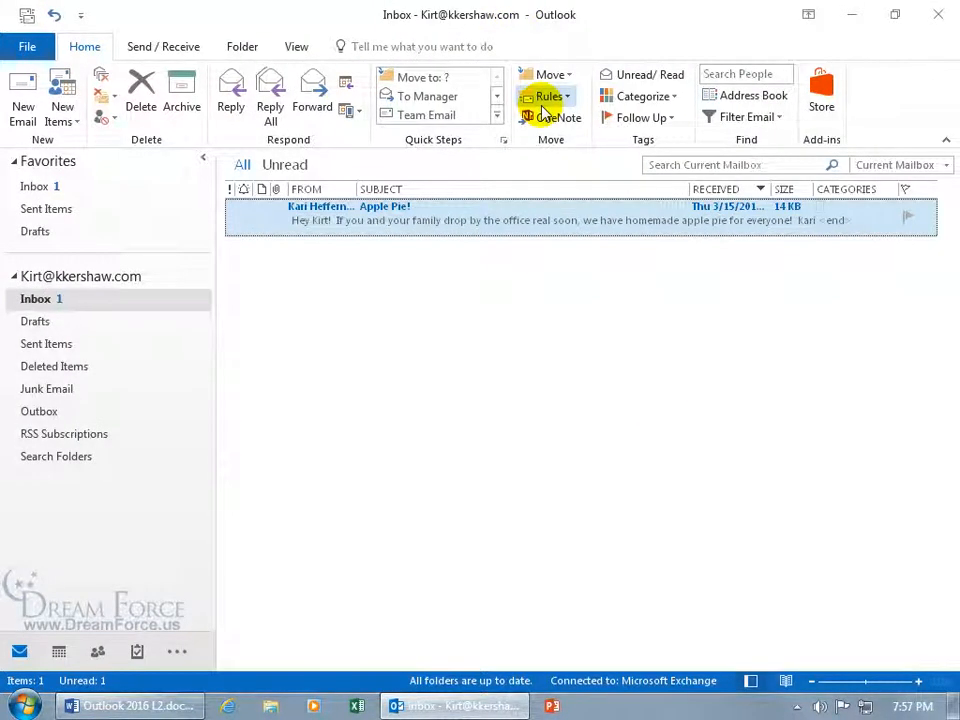
mouse_move(436, 220)
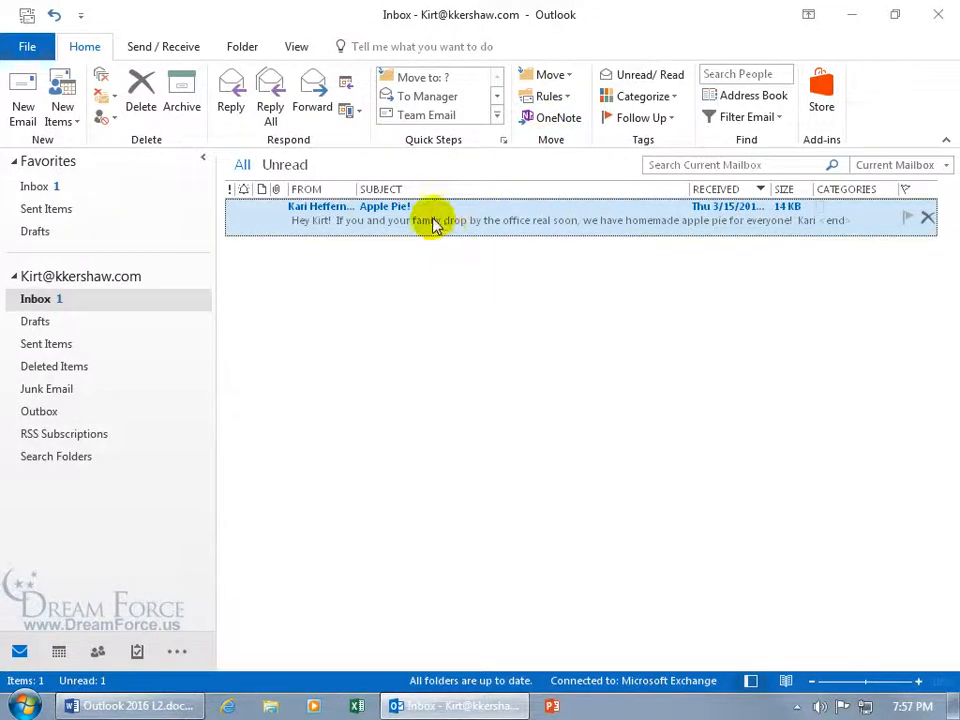
left_click(436, 212)
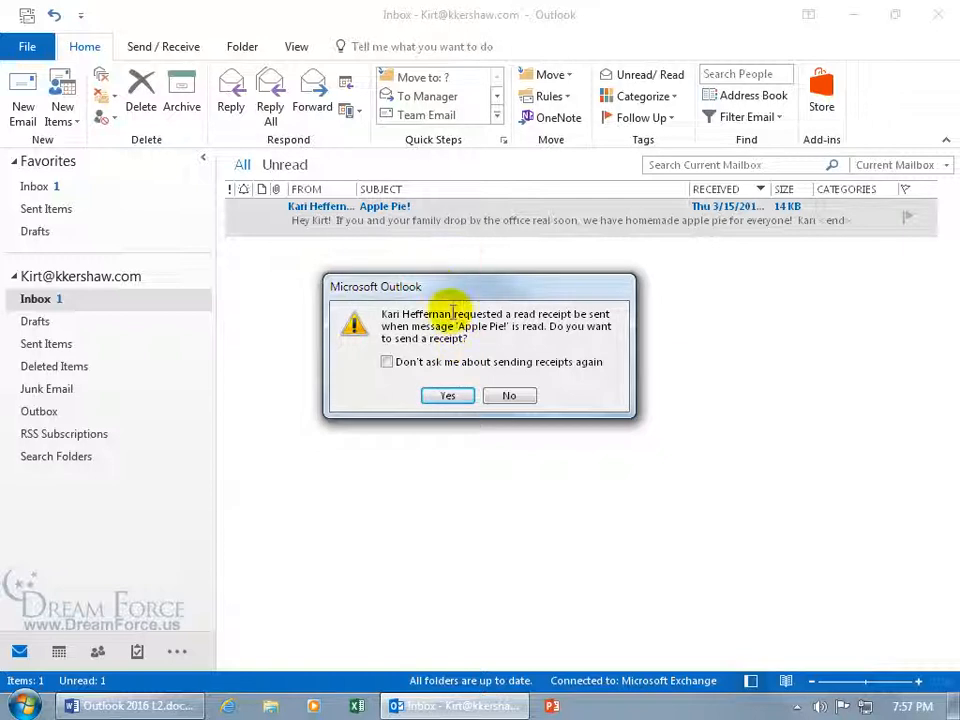
mouse_move(490, 364)
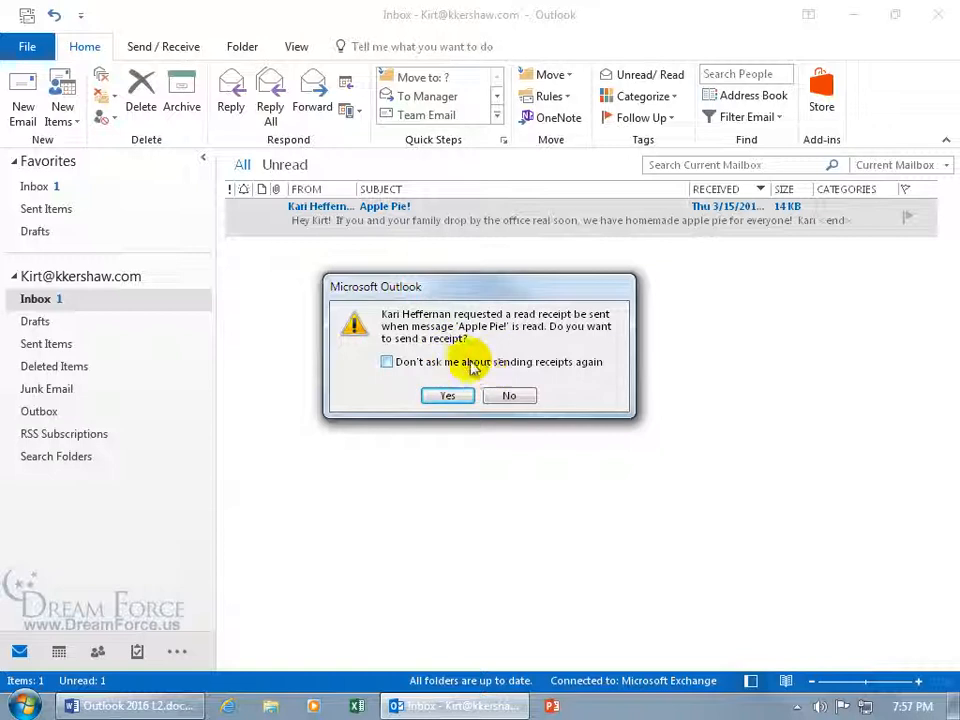
mouse_move(452, 380)
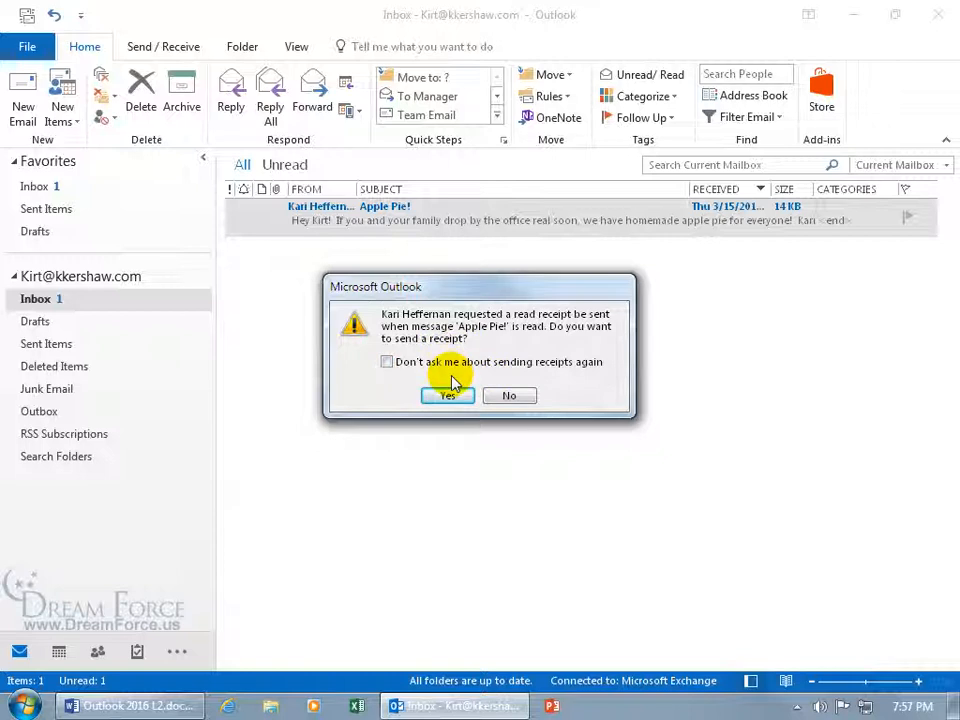
mouse_move(452, 372)
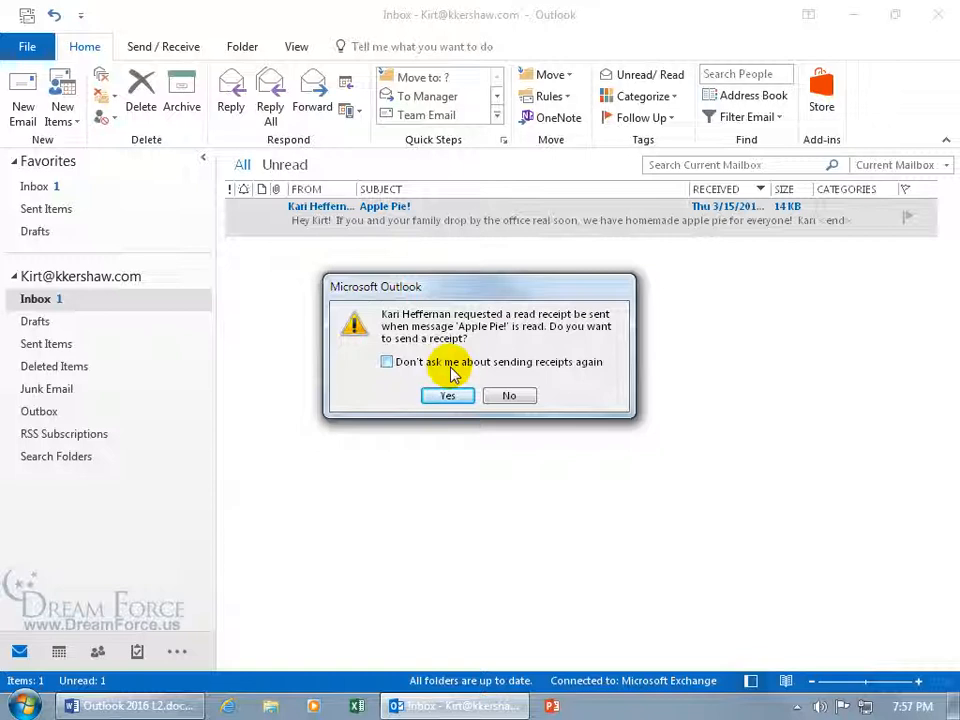
mouse_move(668, 344)
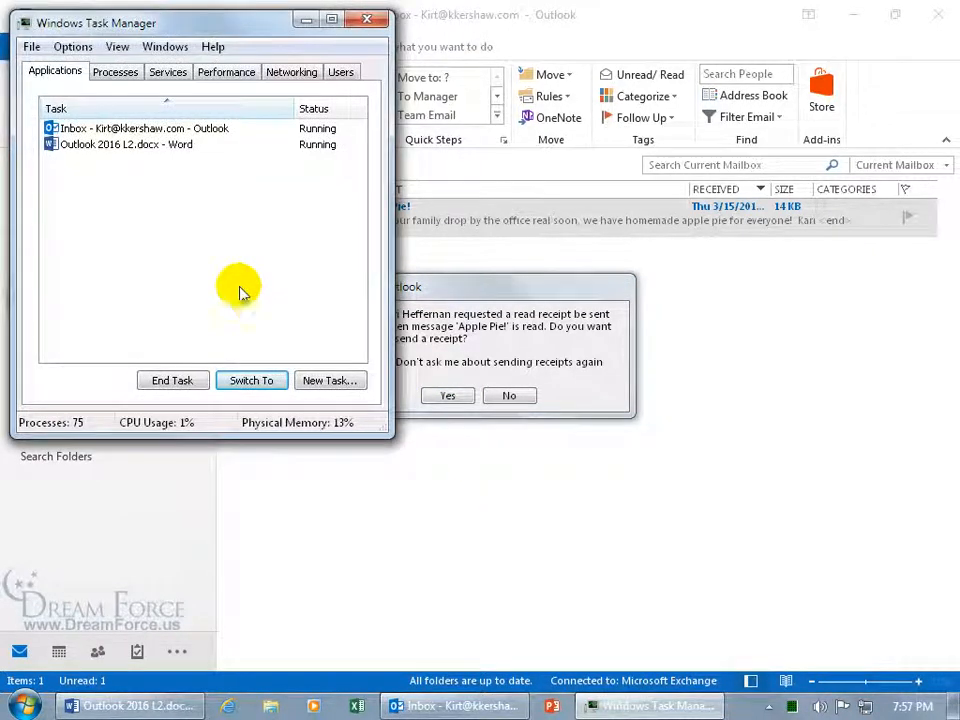
End the Outlook inbox task from Task Manager's Applications tab, then close Task Manager
left_click(140, 128)
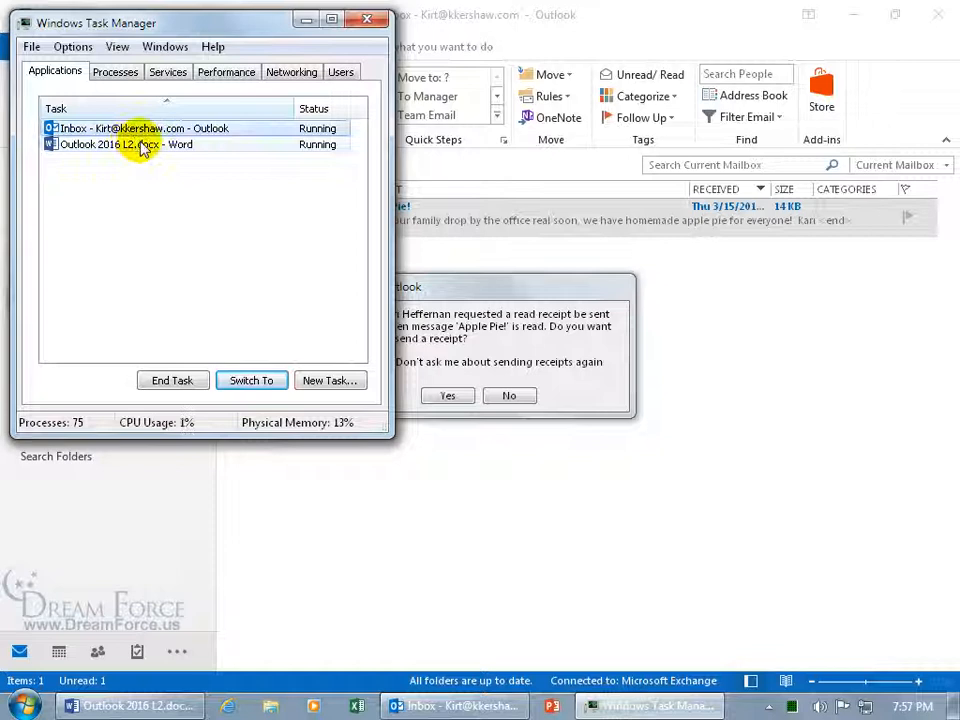
left_click(172, 380)
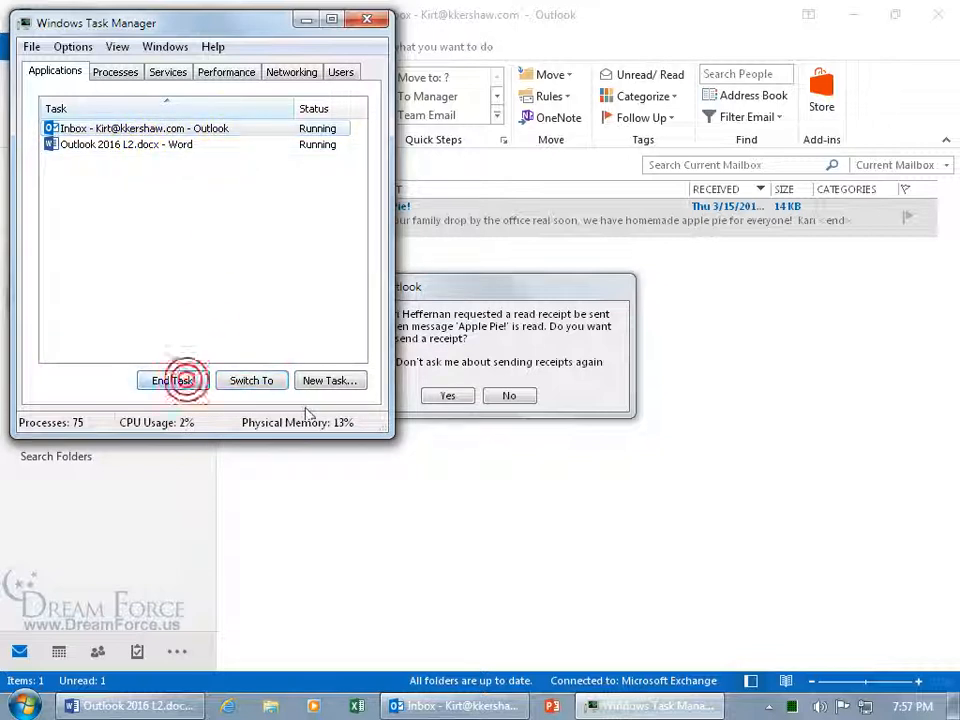
left_click(172, 380)
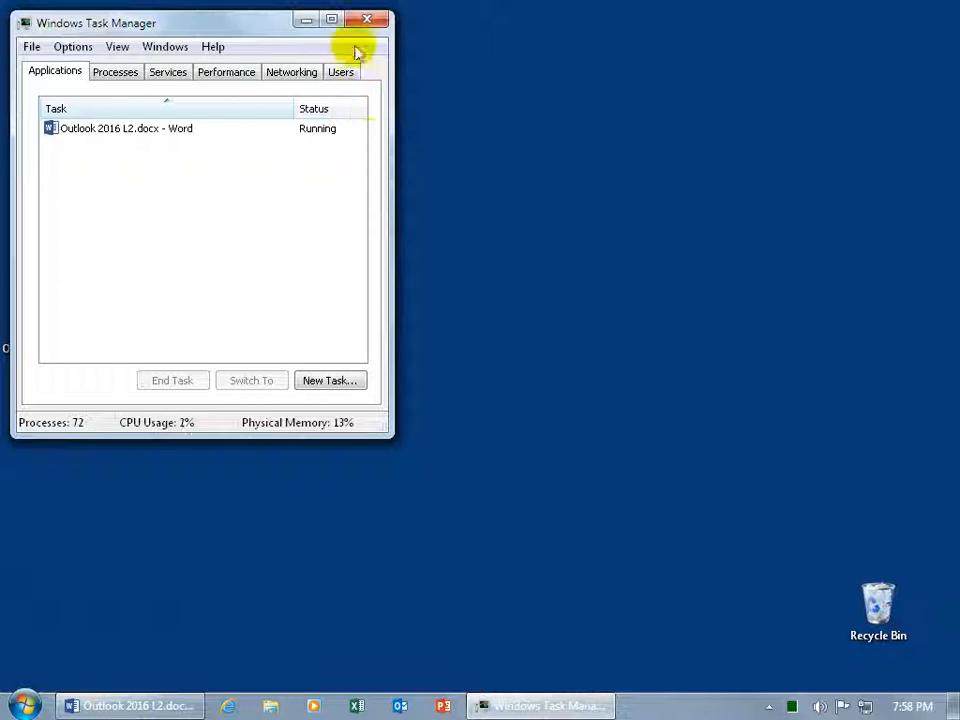
left_click(368, 20)
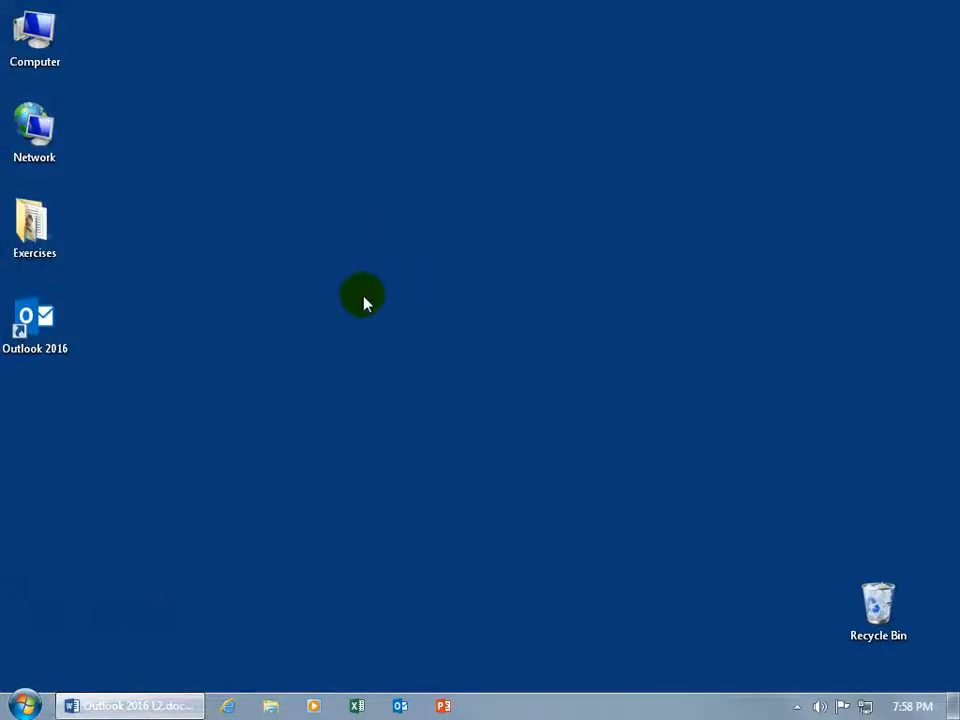
mouse_move(336, 324)
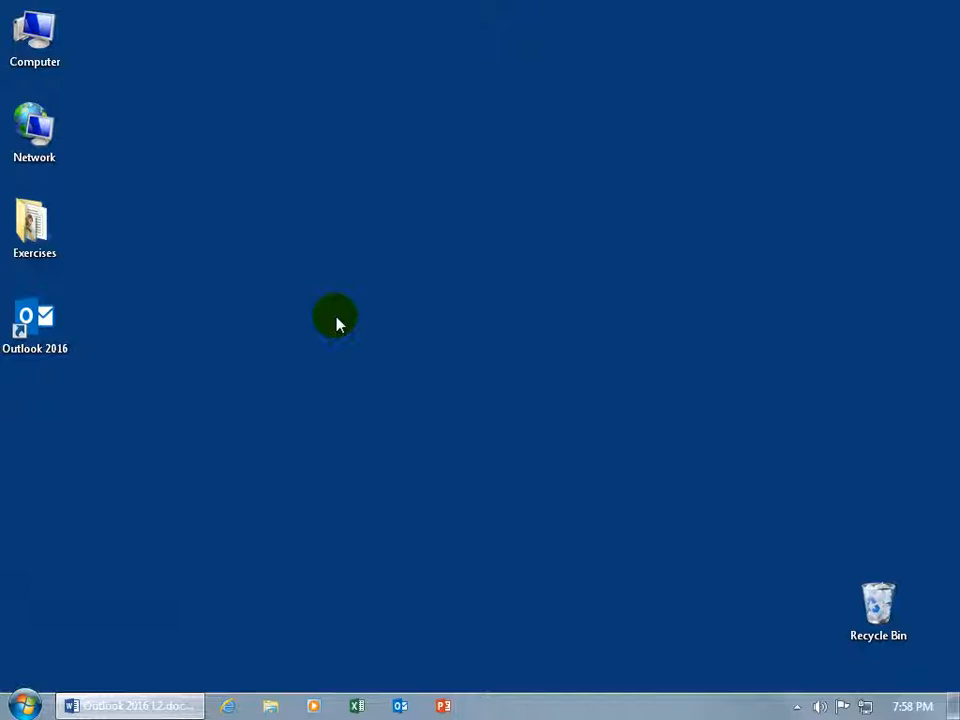
Launch Outlook 2016 again from its desktop icon
left_click(36, 324)
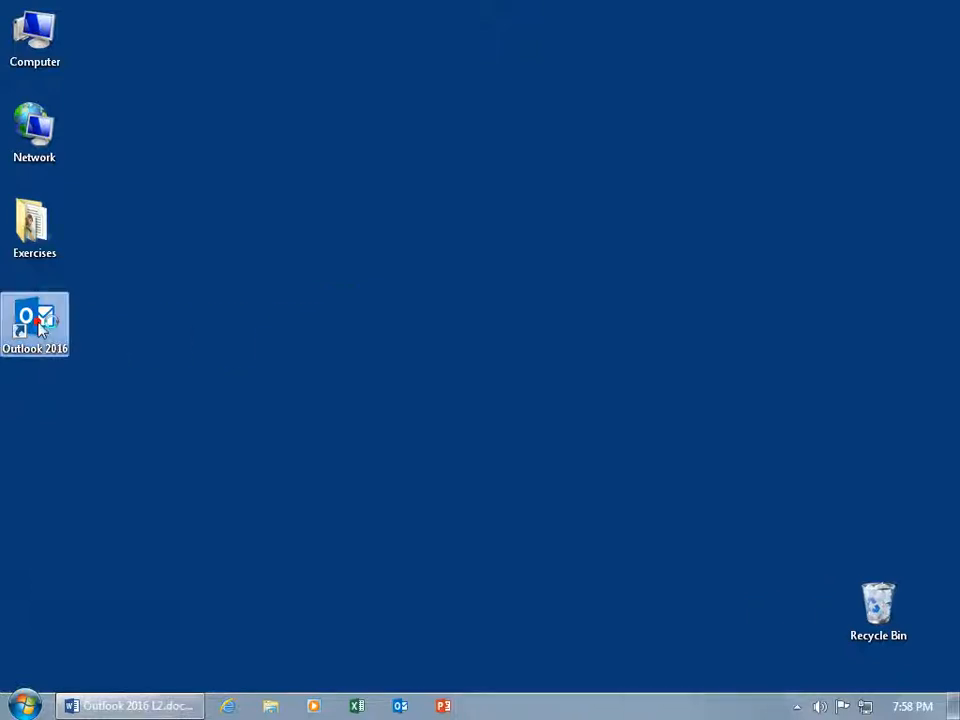
double_click(34, 324)
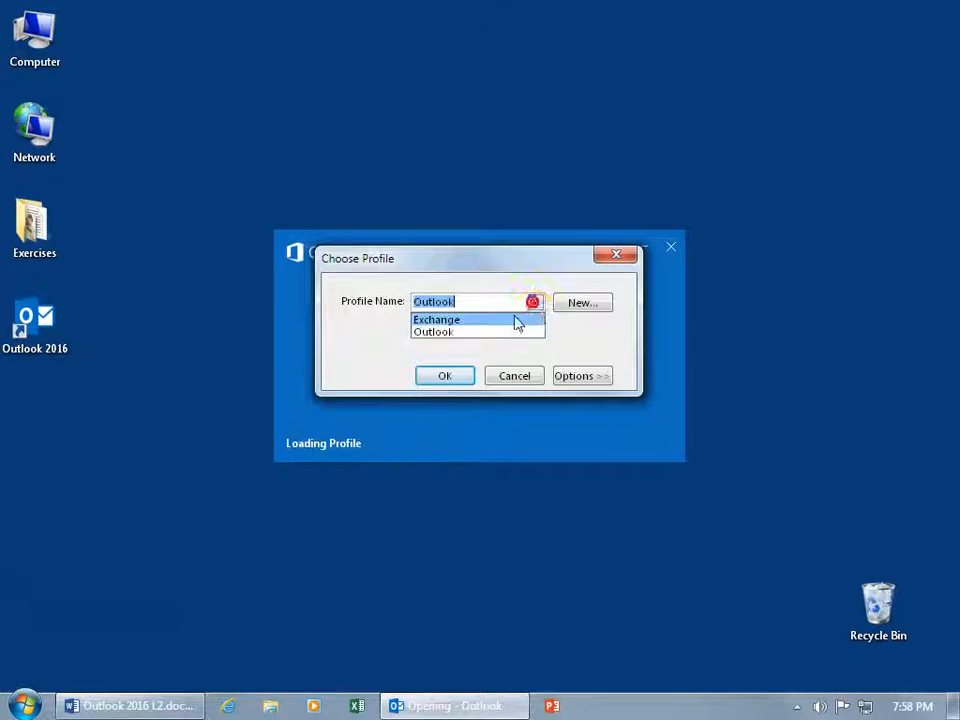
Load the Exchange profile, dismiss Kari's read-receipt request and start a reply to Apple Pie!
left_click(444, 376)
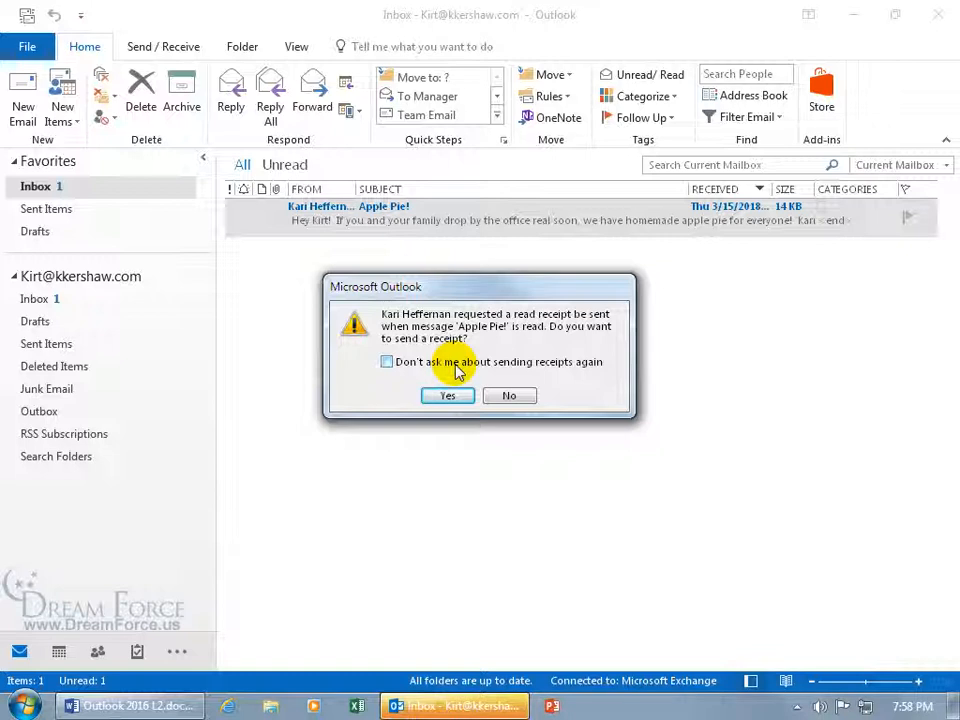
left_click(448, 396)
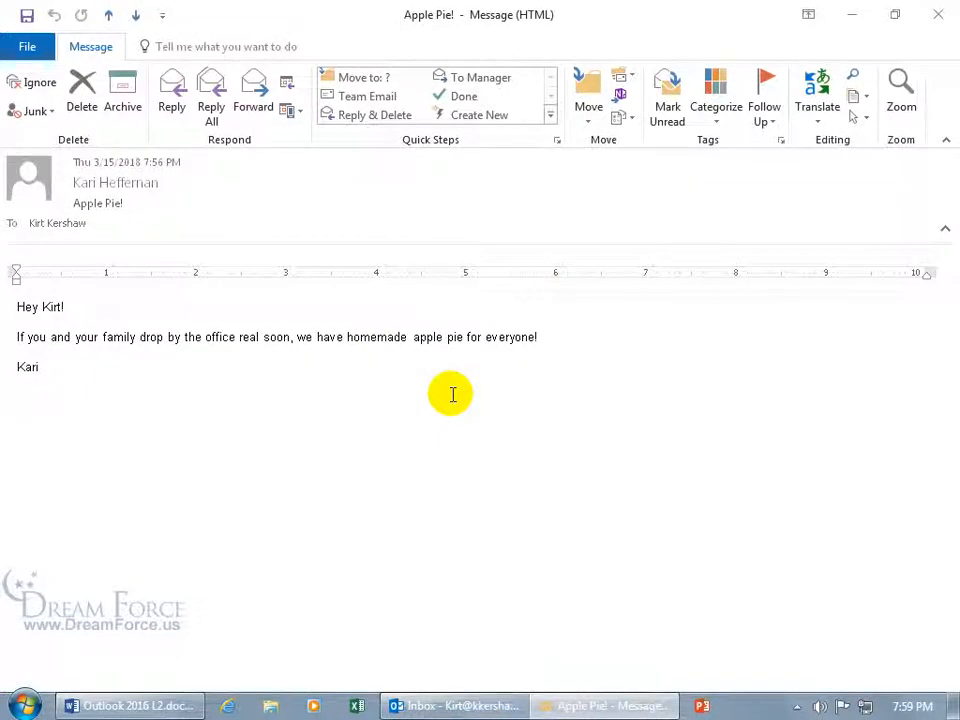
mouse_move(172, 136)
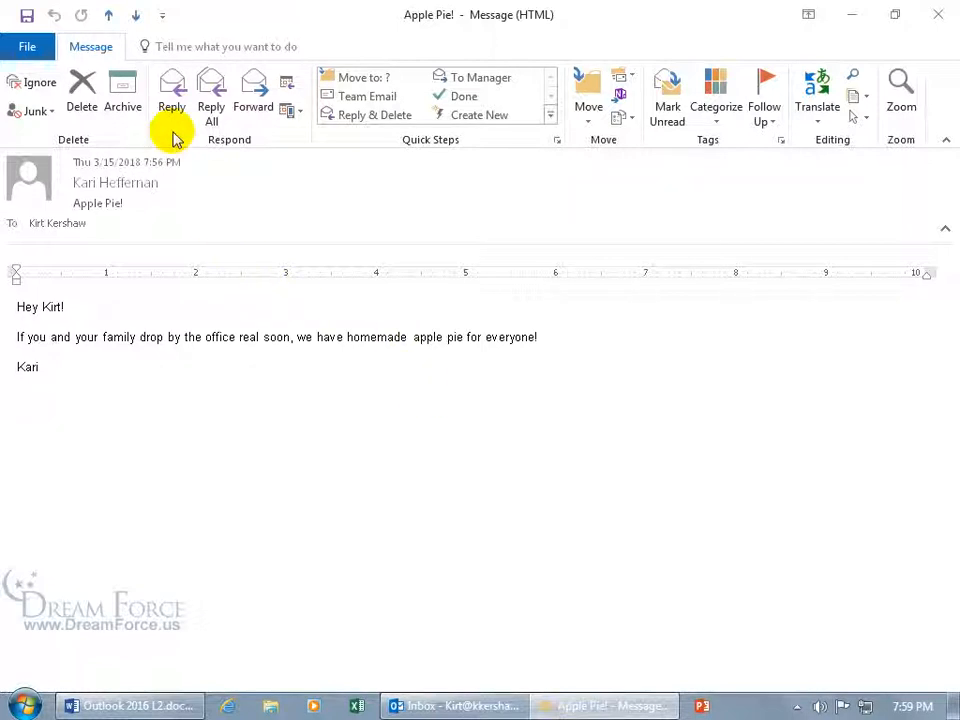
mouse_move(236, 190)
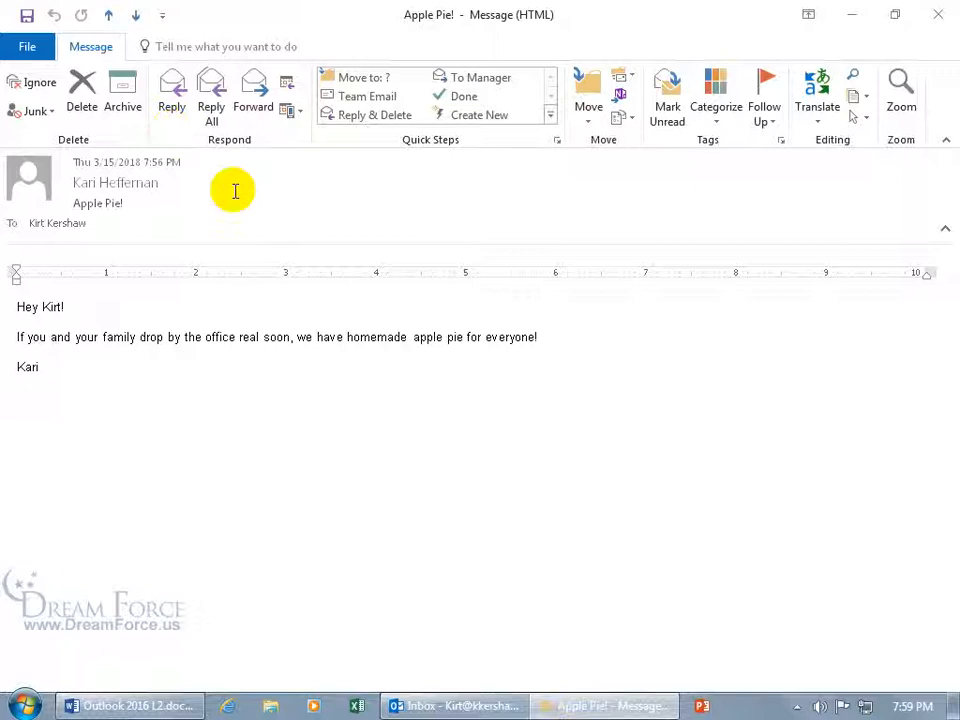
mouse_move(156, 330)
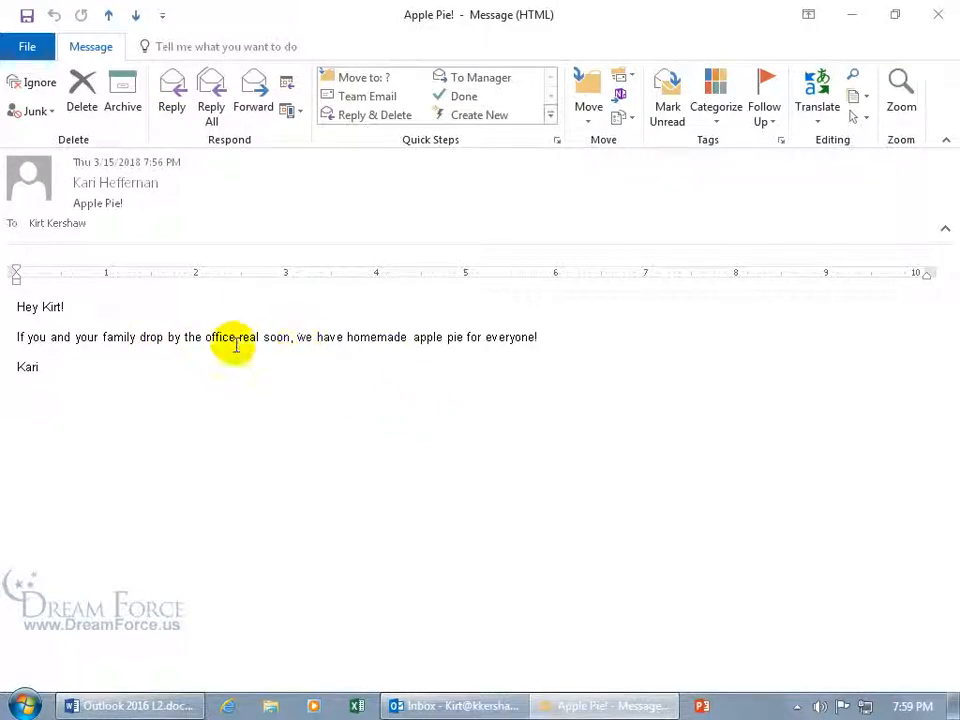
left_click(172, 96)
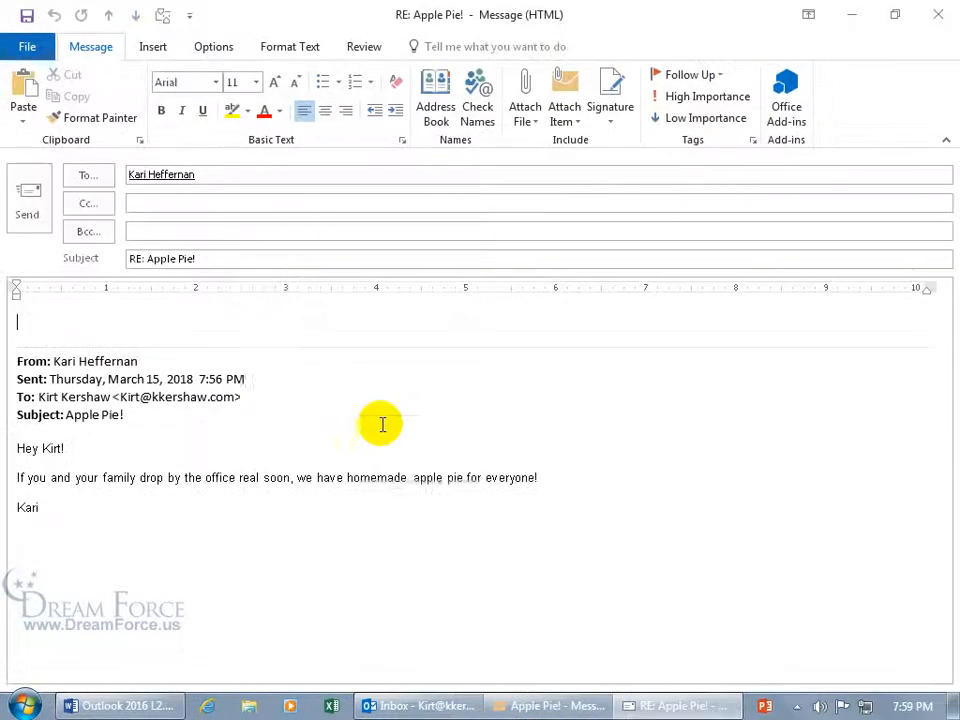
mouse_move(200, 318)
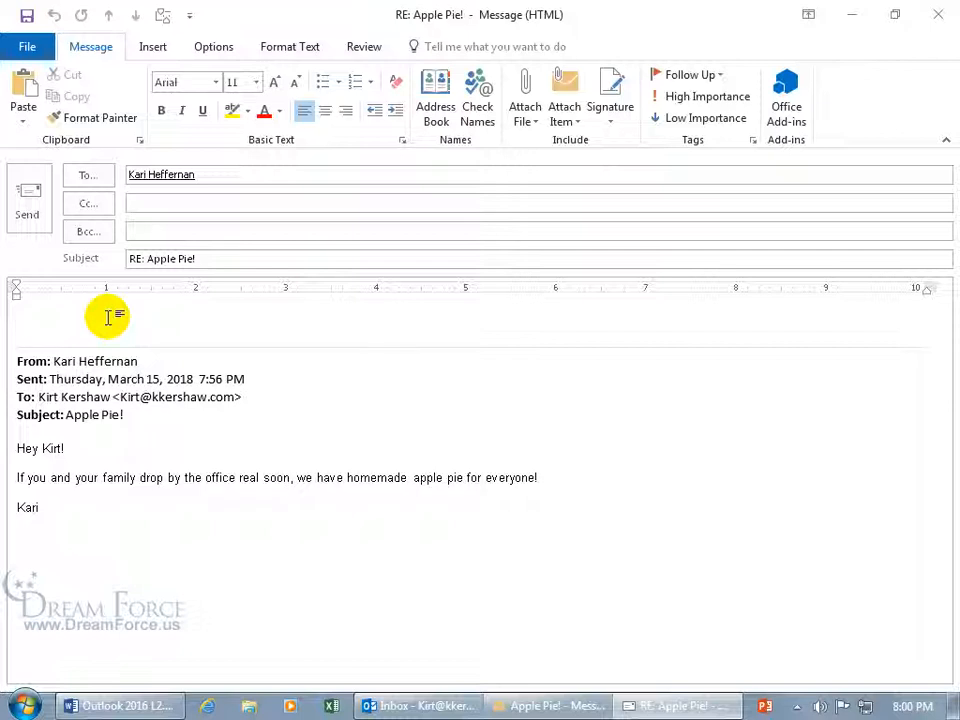
left_click(16, 320)
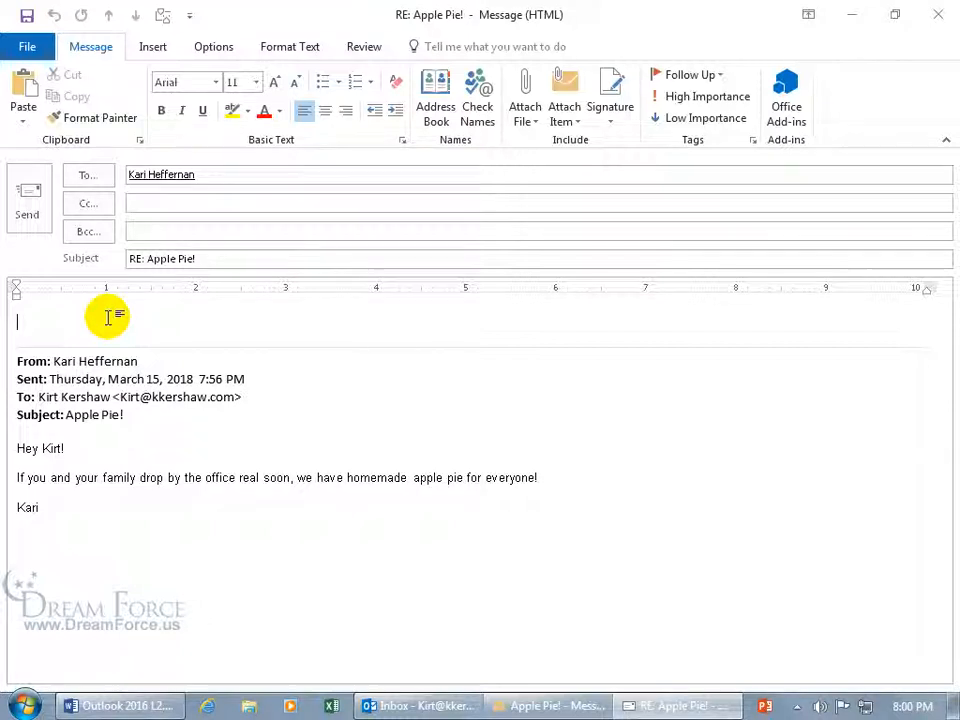